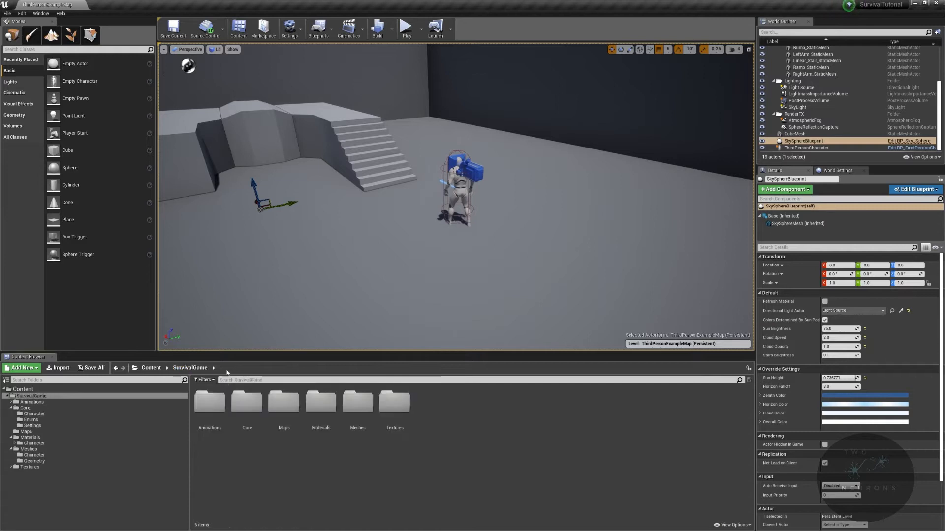
# - Open BP_FirstPersonCharacter from SurvivalGame/Core/Character and return to the level editor
pyautogui.doubleClick(33, 413)
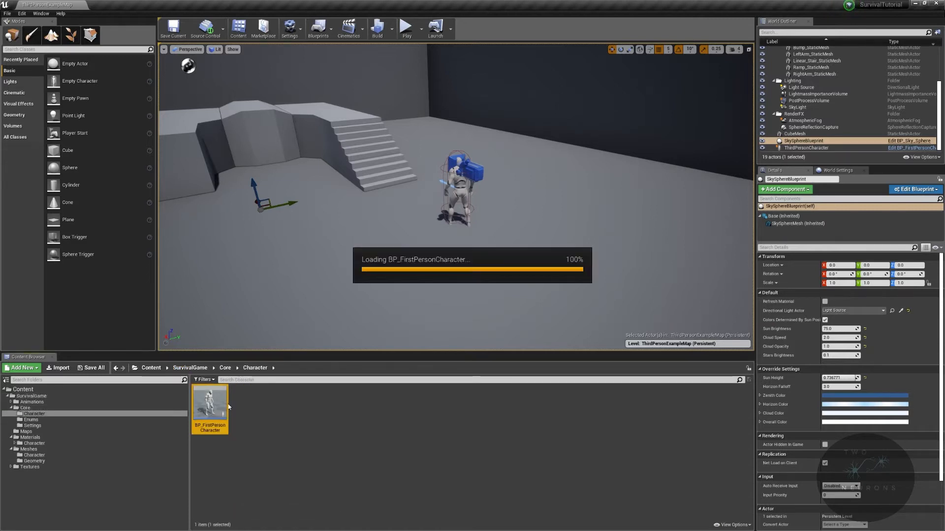
pyautogui.doubleClick(209, 404)
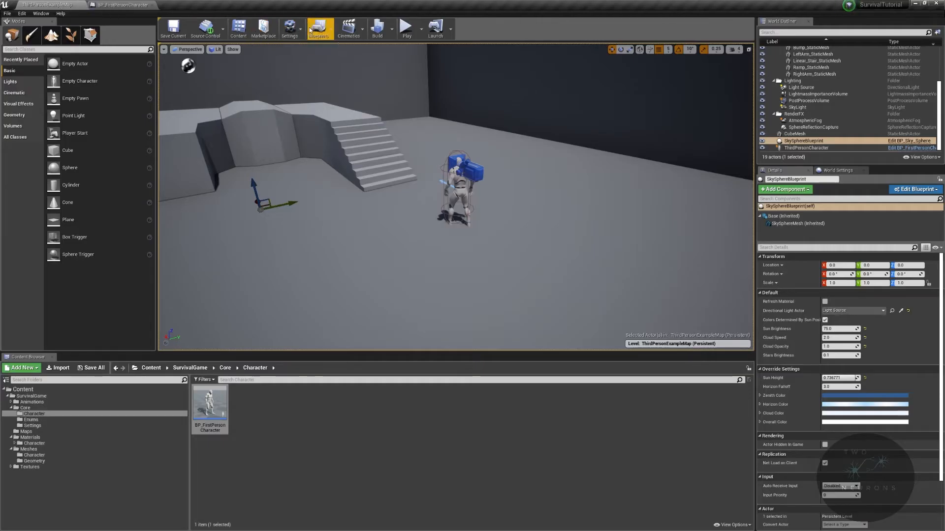
pyautogui.click(289, 28)
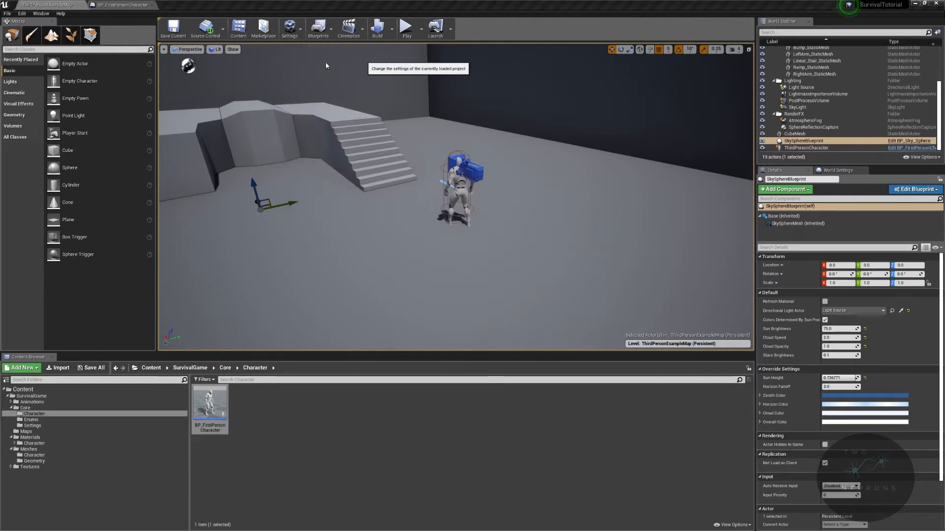
# - Show Project Settings > Input and collapse the axis mappings list
pyautogui.click(289, 28)
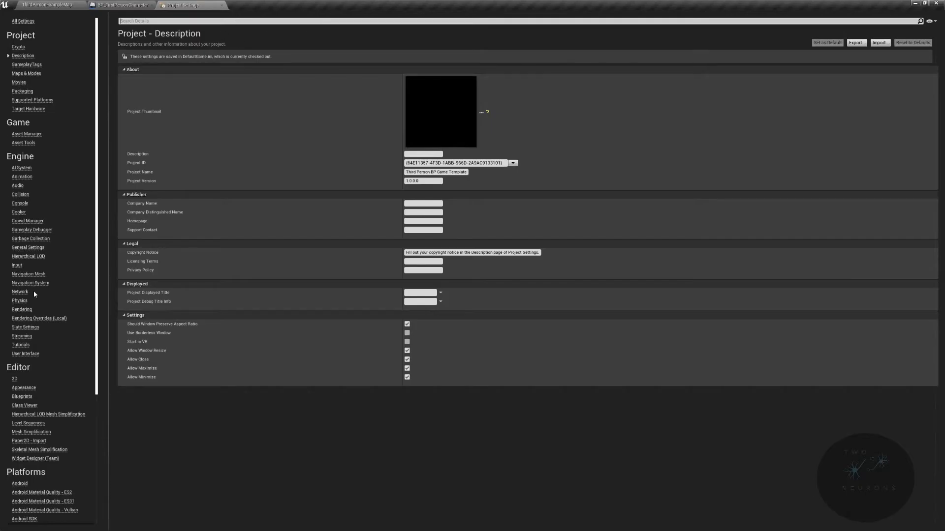
pyautogui.click(16, 265)
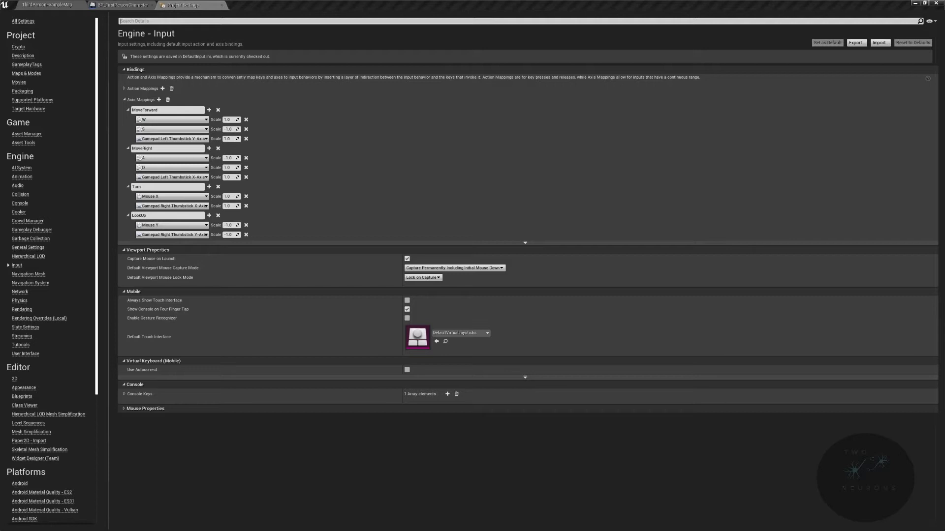
pyautogui.moveTo(384, 79)
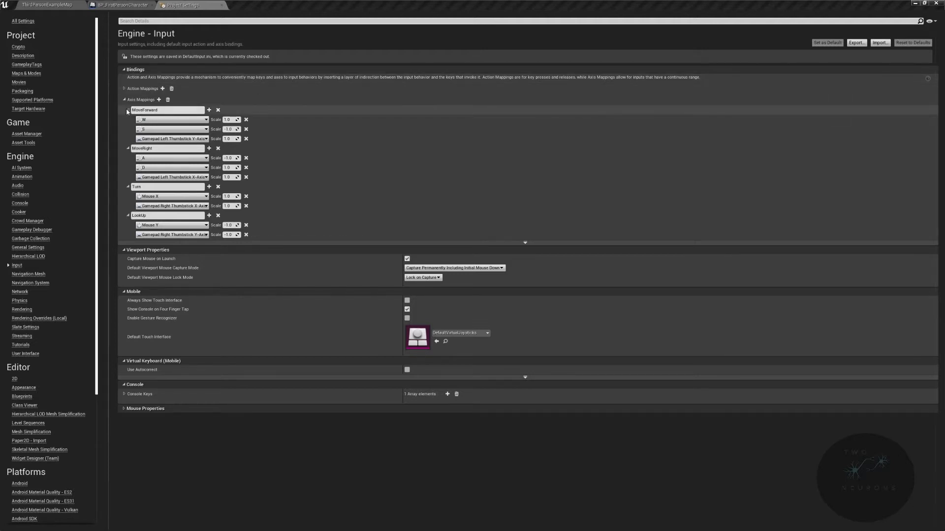
pyautogui.click(127, 109)
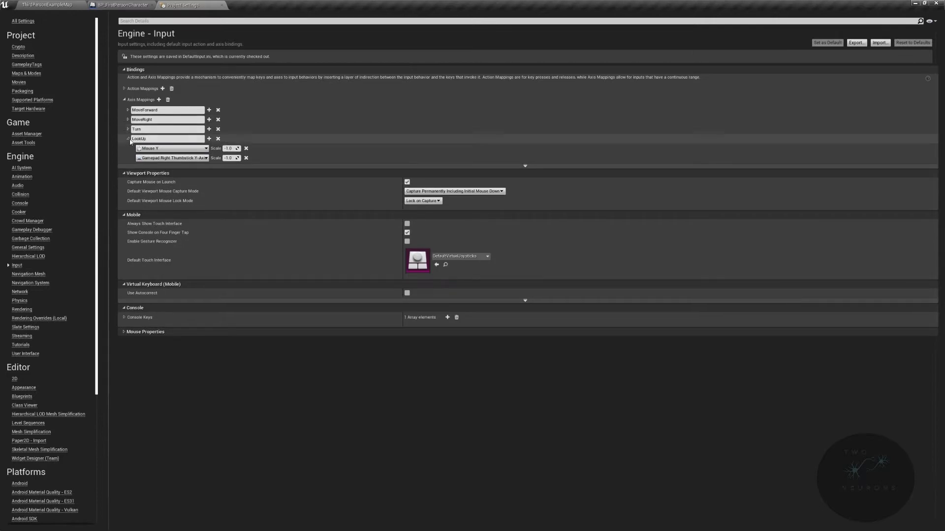
pyautogui.click(128, 139)
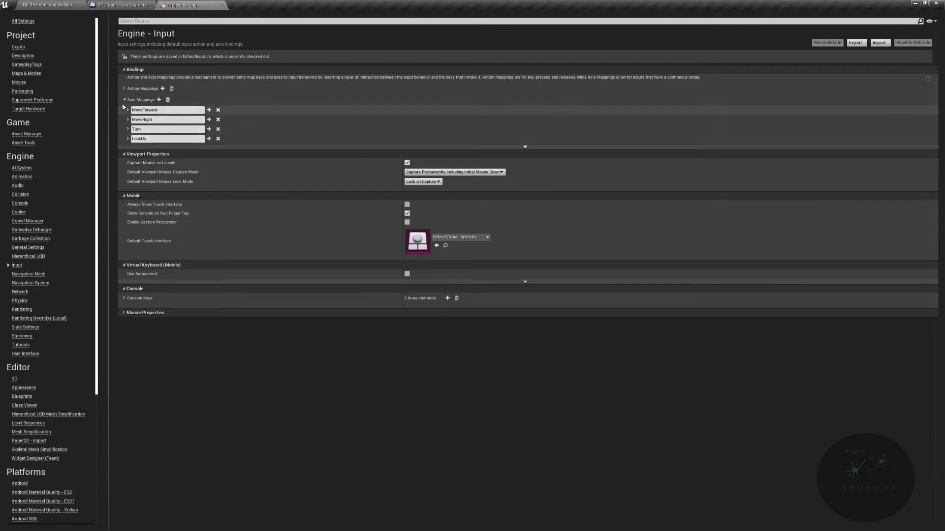
pyautogui.click(124, 88)
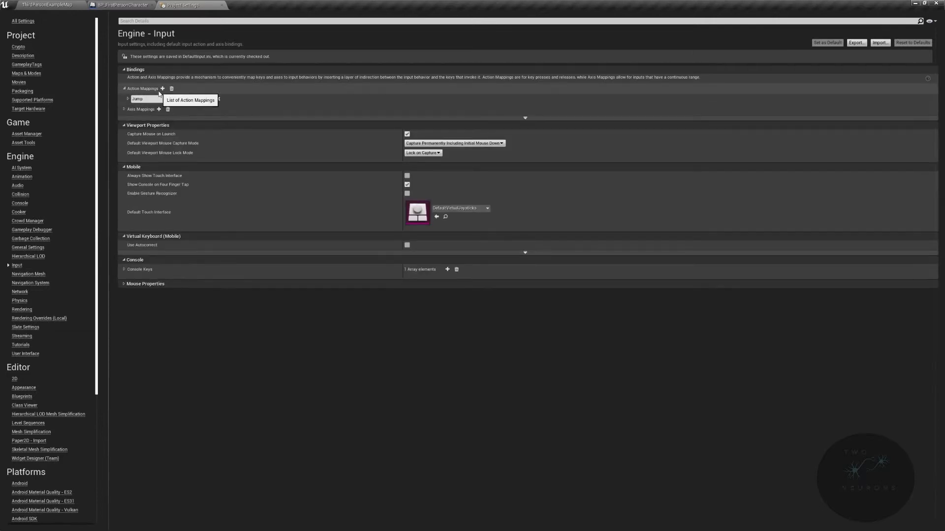
# - Add Sprint and AlwaysSprinting action mappings alongside Jump
pyautogui.click(162, 89)
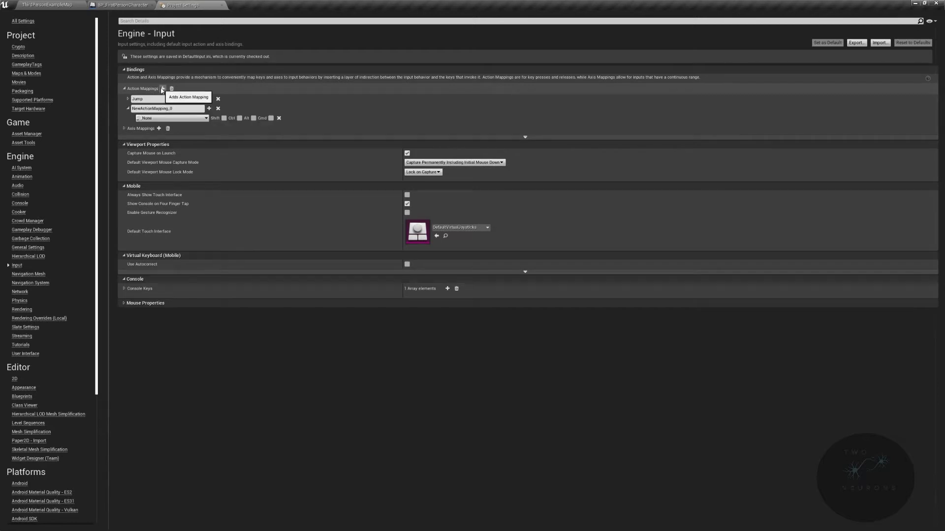
pyautogui.click(163, 89)
pyautogui.write('Alway')
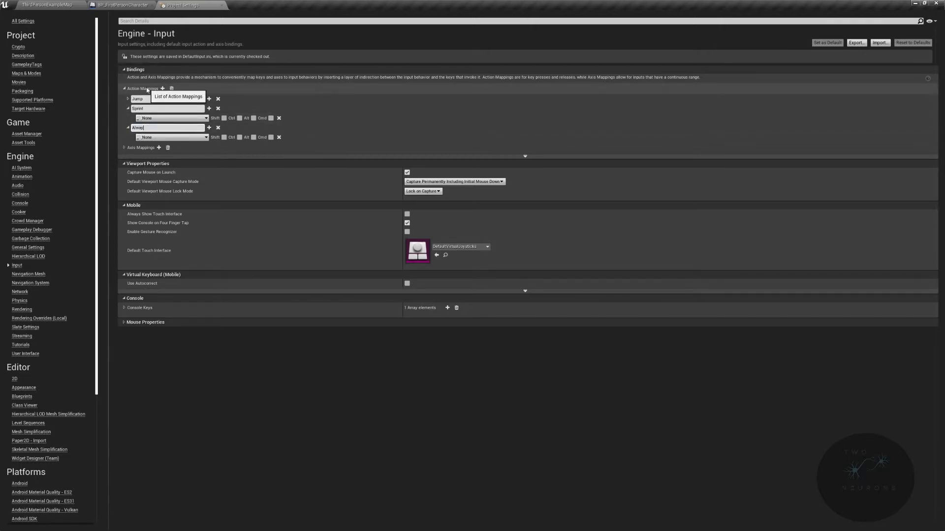
pyautogui.write('sSprinting')
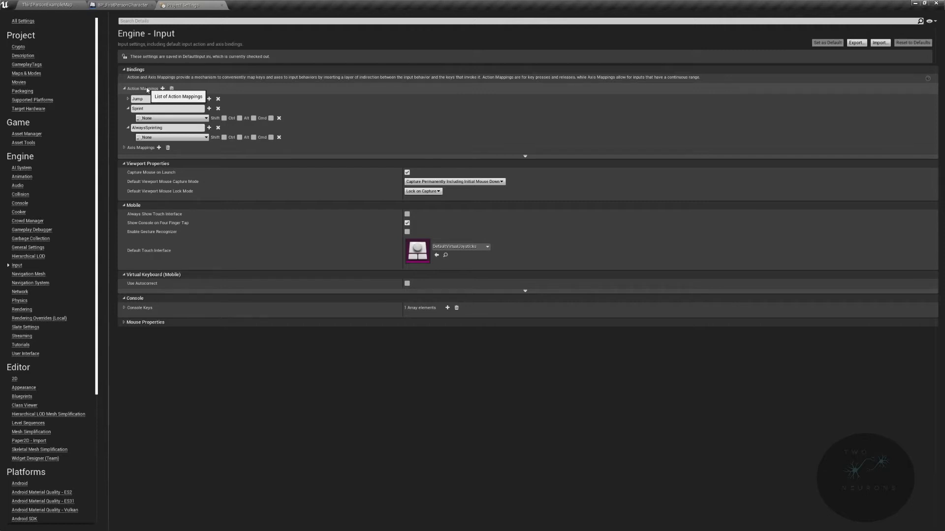
pyautogui.moveTo(162, 119)
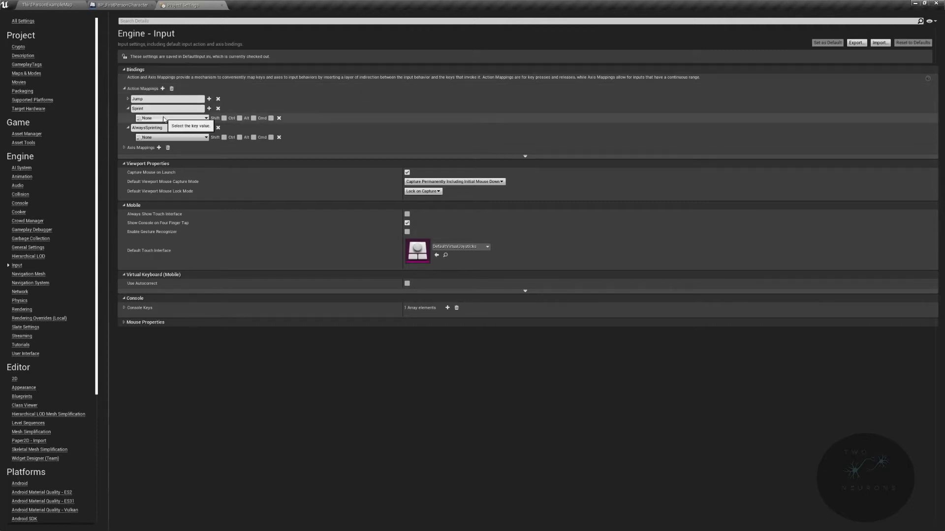
# - Add a second key slot to Sprint and bind the first key to Left Shift
pyautogui.click(209, 109)
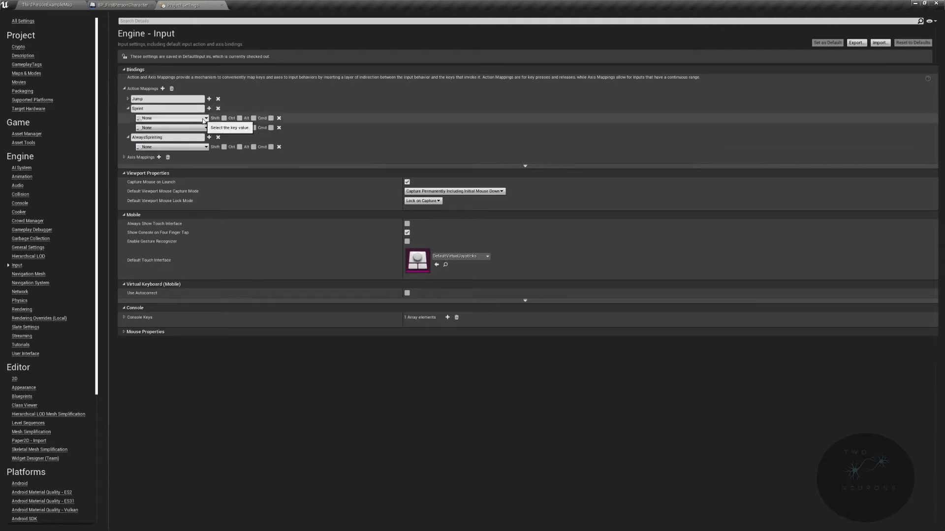
pyautogui.click(206, 118)
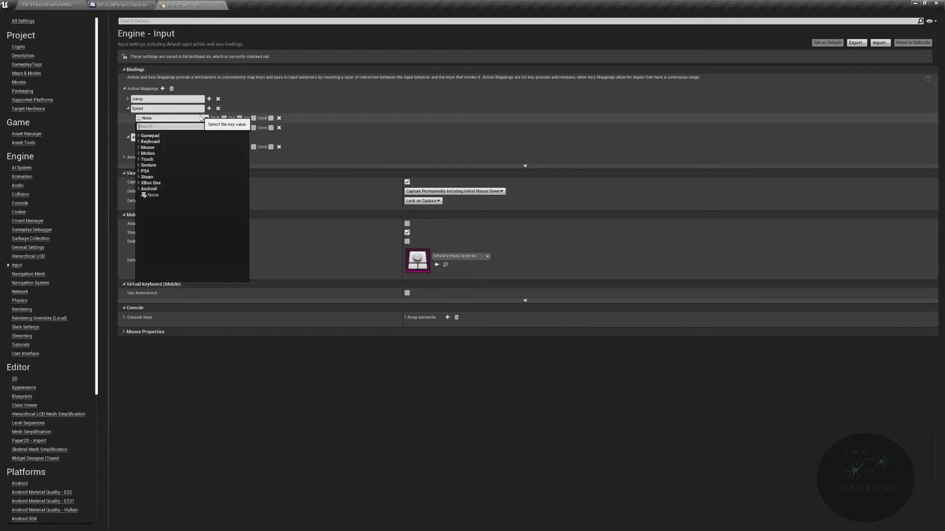
pyautogui.click(144, 135)
pyautogui.write('left shift')
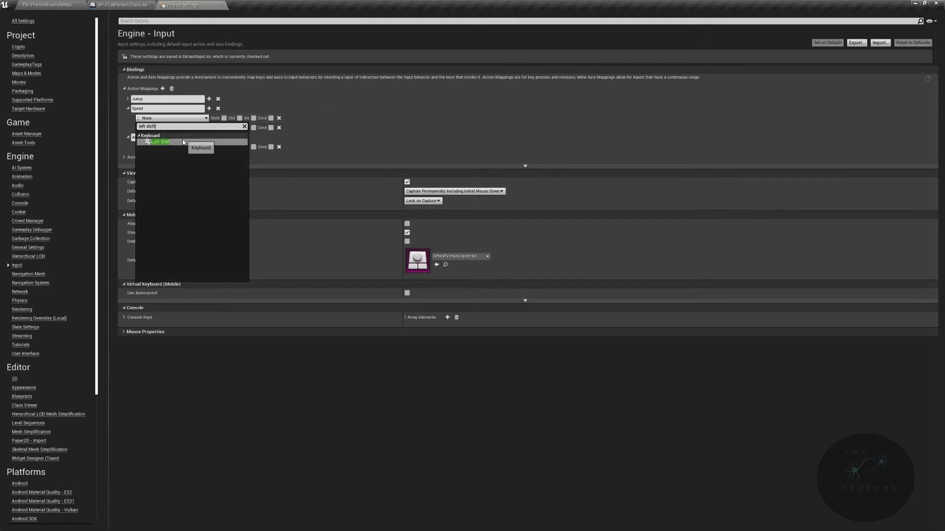
pyautogui.click(160, 141)
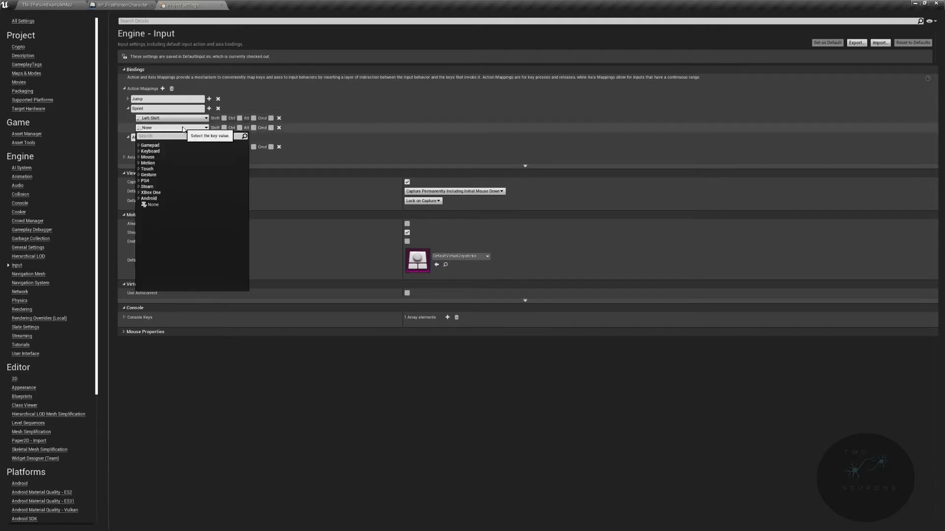
# - Bind Sprint's second key to Gamepad Left Thumbstick Button and expand MoveForward axis mapping
pyautogui.write('gamepad thu')
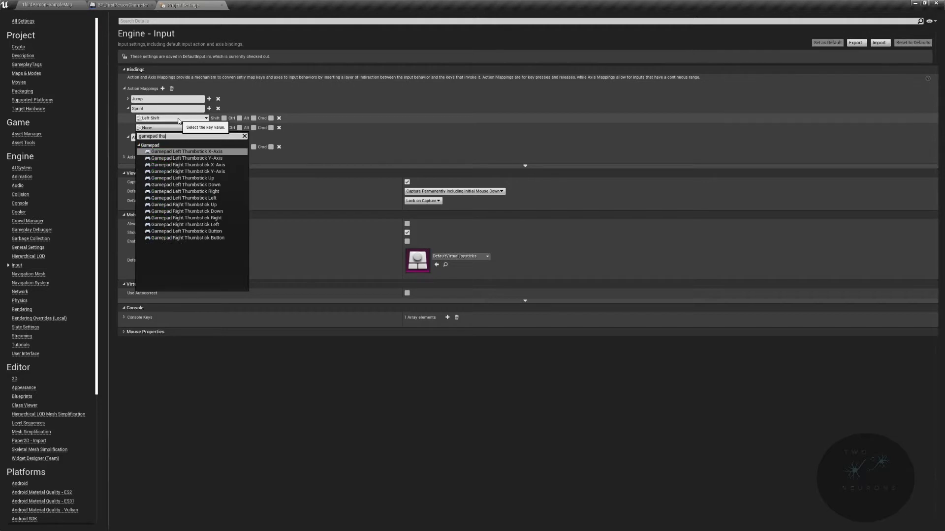
pyautogui.write('left')
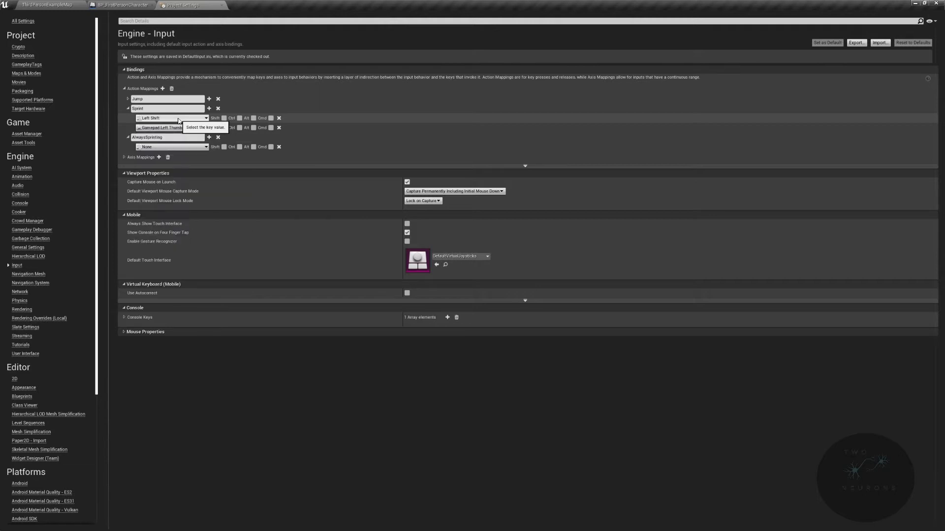
pyautogui.click(124, 157)
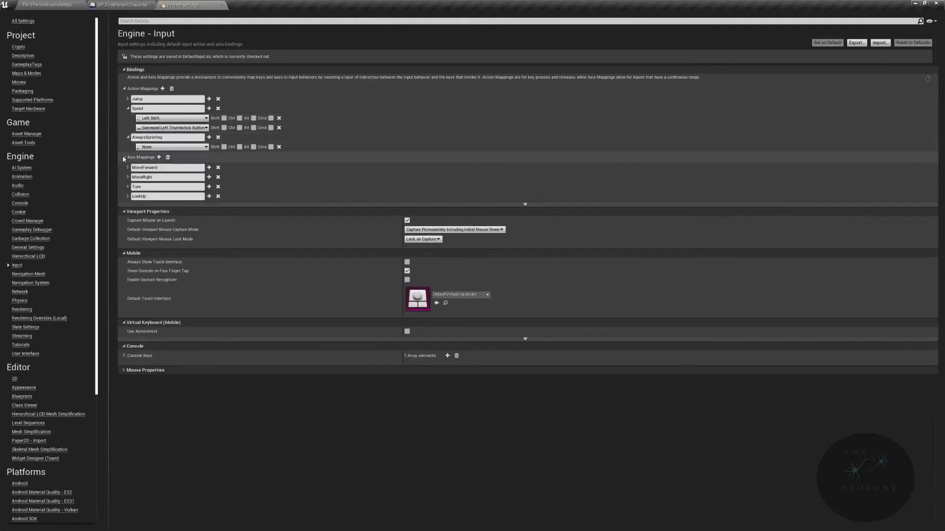
pyautogui.click(128, 167)
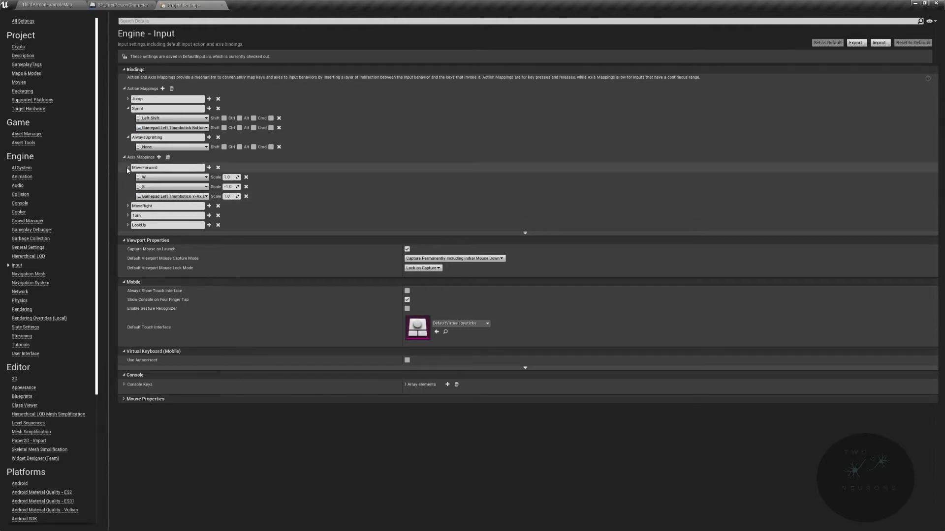
pyautogui.click(127, 167)
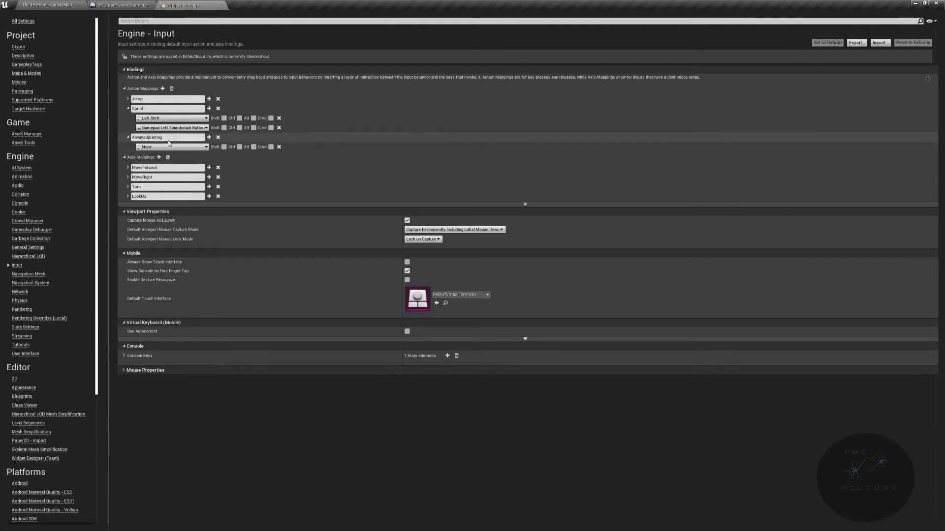
pyautogui.moveTo(171, 147)
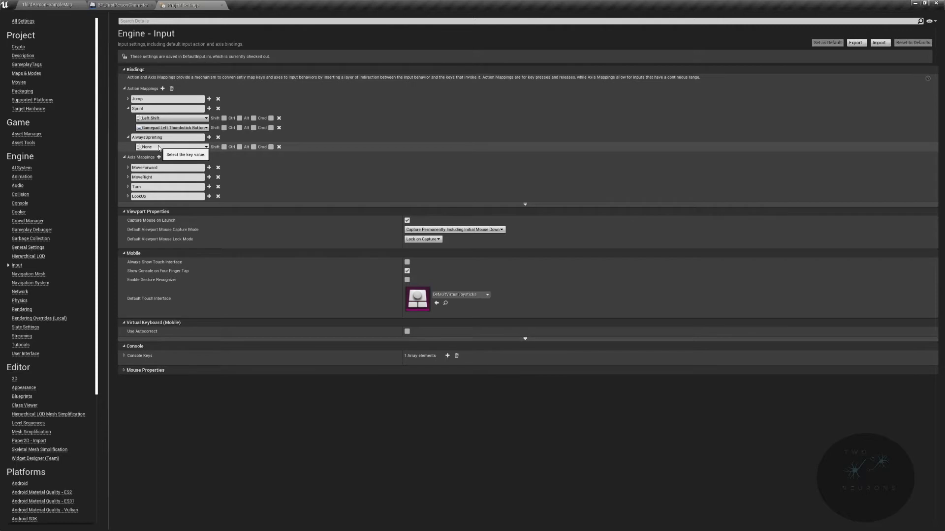
pyautogui.moveTo(153, 151)
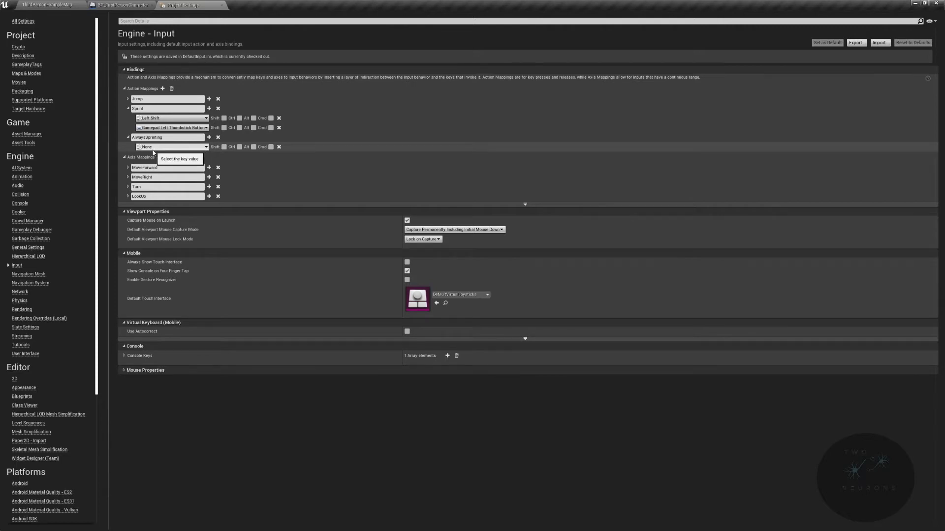
pyautogui.moveTo(157, 157)
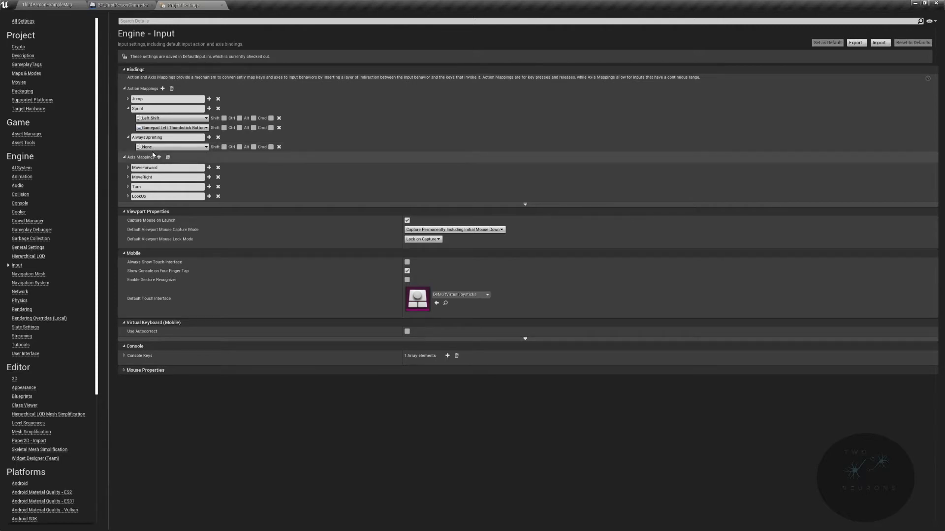
pyautogui.moveTo(171, 147)
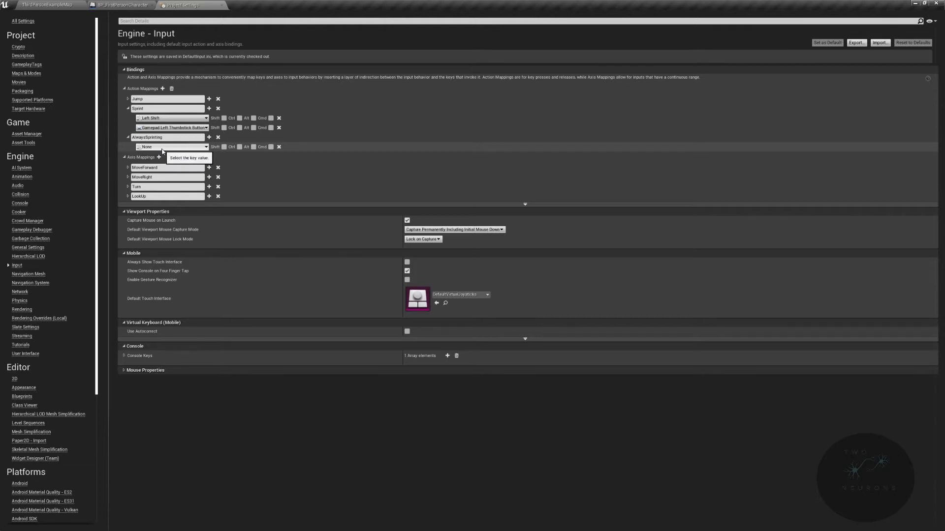
# - Bind AlwaysSprinting to Caps Lock and return to the BP_FirstPersonCharacter event graph
pyautogui.click(172, 147)
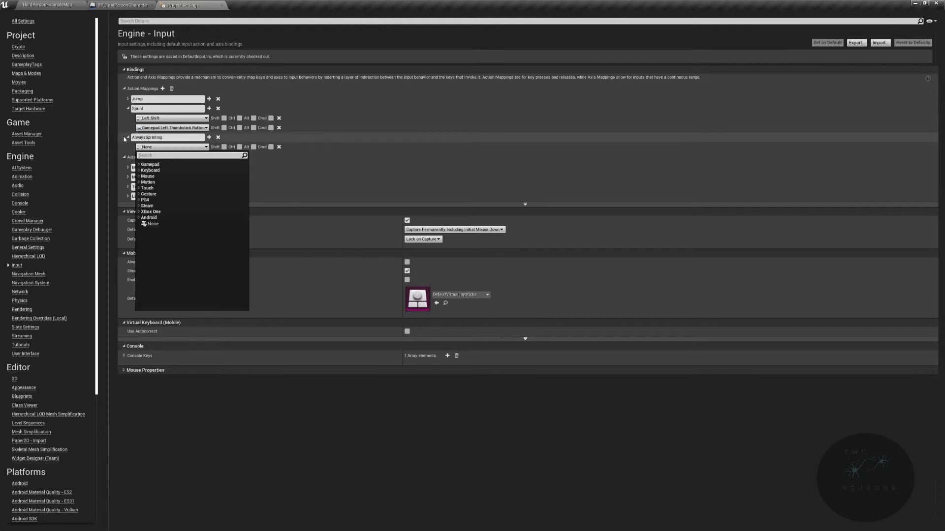
pyautogui.write('caps lock')
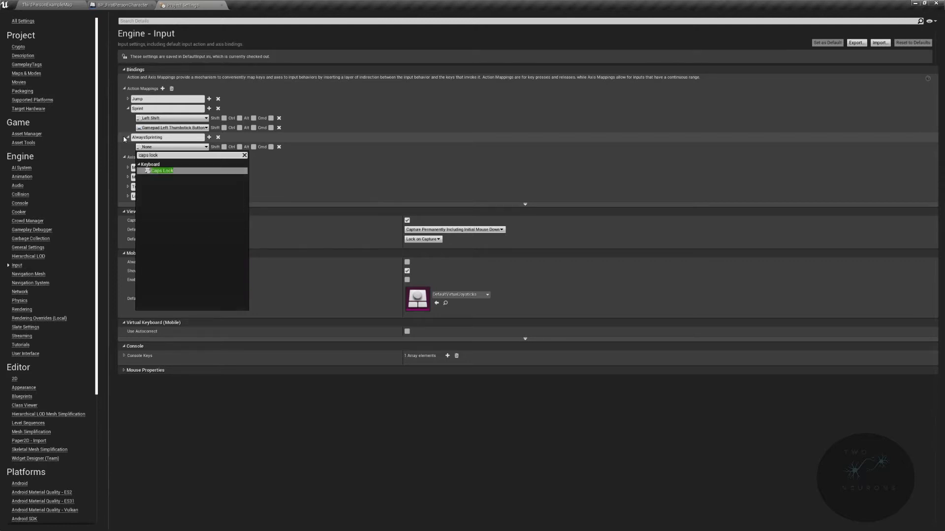
pyautogui.click(162, 170)
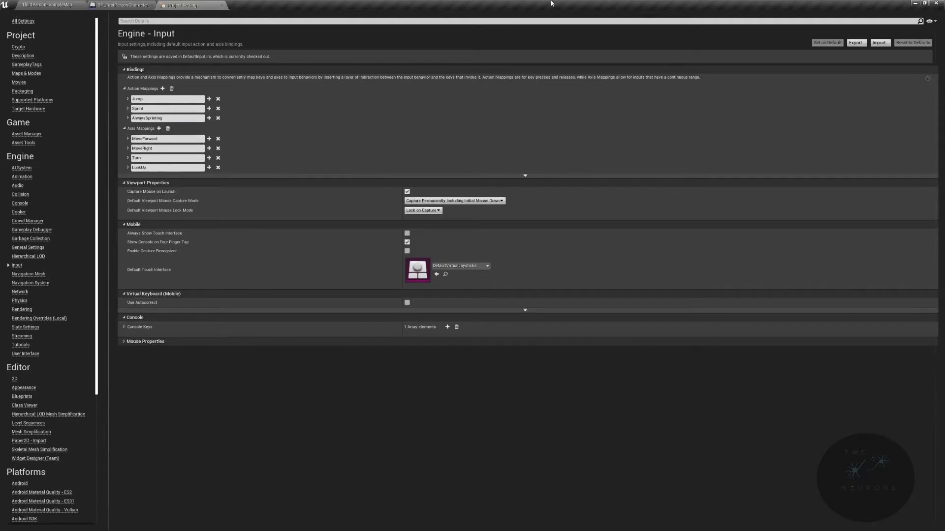
pyautogui.click(120, 5)
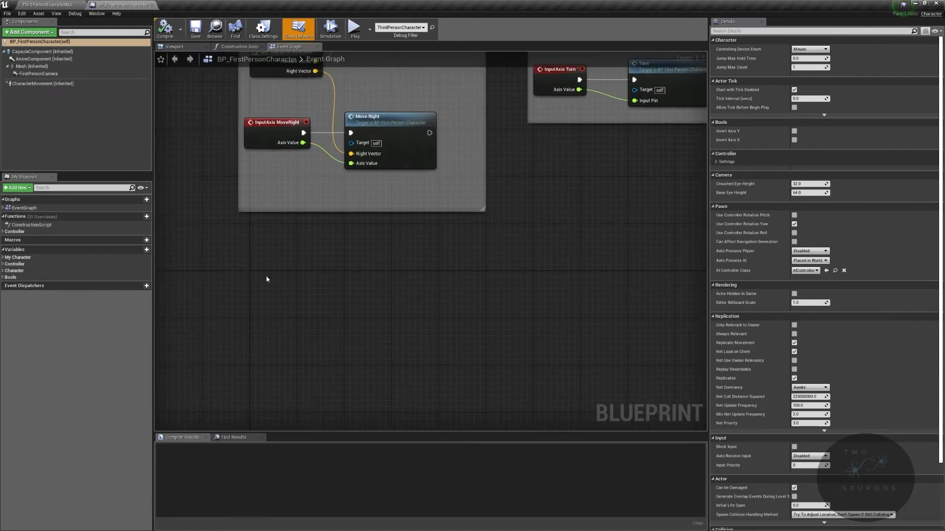
# - Add an InputAction Sprint event node below the movement nodes
pyautogui.rightClick(266, 278)
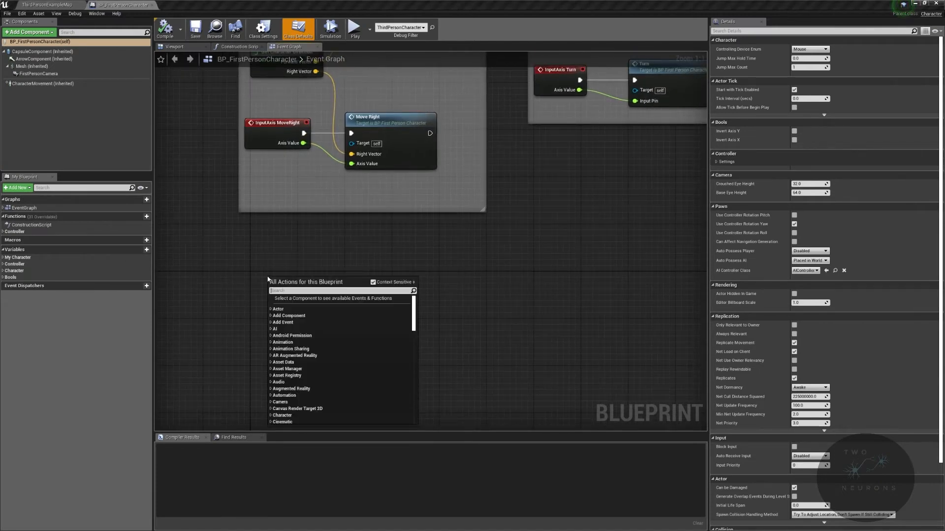
pyautogui.write('sprint')
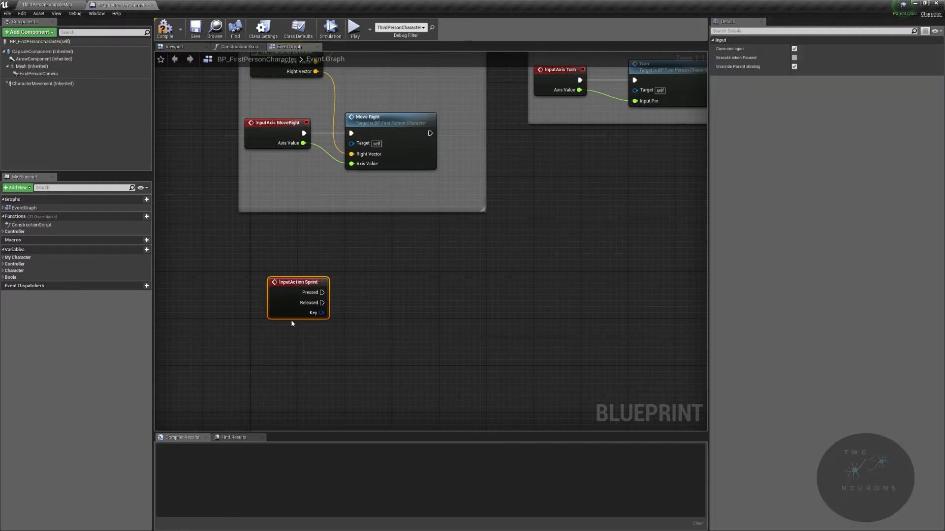
pyautogui.moveTo(297, 283); pyautogui.dragTo(281, 276)
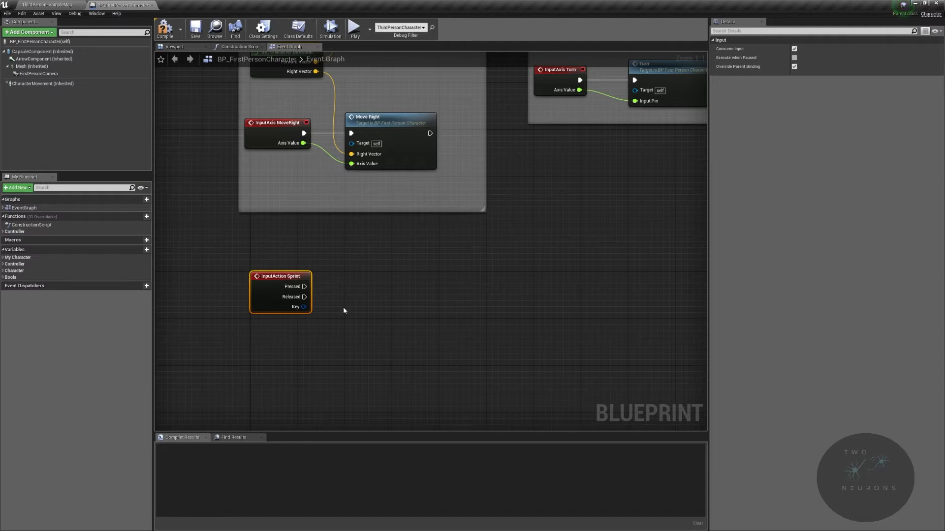
pyautogui.moveTo(249, 254)
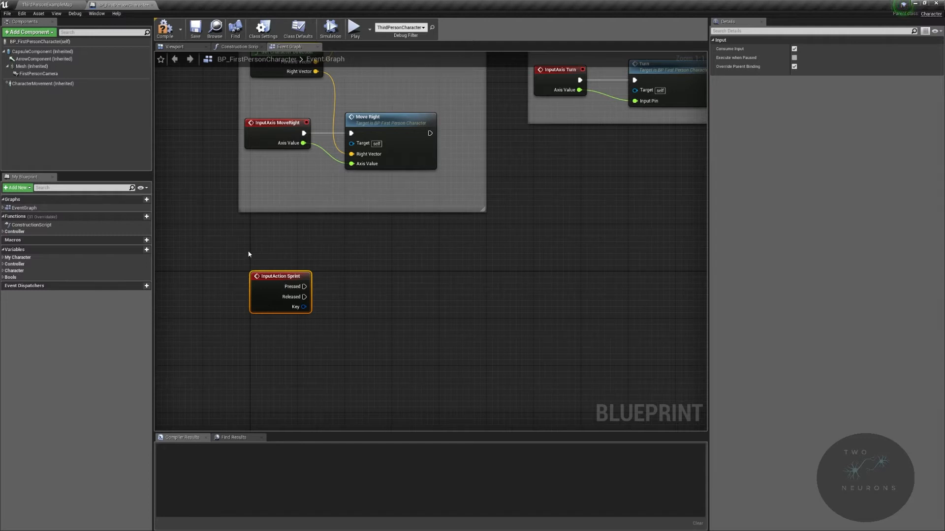
pyautogui.moveTo(243, 261)
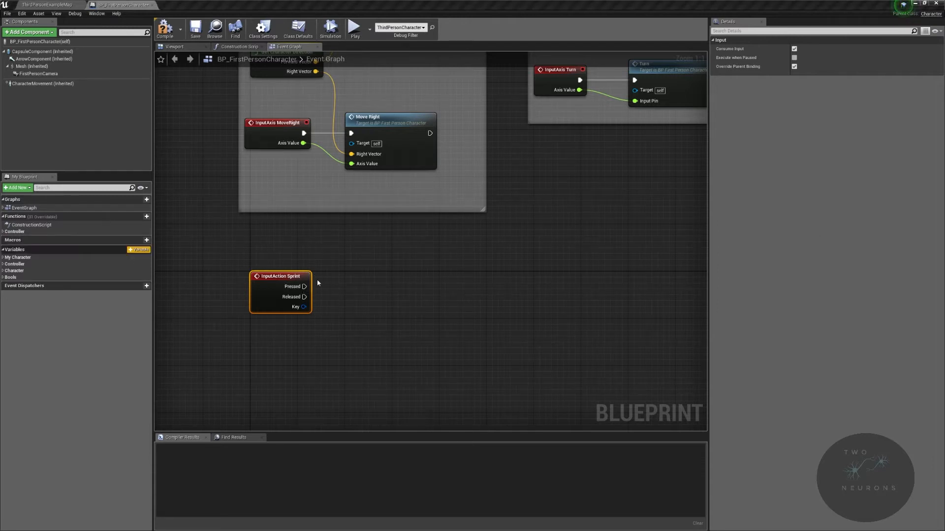
# - Create Boolean bIsSprinting set to true on Sprint Pressed, compile, and select CharacterMovement
pyautogui.click(138, 249)
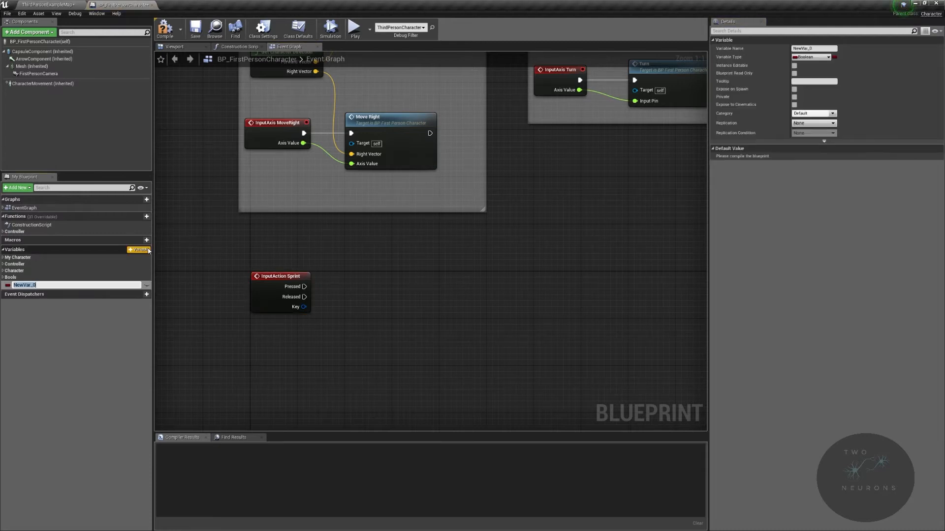
pyautogui.write('bls')
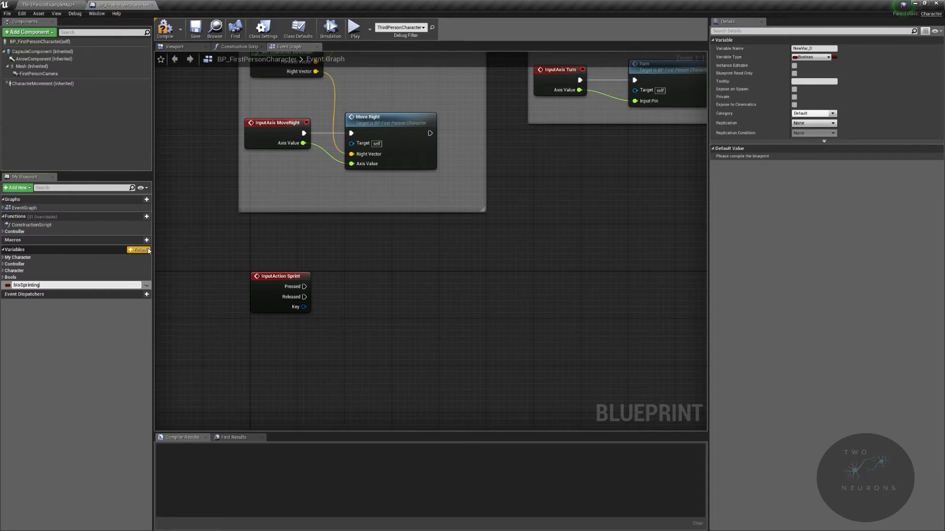
pyautogui.click(164, 28)
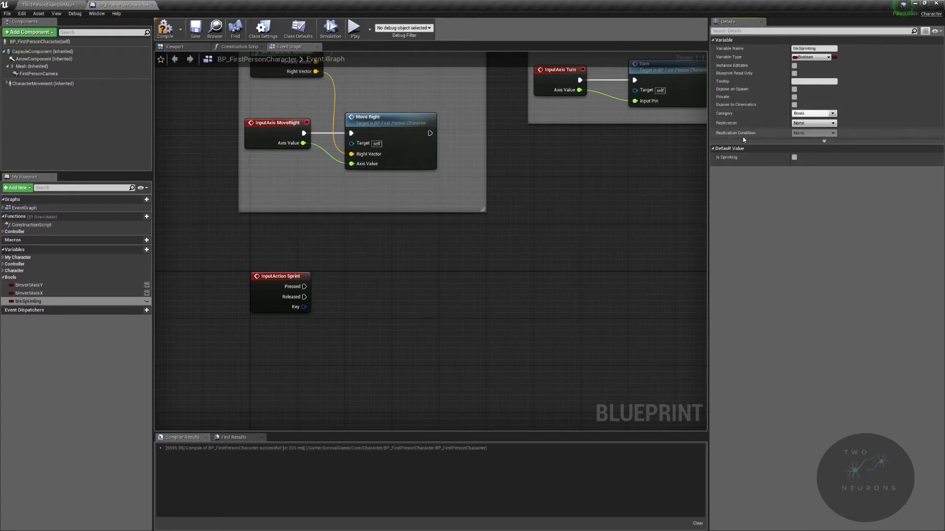
pyautogui.moveTo(305, 287)
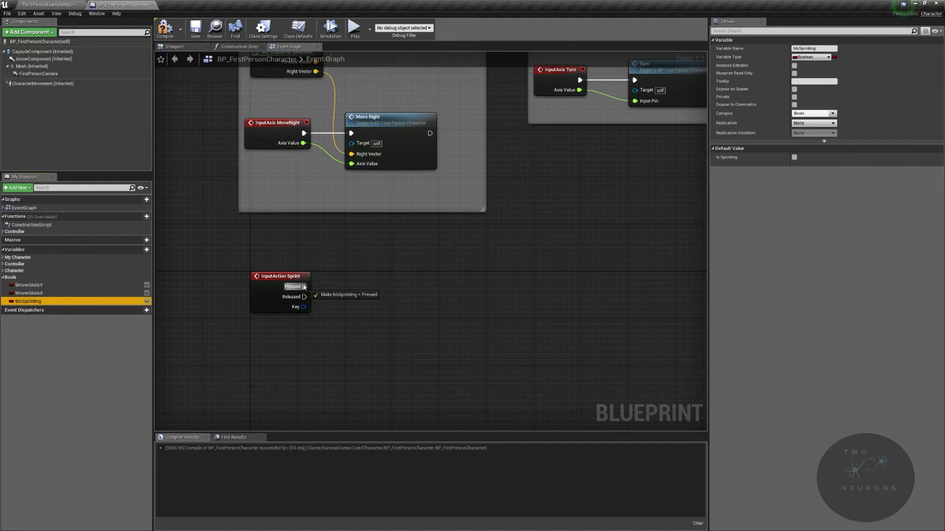
pyautogui.click(343, 294)
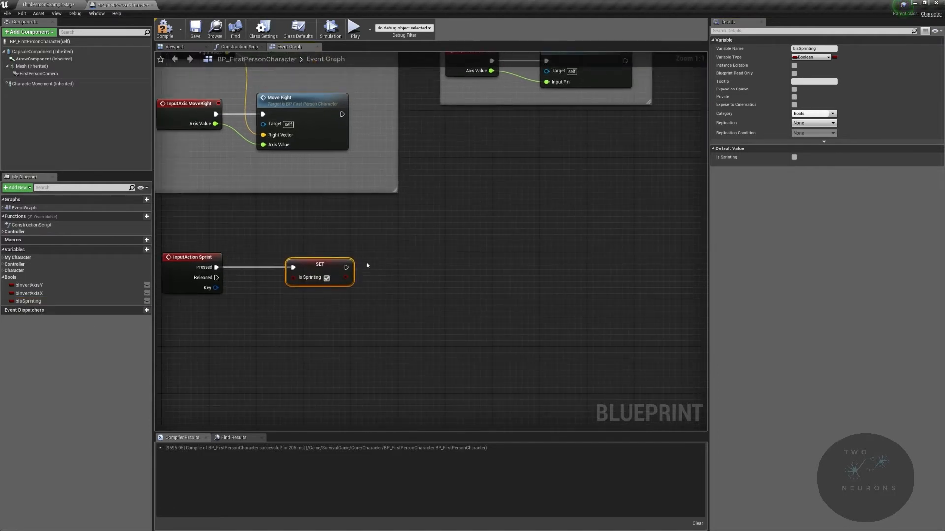
pyautogui.moveTo(41, 83)
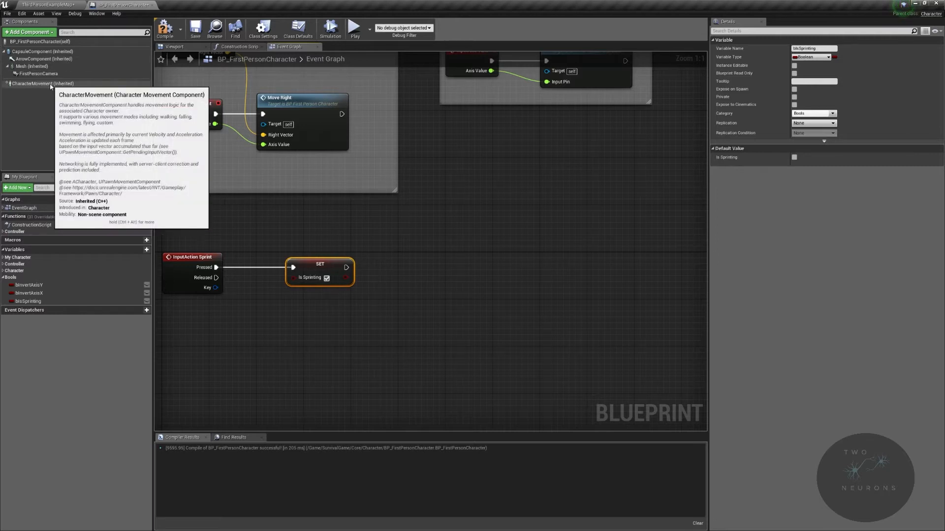
pyautogui.click(43, 83)
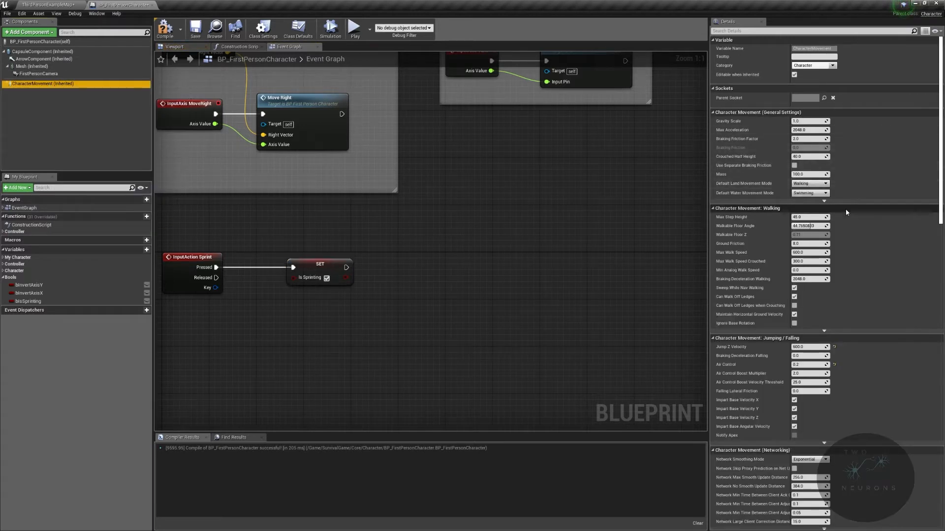
pyautogui.moveTo(836, 255)
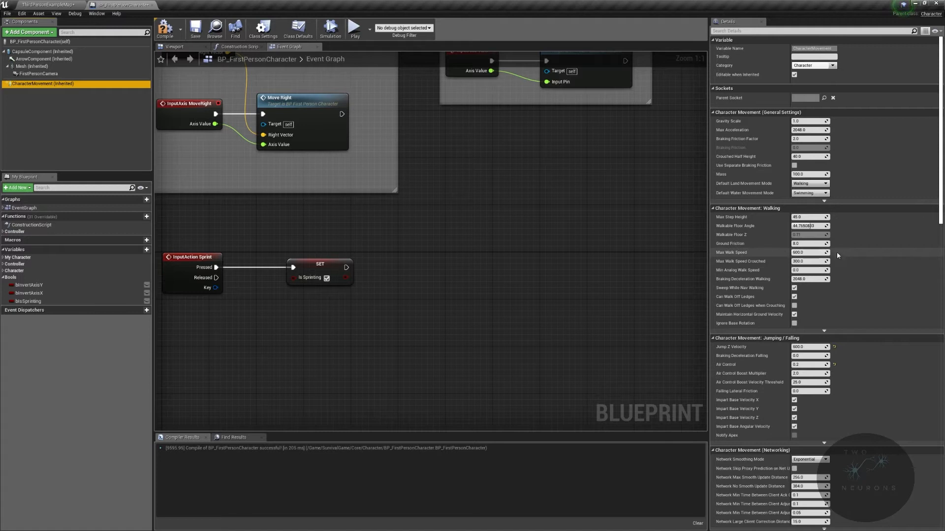
pyautogui.moveTo(737, 253)
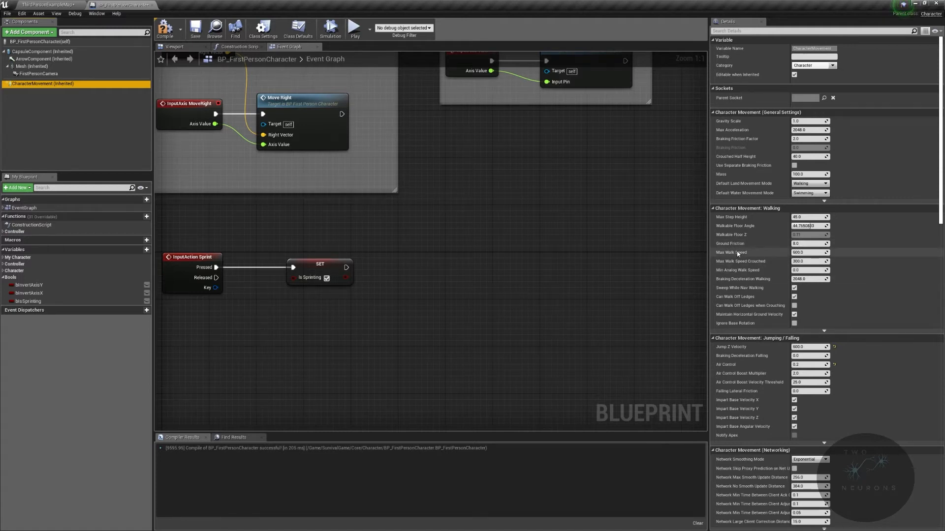
pyautogui.moveTo(870, 264)
pyautogui.write('1200')
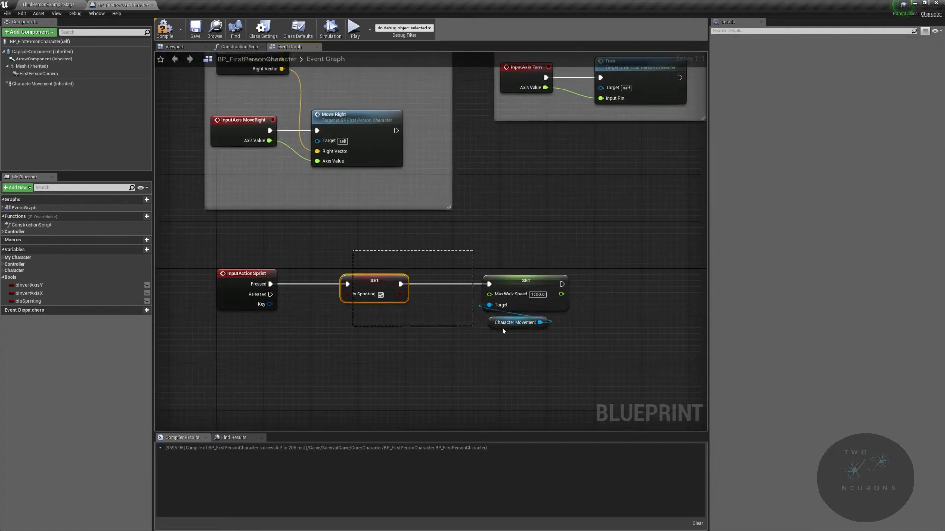
# - Select the pressed-branch nodes with Set Max Walk Speed 1200 for duplicating
pyautogui.click(525, 280)
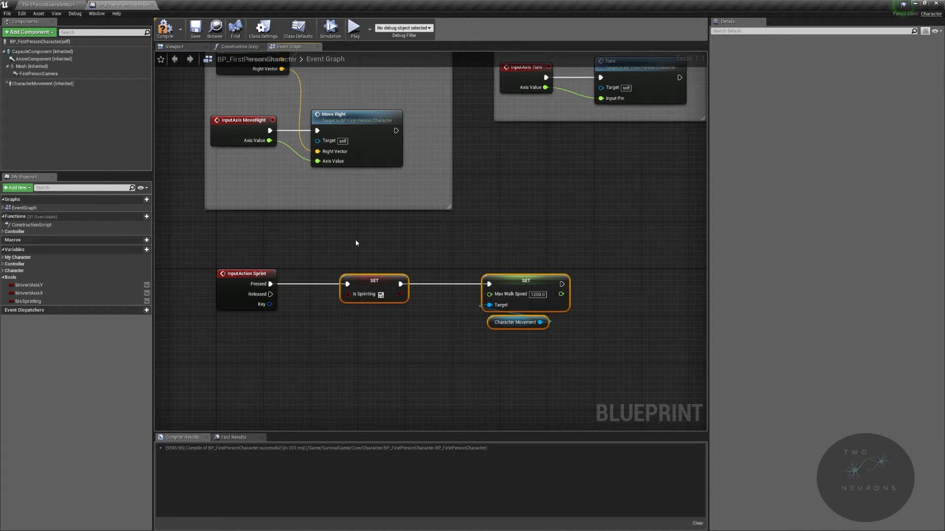
pyautogui.moveTo(405, 259)
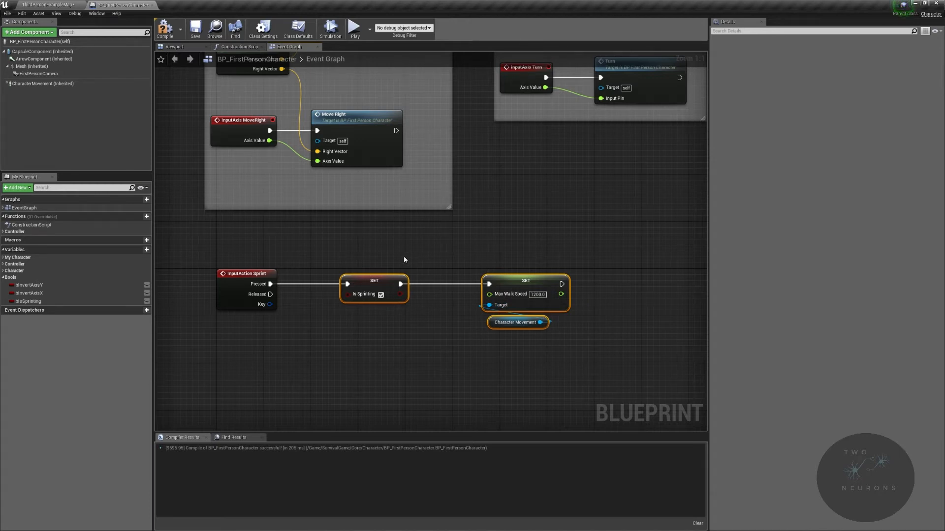
pyautogui.moveTo(353, 260)
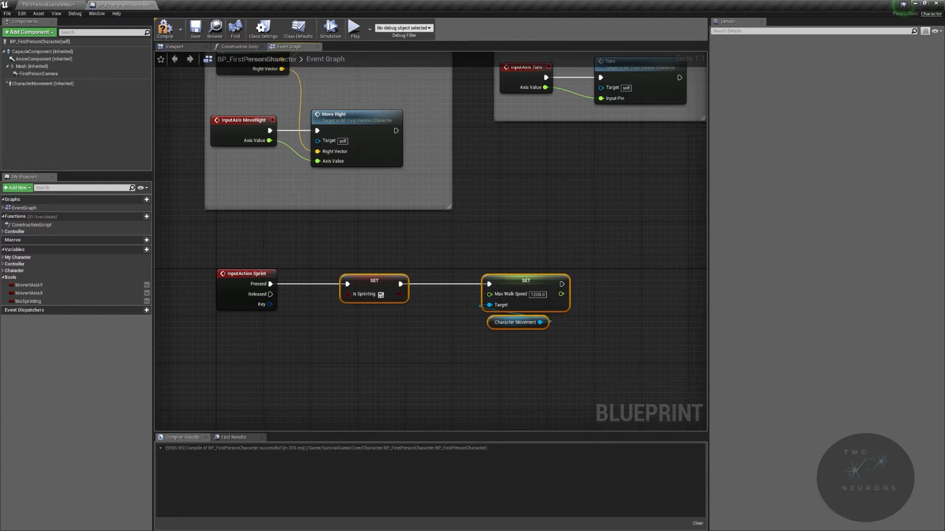
pyautogui.moveTo(626, 351)
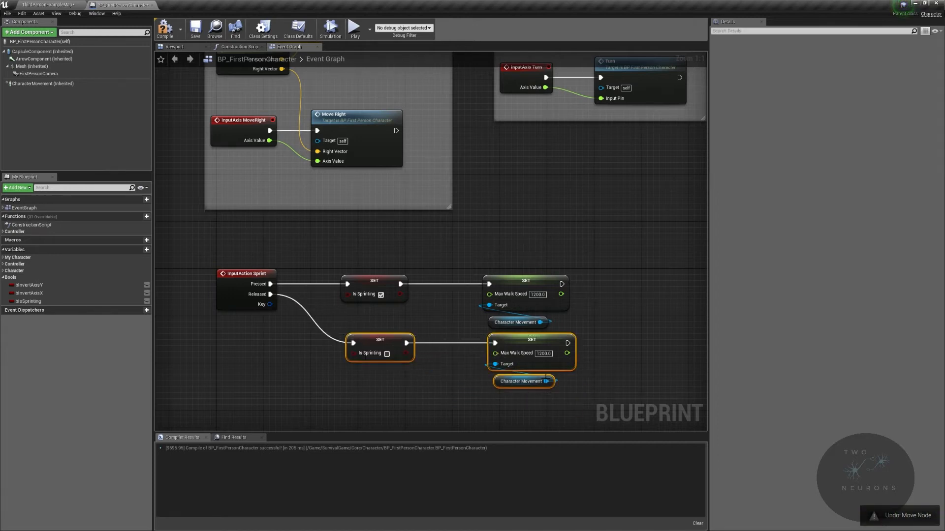
pyautogui.moveTo(534, 345)
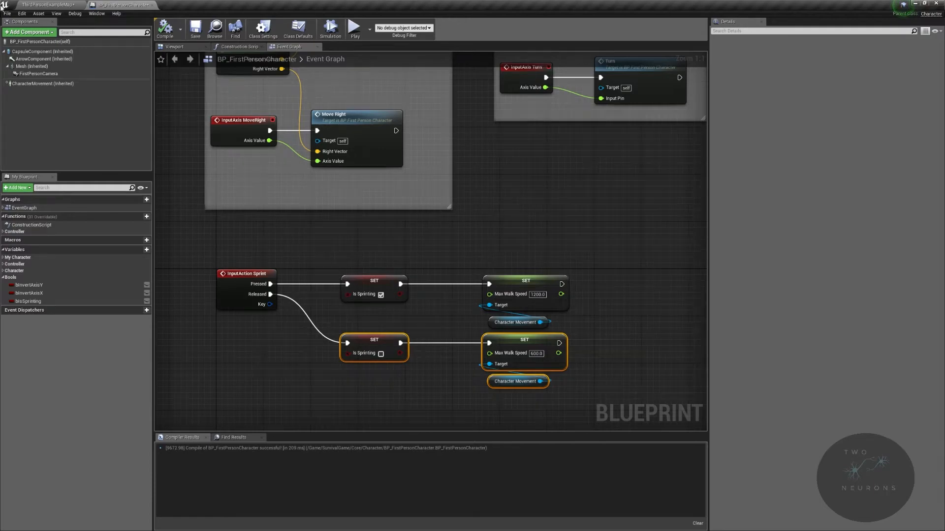
# - Clear the selection after wiring Released to Is Sprinting false and Max Walk Speed 600
pyautogui.click(50, 5)
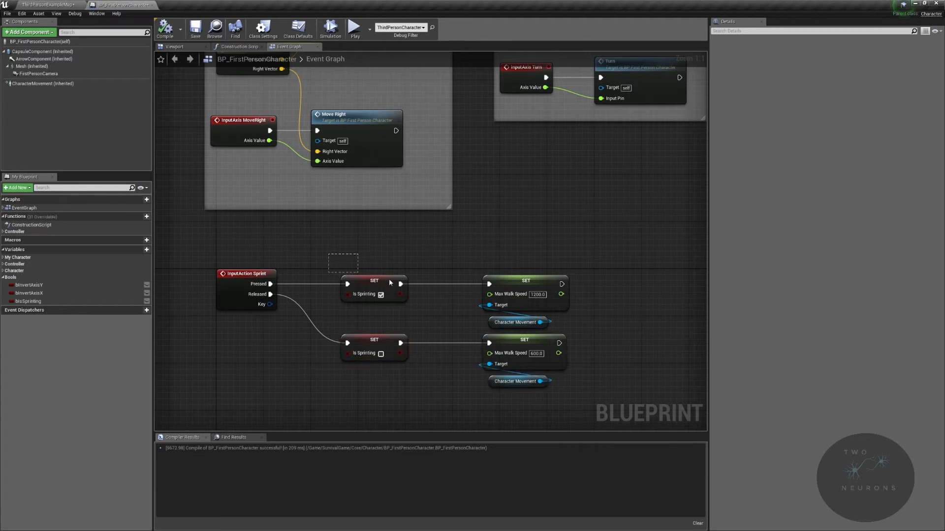
# - Collapse the pressed branch into SetIsSprinting under Controller|Movement
pyautogui.rightClick(525, 286)
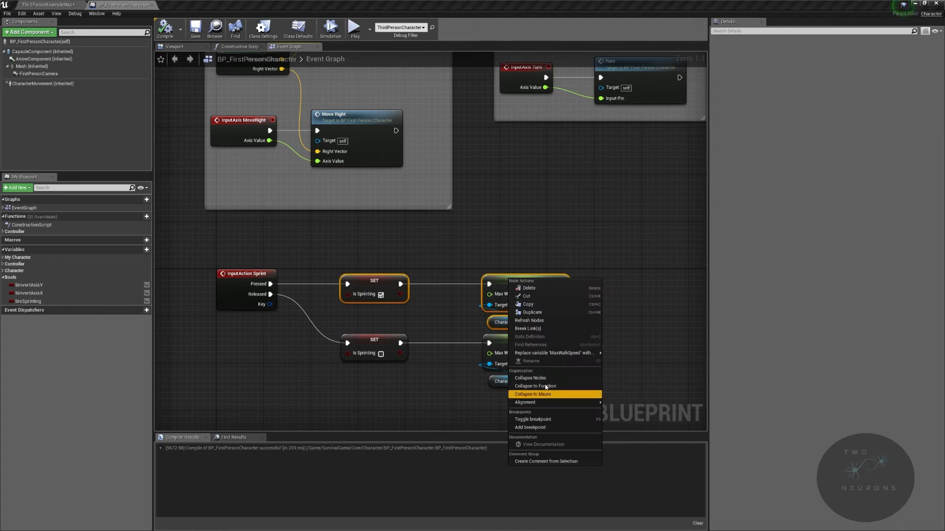
pyautogui.click(536, 385)
pyautogui.write('SetIsSprinting')
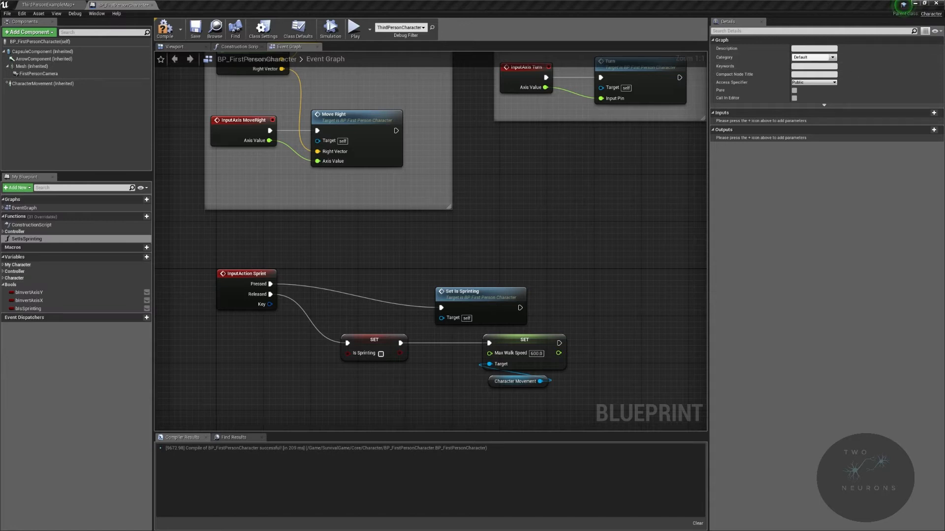
pyautogui.click(7, 232)
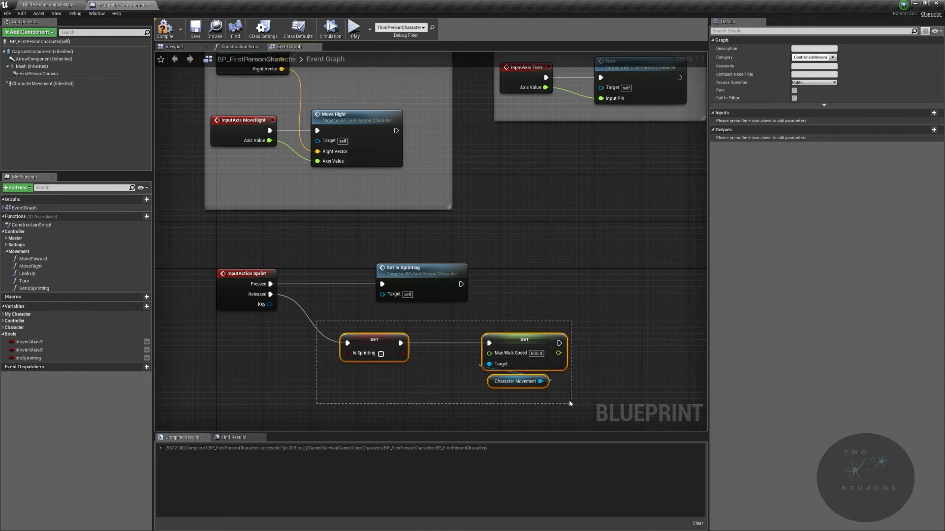
# - Collapse the released branch into SetIsWalking under Controller|Movement
pyautogui.rightClick(524, 353)
pyautogui.write('Dr')
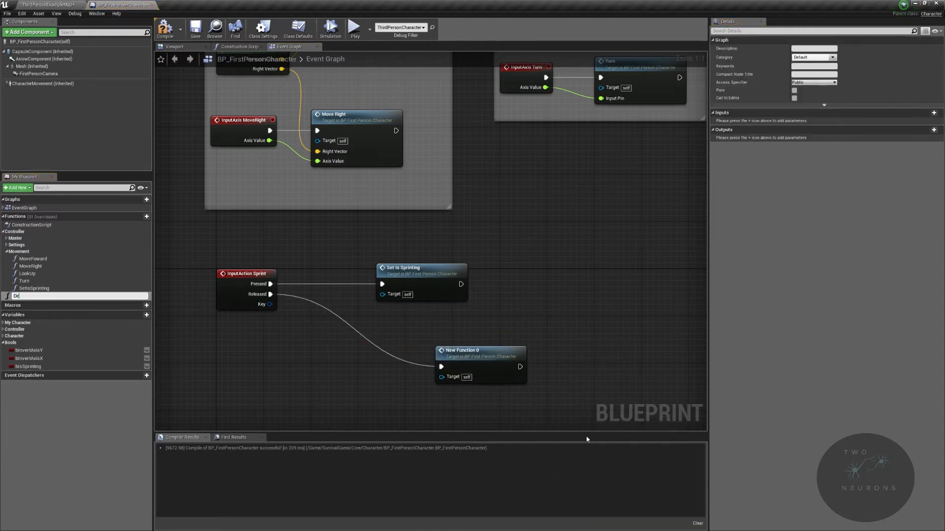
pyautogui.write('Setl')
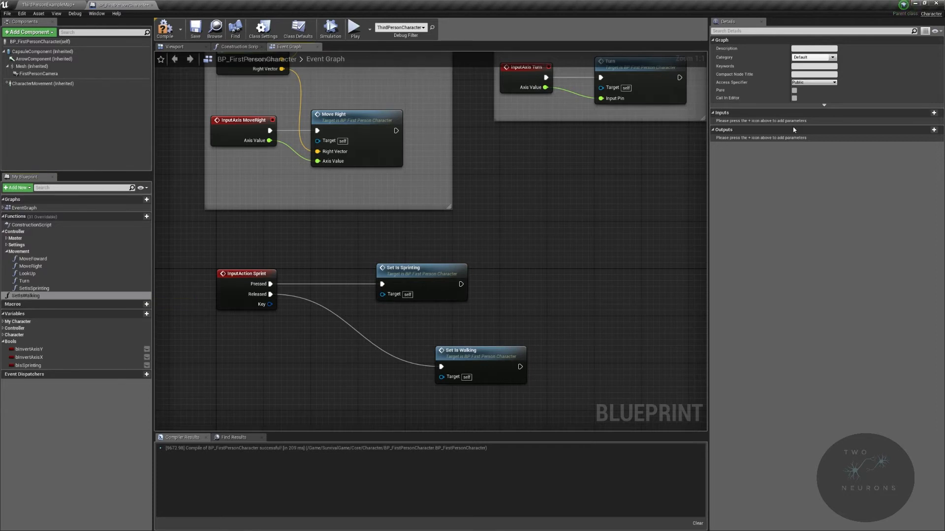
pyautogui.click(812, 57)
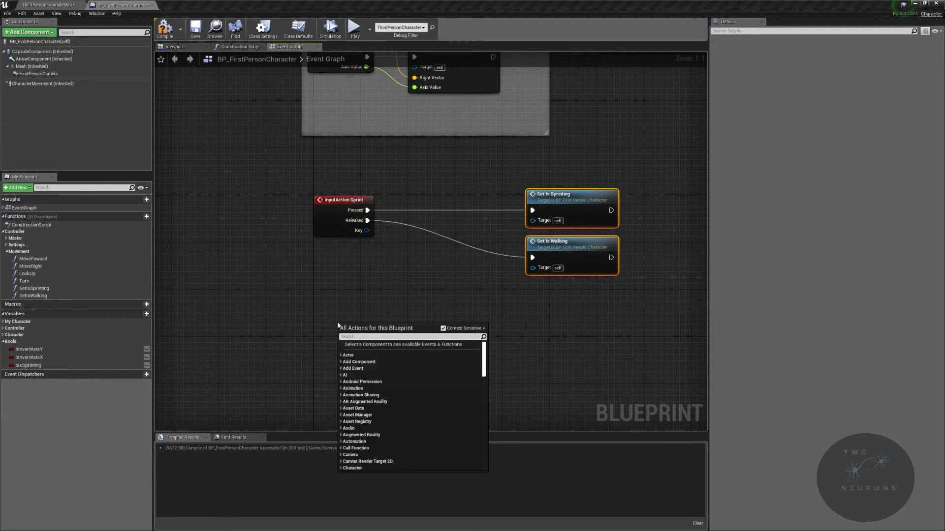
# - Place an InputAction AlwaysSprinting event whose Pressed pin feeds a Flip Flop node
pyautogui.write('always sp')
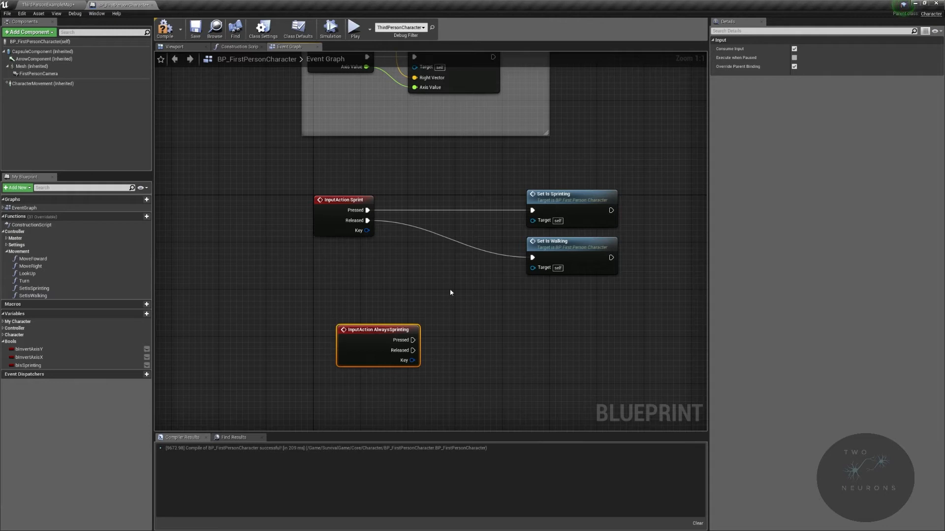
pyautogui.moveTo(414, 327)
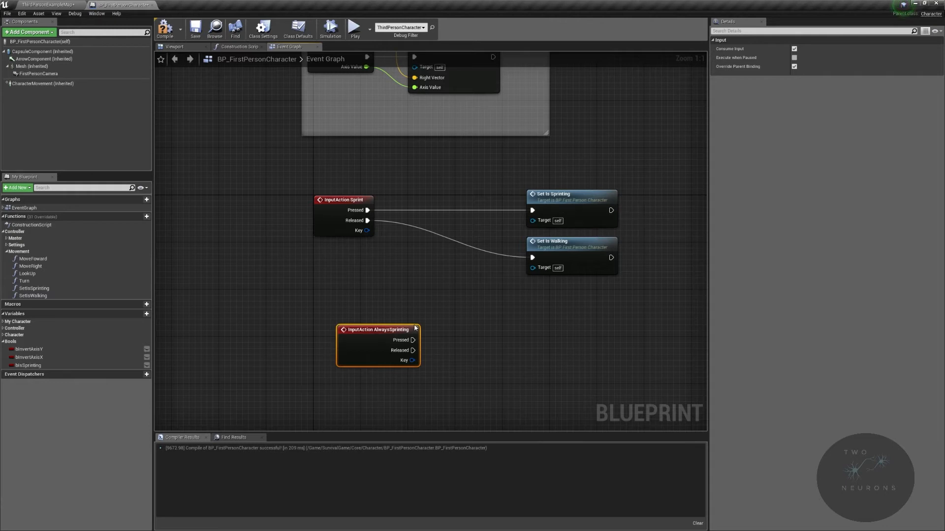
pyautogui.moveTo(377, 329); pyautogui.dragTo(353, 342)
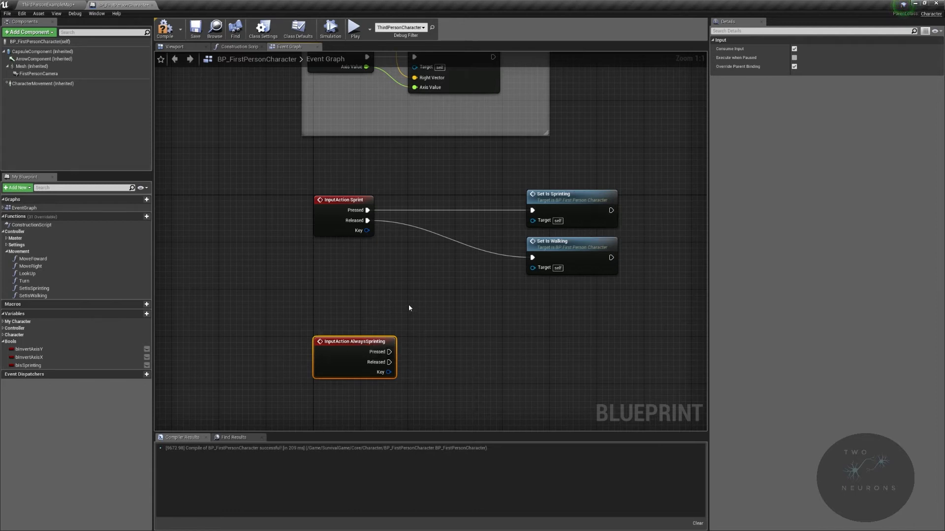
pyautogui.moveTo(404, 340)
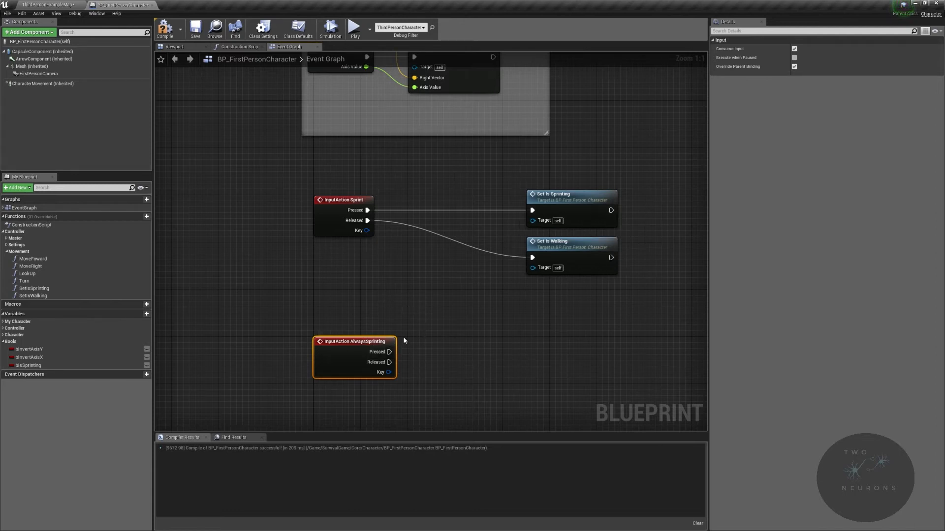
pyautogui.moveTo(482, 312)
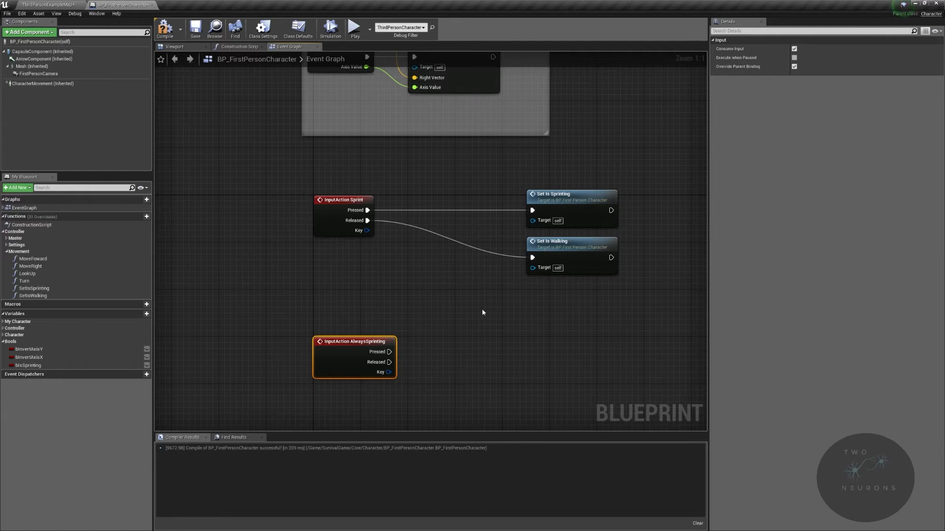
pyautogui.moveTo(412, 358)
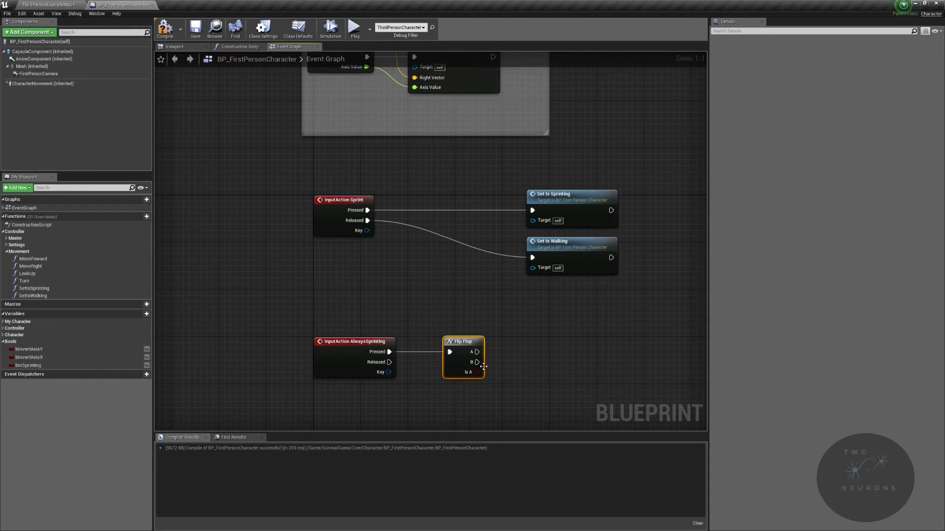
pyautogui.moveTo(396, 248)
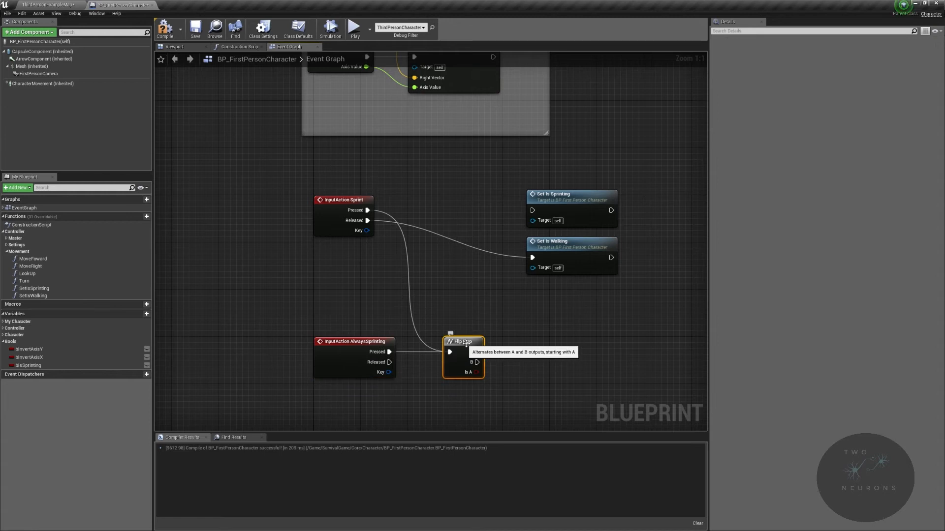
pyautogui.click(354, 342)
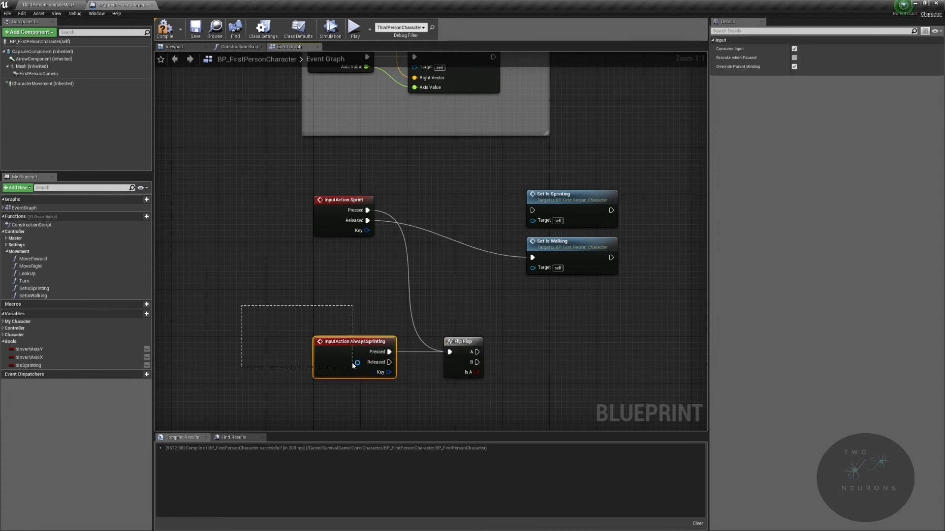
pyautogui.click(463, 342)
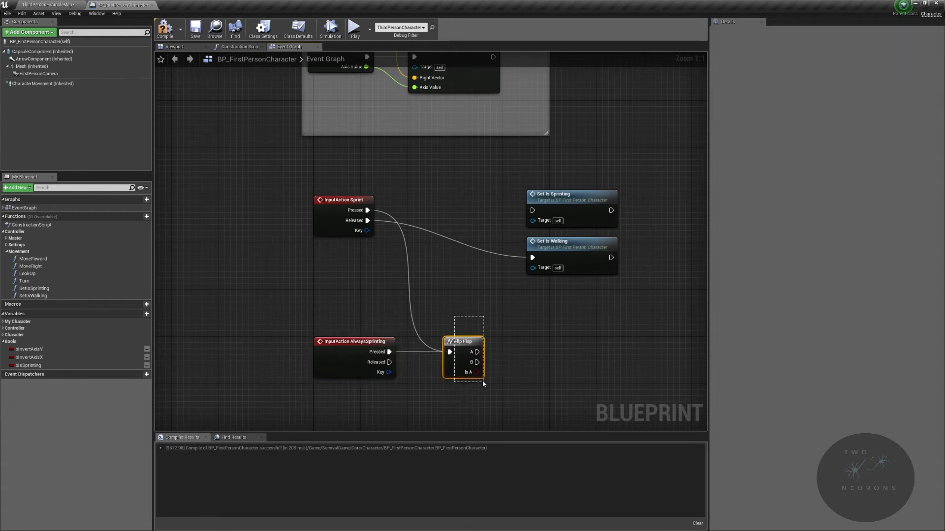
pyautogui.click(344, 200)
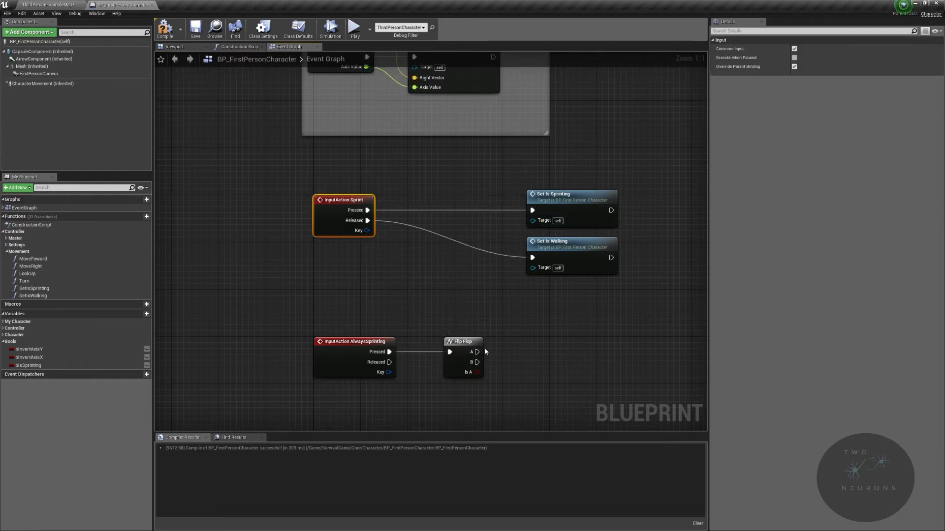
pyautogui.moveTo(479, 353)
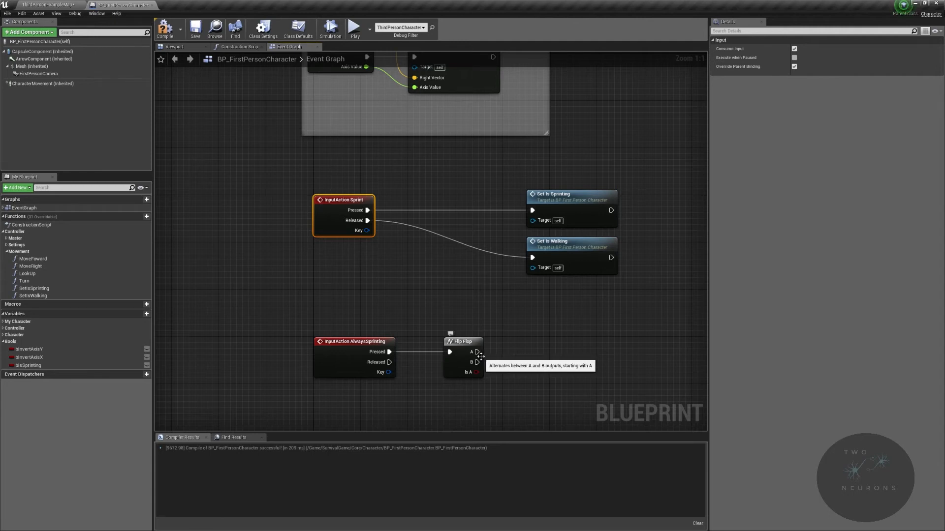
pyautogui.moveTo(475, 362)
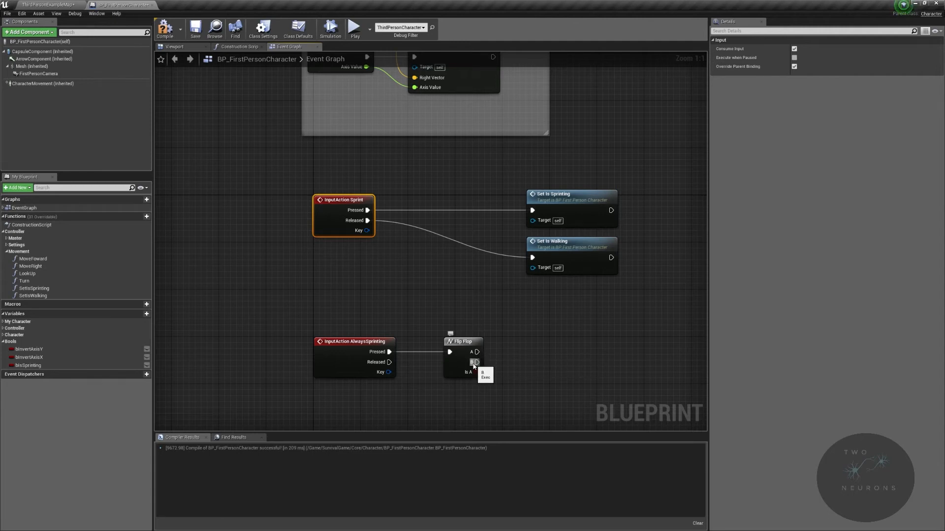
# - Duplicate bIsSprinting into bIsAlwaysSprinting and wire SET Is Always Sprinting nodes to Flip Flop A and B
pyautogui.rightClick(26, 365)
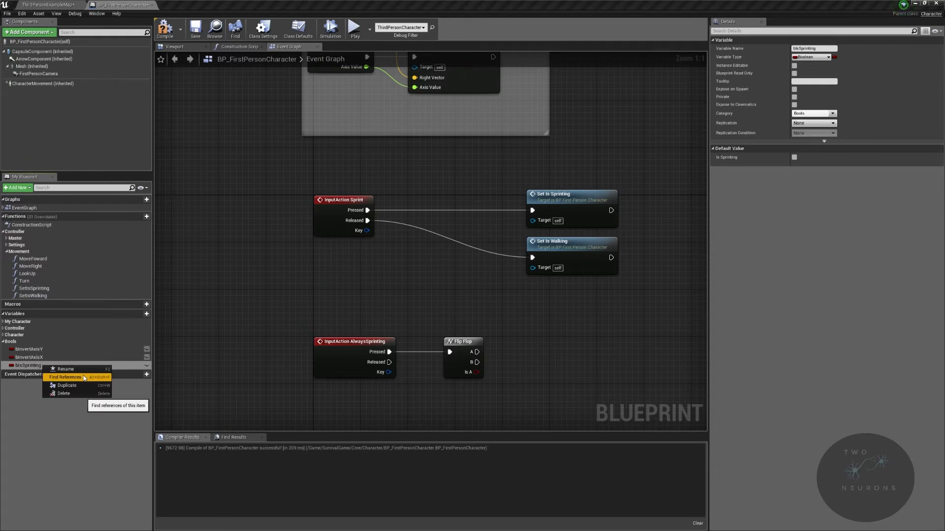
pyautogui.click(66, 385)
pyautogui.write('bIsAlwaysSprinting')
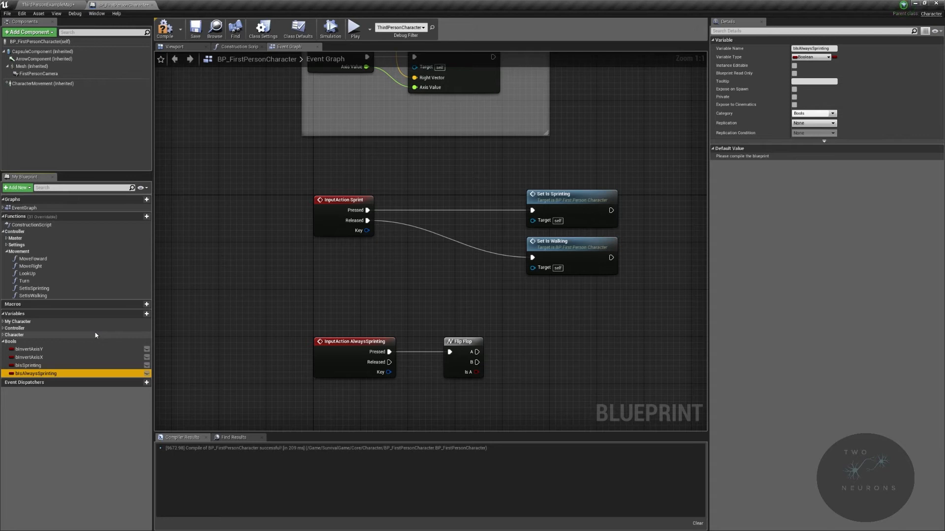
pyautogui.moveTo(33, 359)
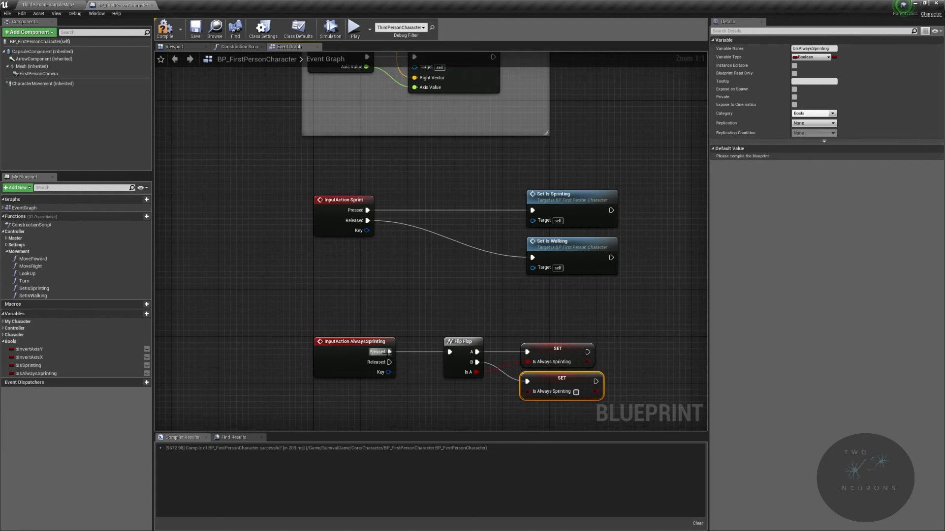
pyautogui.click(462, 341)
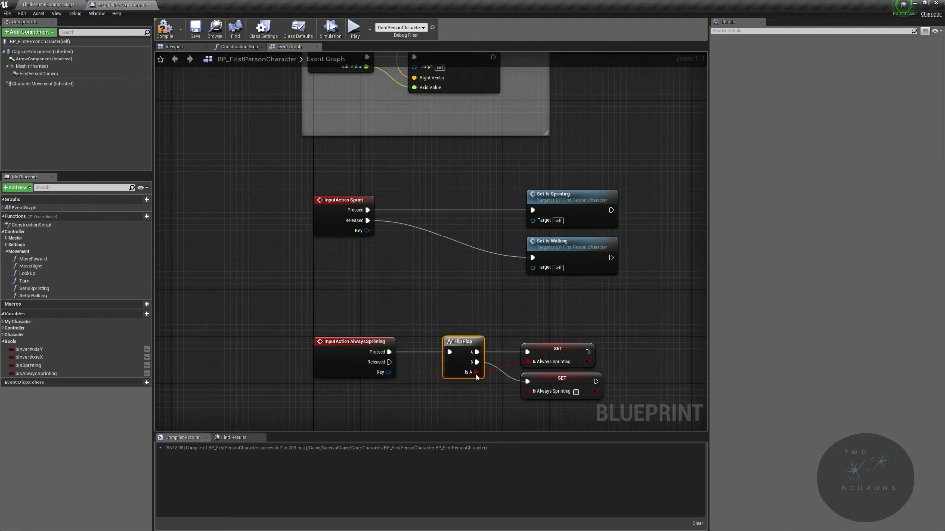
pyautogui.moveTo(478, 362)
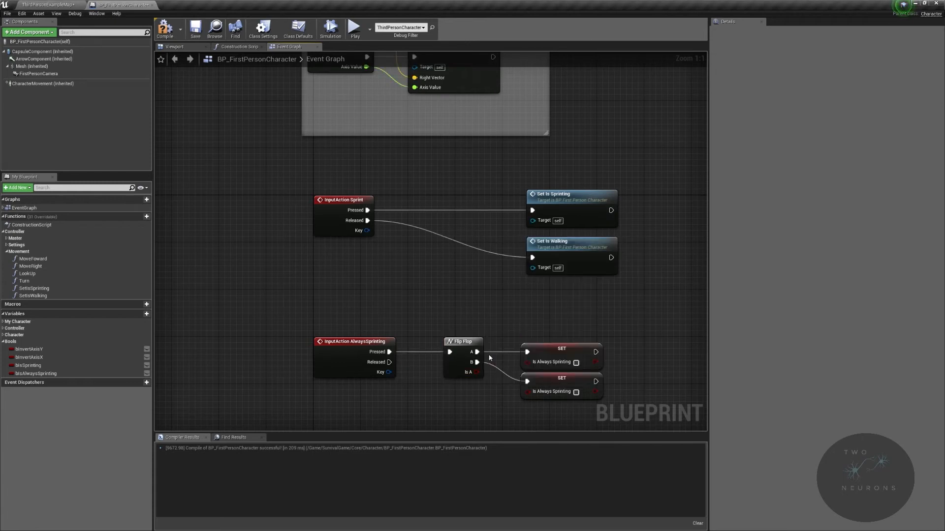
pyautogui.moveTo(576, 361)
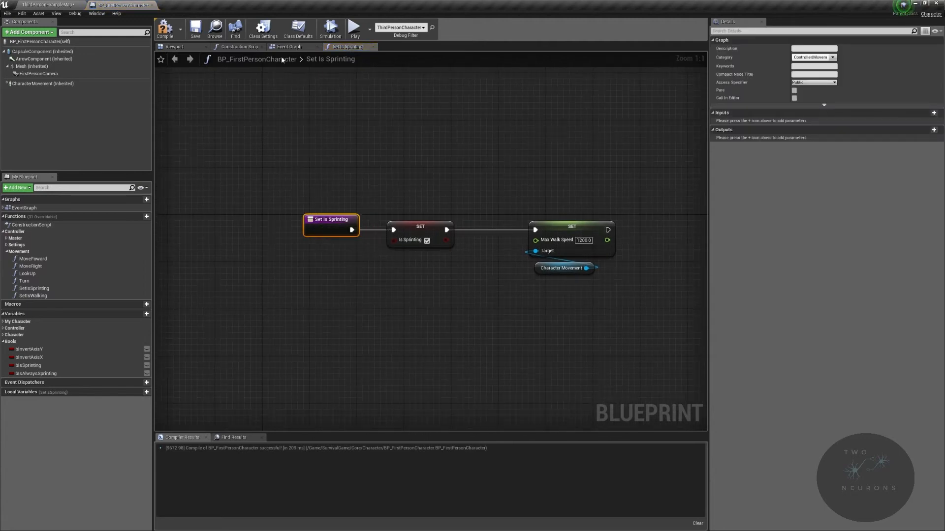
# - Review Set Is Walking, add the Set Is Sprinting and Set Is Walking calls after the SET nodes, and compile
pyautogui.click(399, 47)
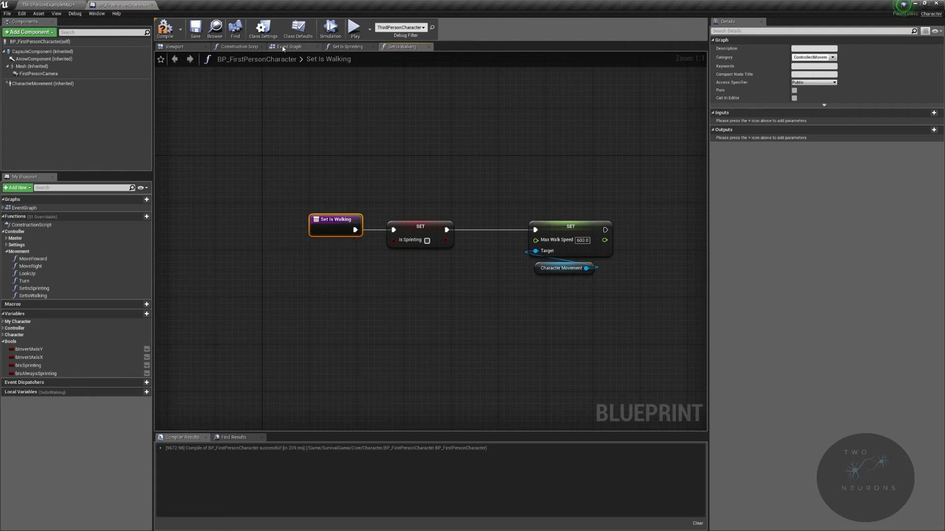
pyautogui.click(291, 46)
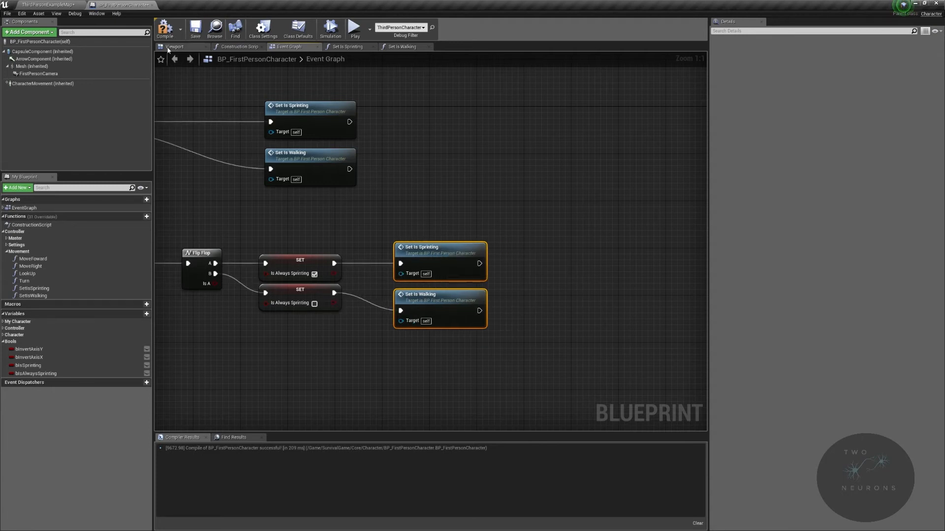
pyautogui.moveTo(355, 29)
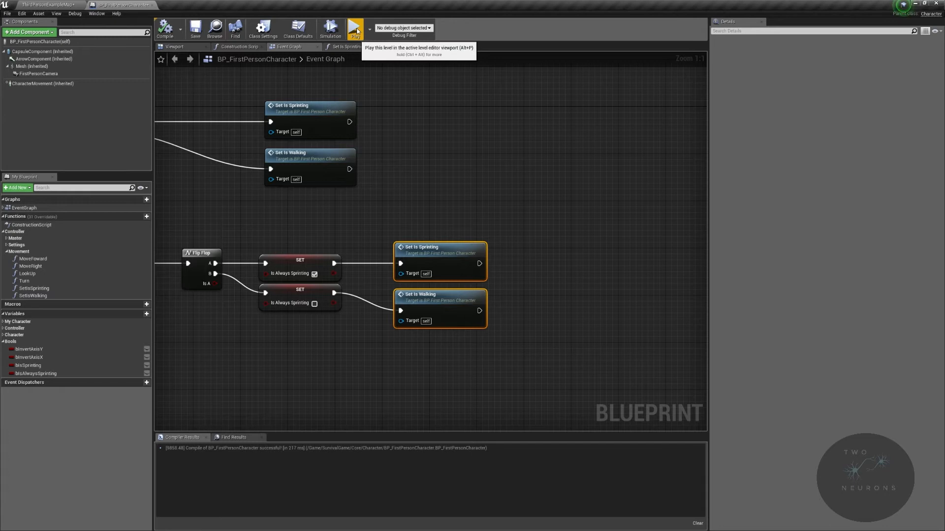
pyautogui.click(356, 28)
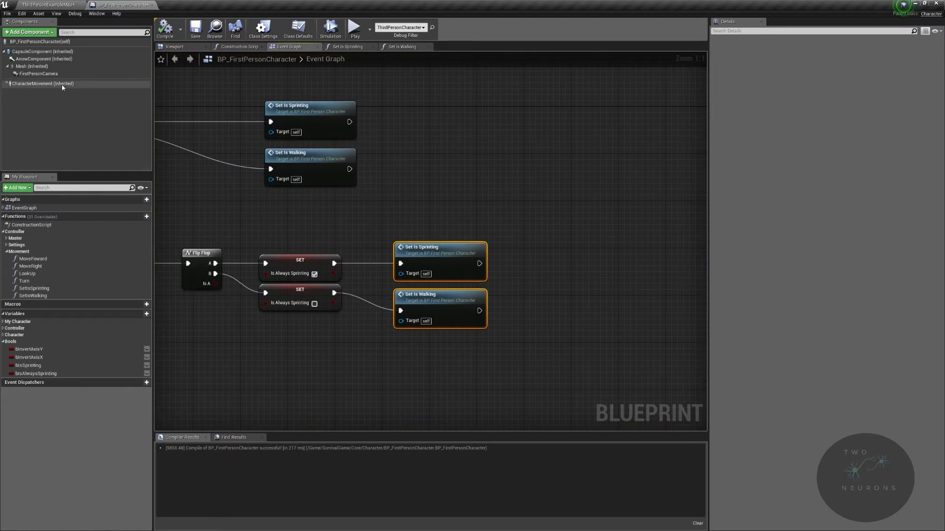
# - Check CharacterMovement settings and run a play session to test sprint and walk speeds
pyautogui.click(43, 83)
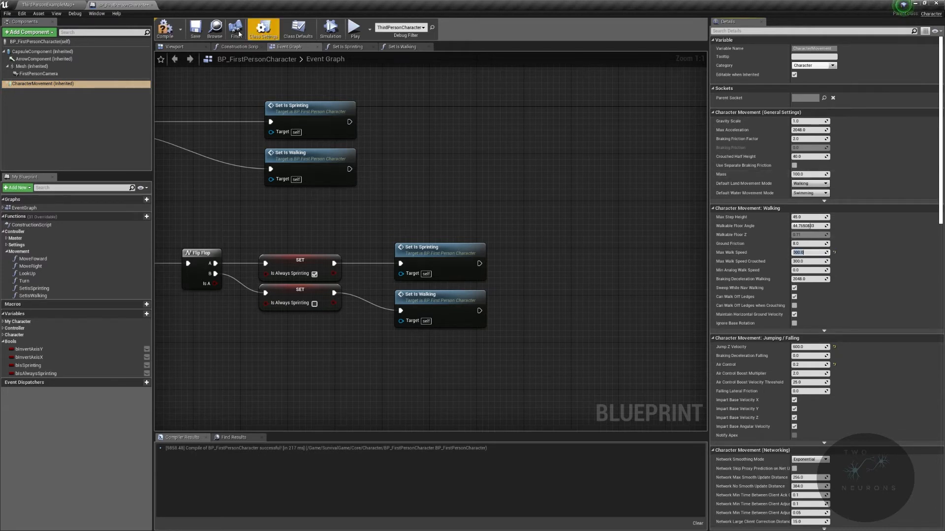
pyautogui.click(354, 28)
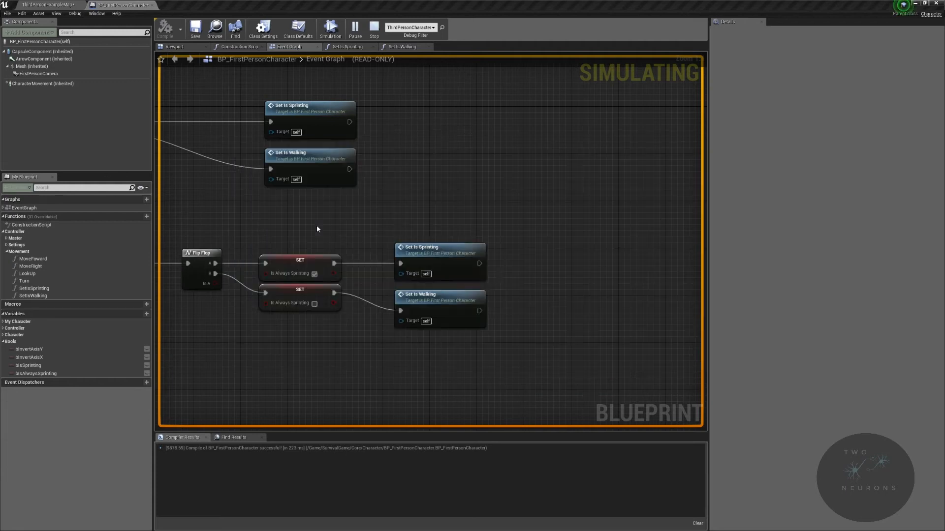
pyautogui.click(42, 82)
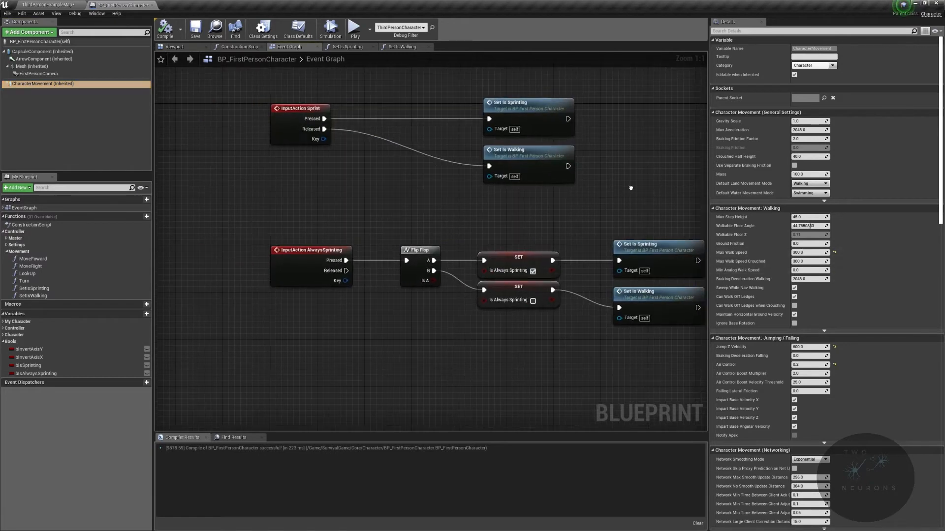
# - Revisit Set Is Walking, then review CharacterMovement's Max Walk Speed of 600
pyautogui.click(401, 47)
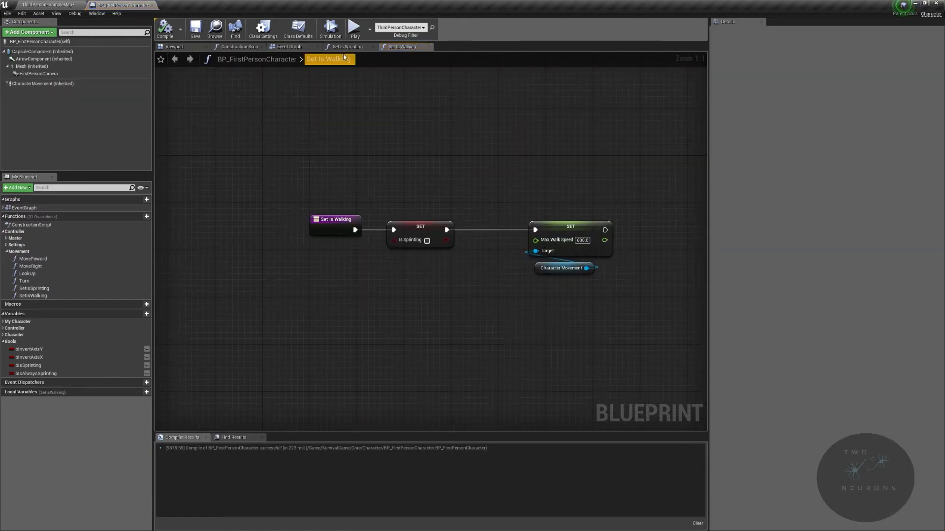
pyautogui.click(291, 46)
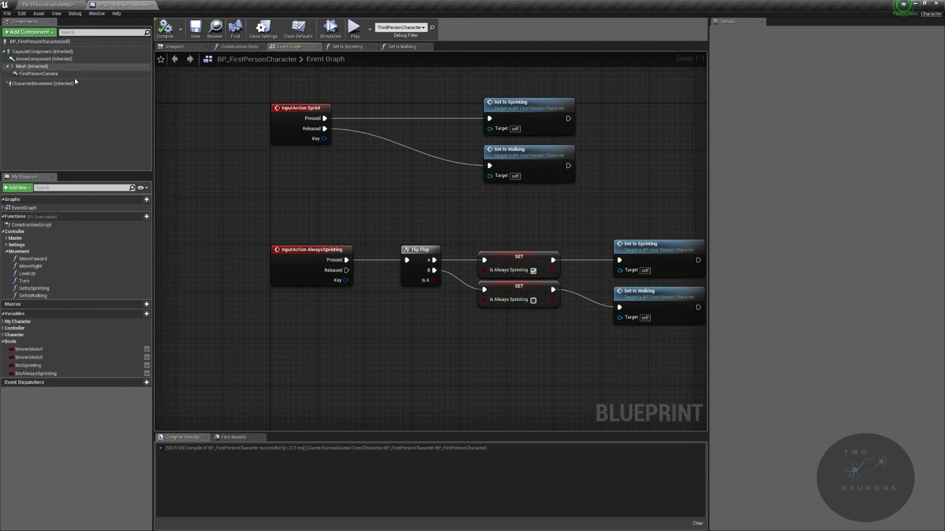
pyautogui.click(42, 82)
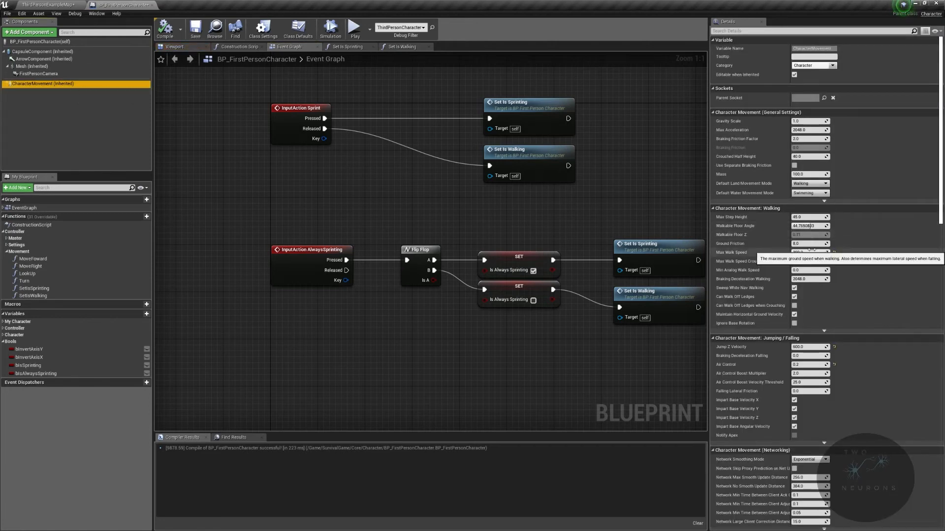
pyautogui.moveTo(809, 243)
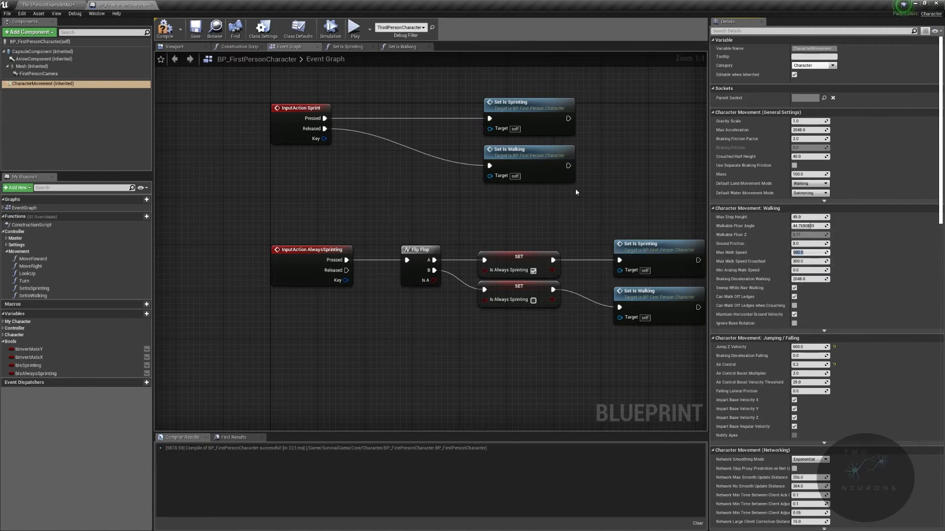
# - Promote Max Walk Speed to a SprintSpeed variable under ControllerMovement and end Set Is Sprinting with a Return Node
pyautogui.click(347, 46)
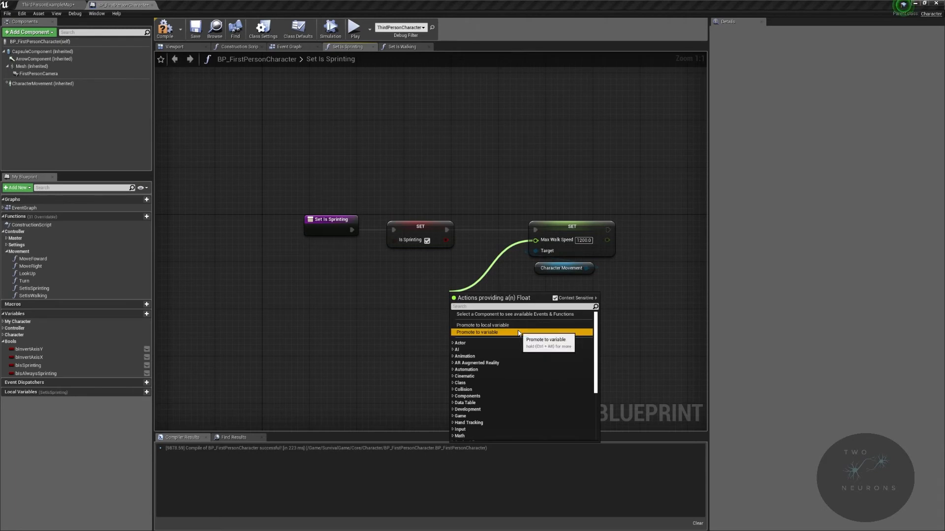
pyautogui.click(476, 332)
pyautogui.write('SprintSpeed')
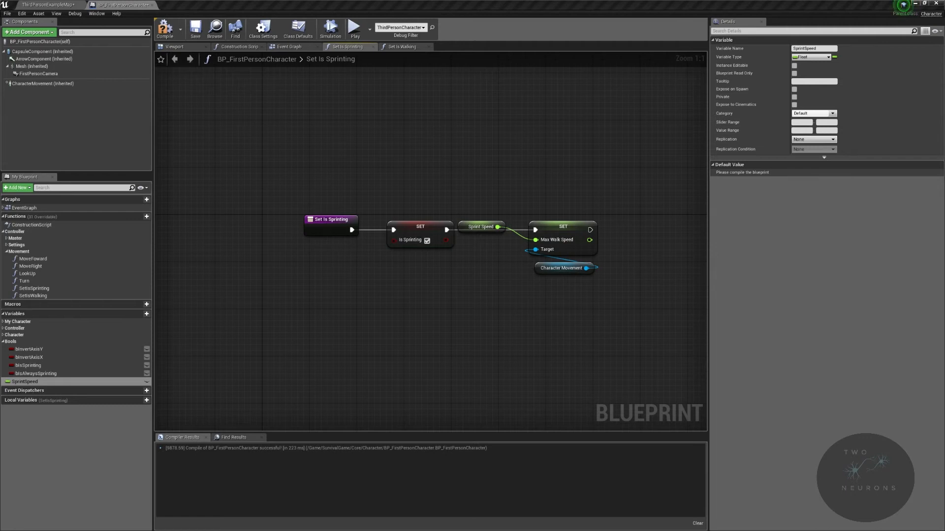
pyautogui.click(812, 113)
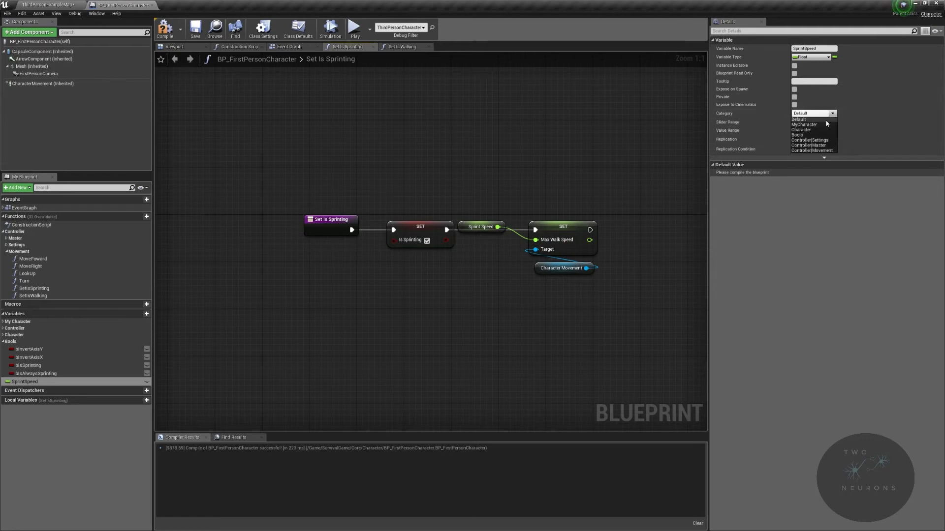
pyautogui.click(809, 150)
pyautogui.write('retur')
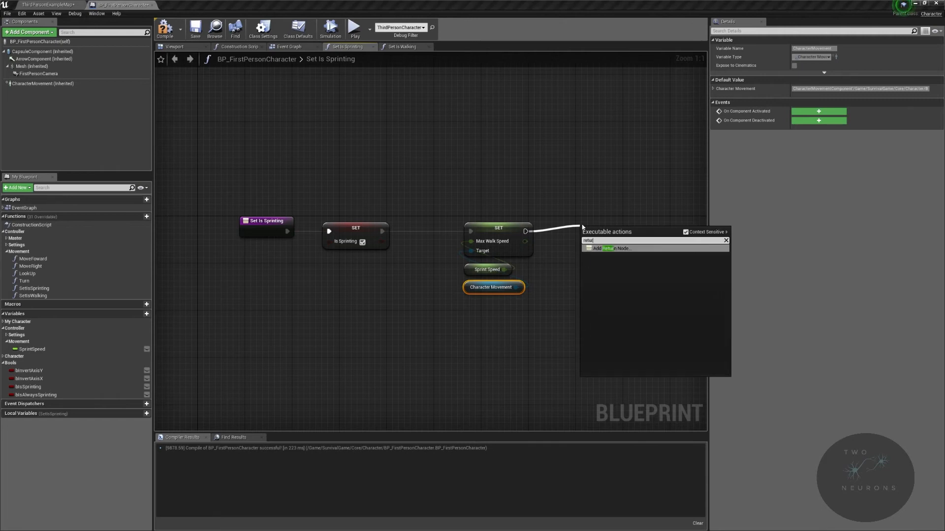
pyautogui.click(613, 248)
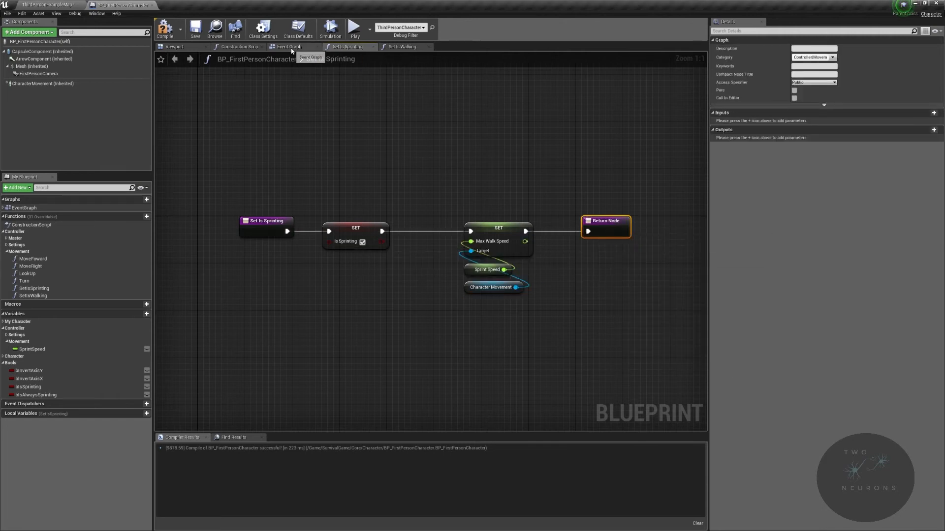
# - Promote Set Is Walking's Max Walk Speed to a DefaultWalkSpeed variable, add a Return Node, and compile
pyautogui.click(400, 47)
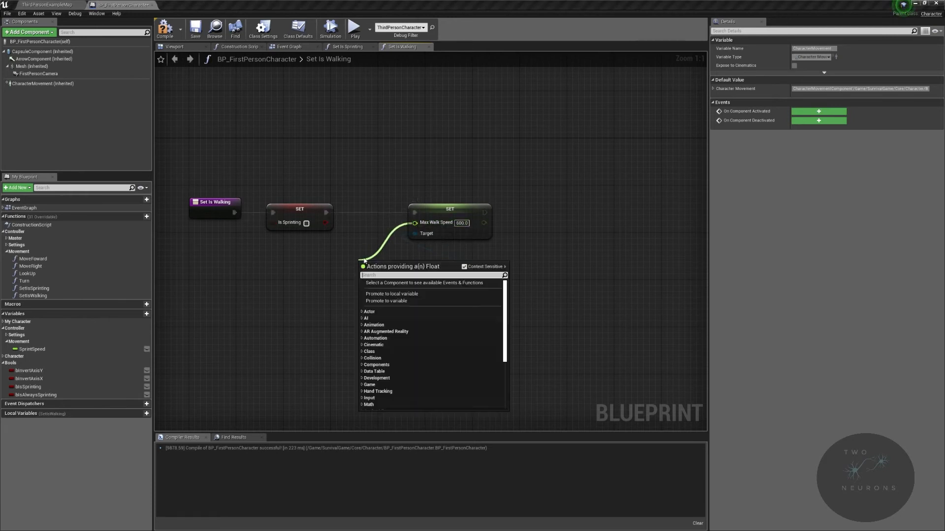
pyautogui.click(390, 301)
pyautogui.write('DefaultWalkSpeed')
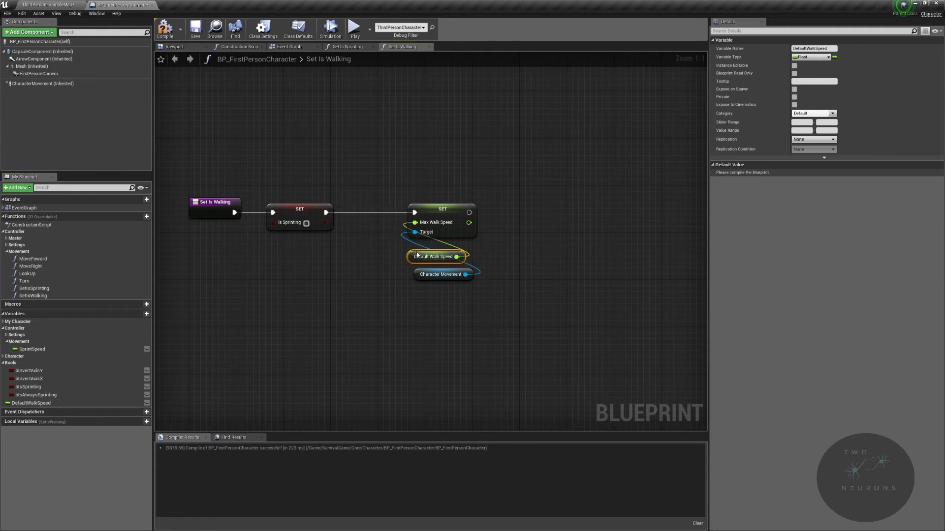
pyautogui.moveTo(441, 268)
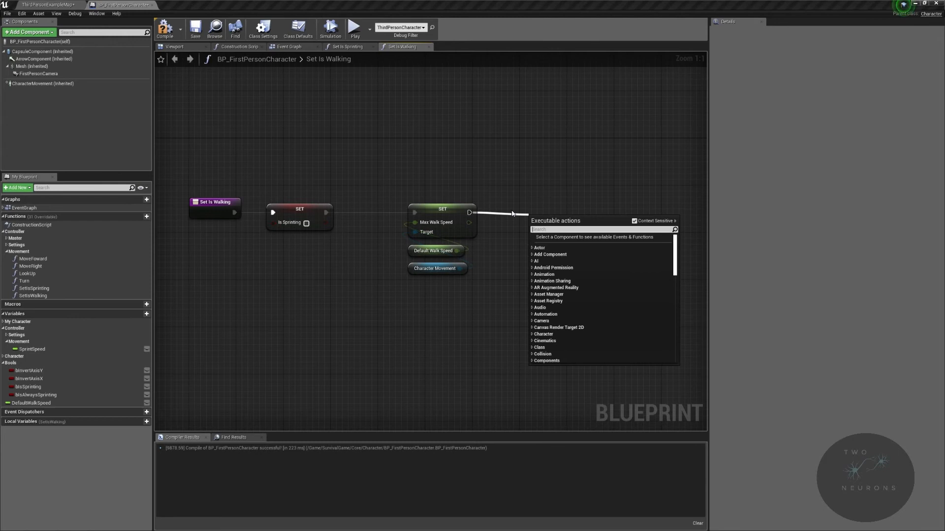
pyautogui.click(548, 226)
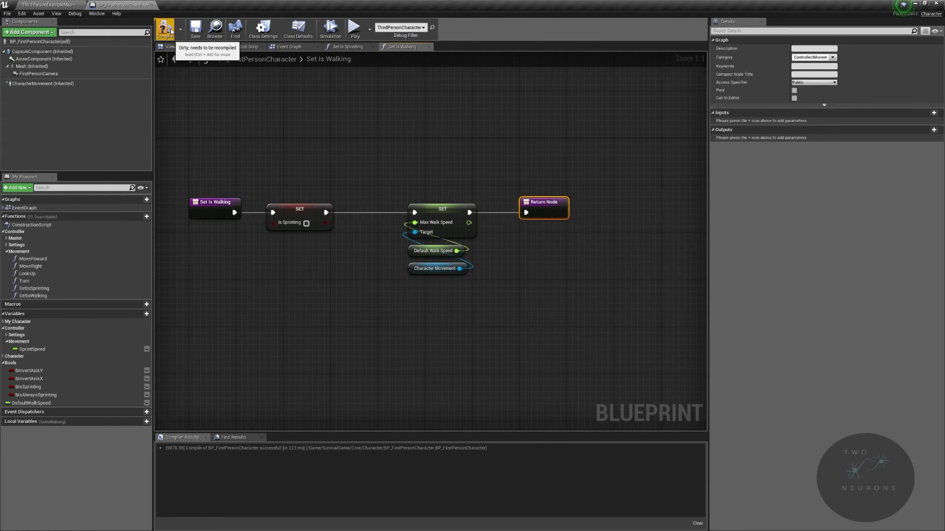
pyautogui.click(292, 47)
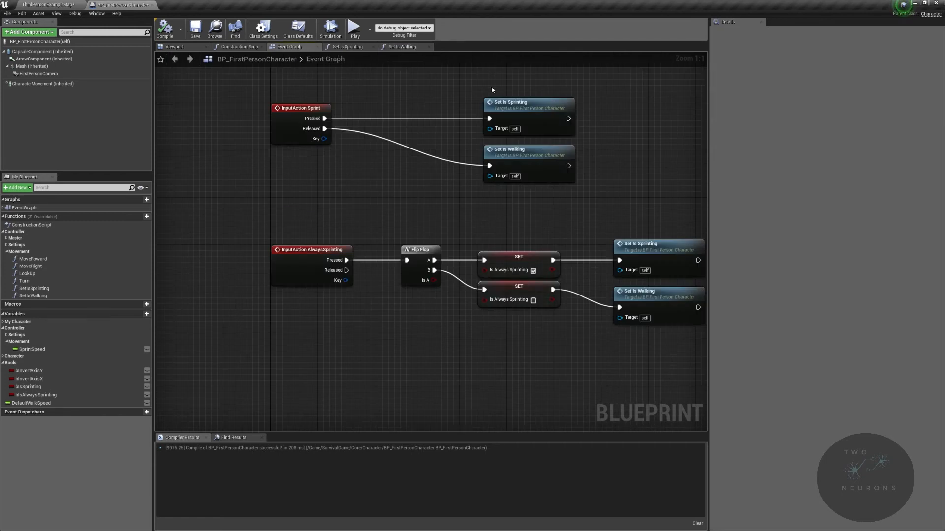
# - Copy CharacterMovement's Max Walk Speed value and run a quick play test
pyautogui.click(42, 83)
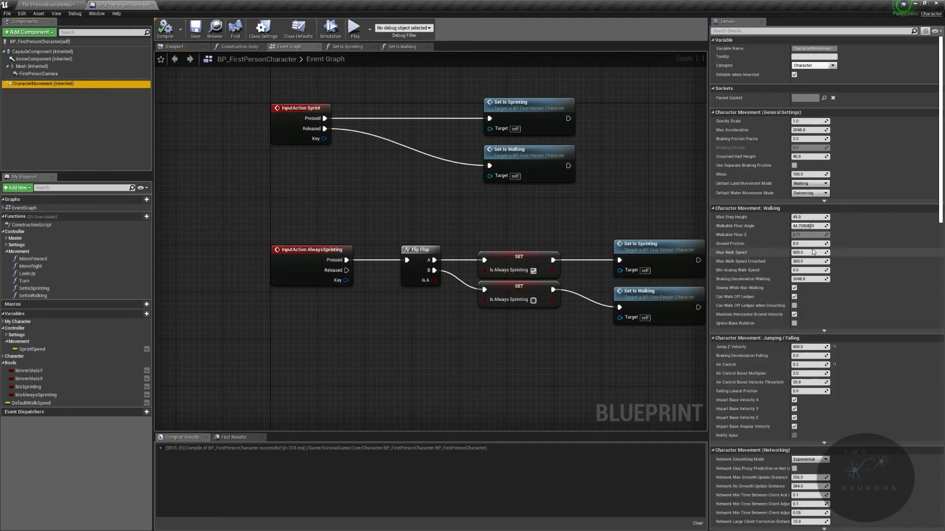
pyautogui.tripleClick(809, 252)
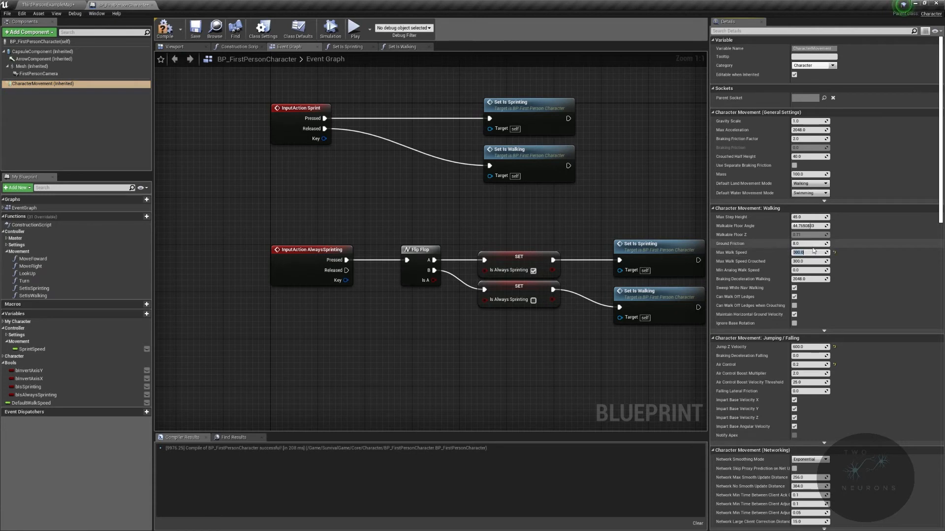
pyautogui.click(354, 28)
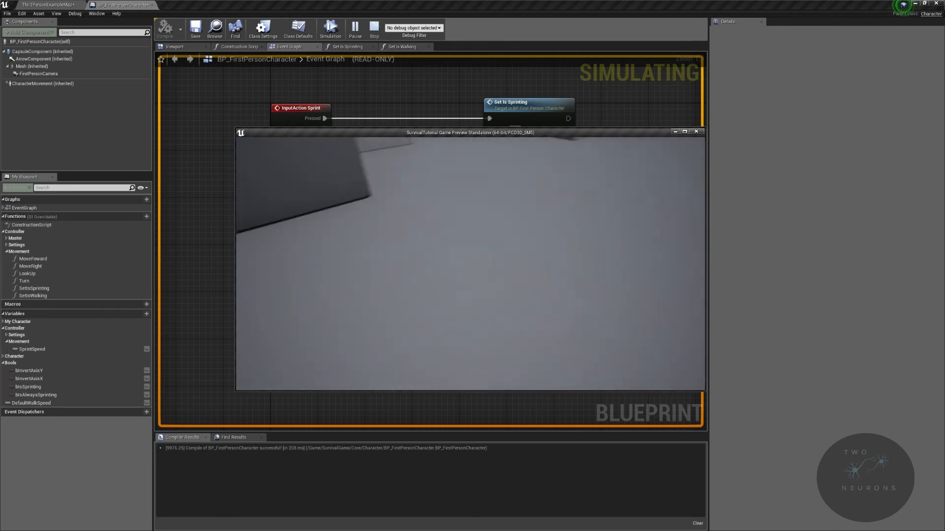
pyautogui.click(374, 28)
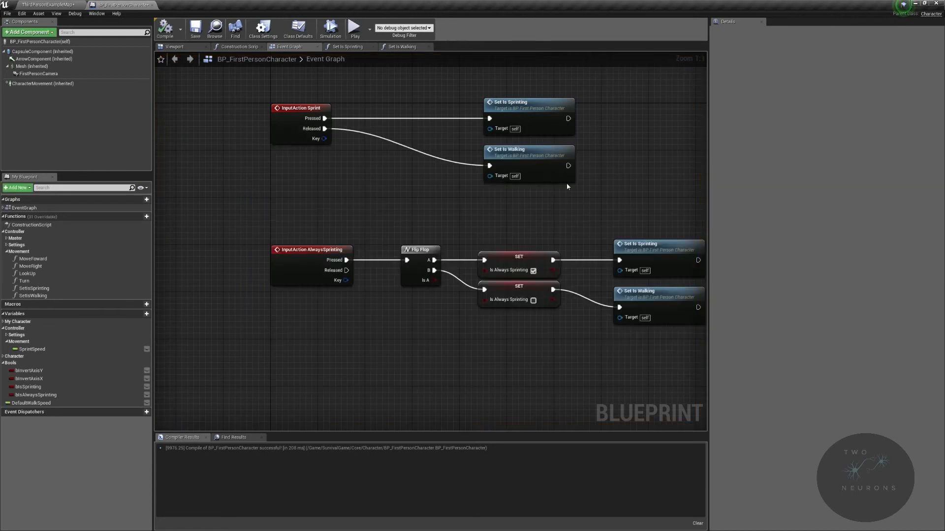
# - Set DefaultWalkSpeed's default value to 600 in Set Is Walking, matching the character's max walk speed
pyautogui.click(401, 47)
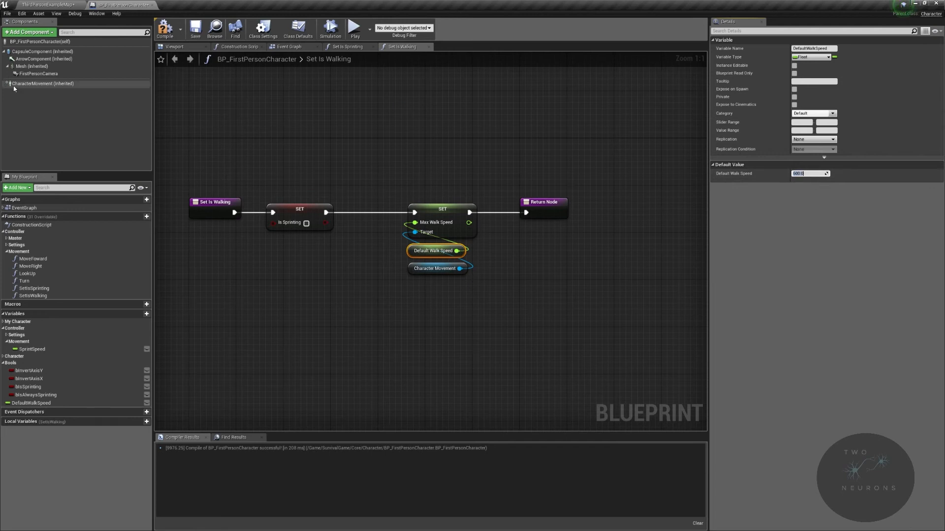
pyautogui.click(42, 82)
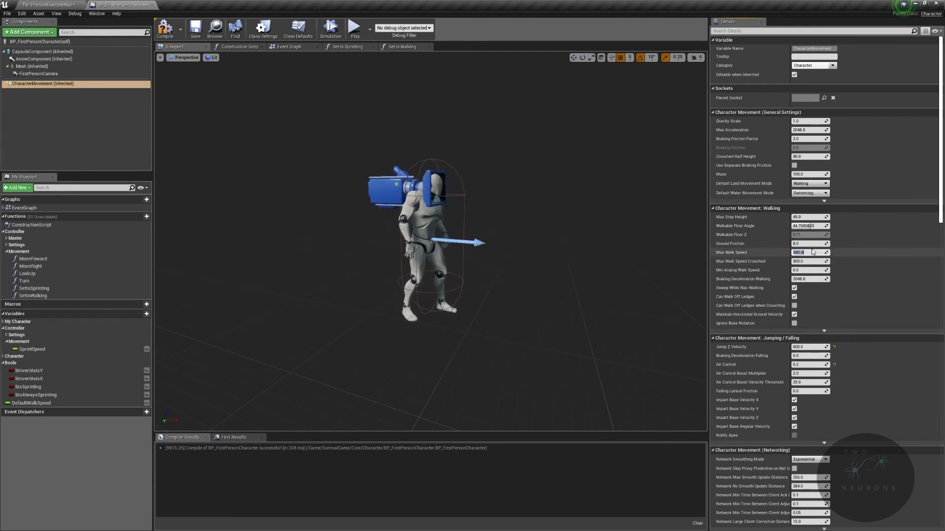
# - Select DefaultWalkSpeed in My Blueprint and file it under the ControllerMovement category
pyautogui.click(289, 47)
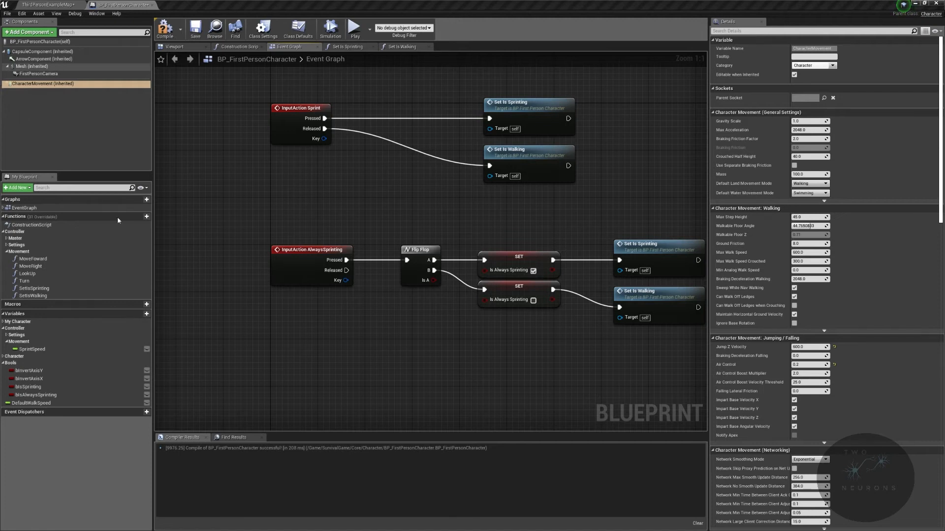
pyautogui.click(31, 403)
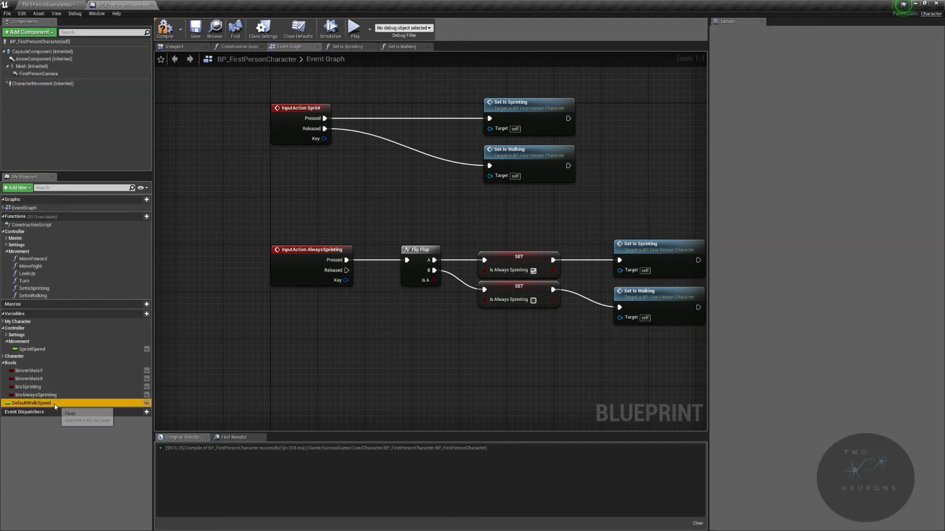
pyautogui.click(32, 403)
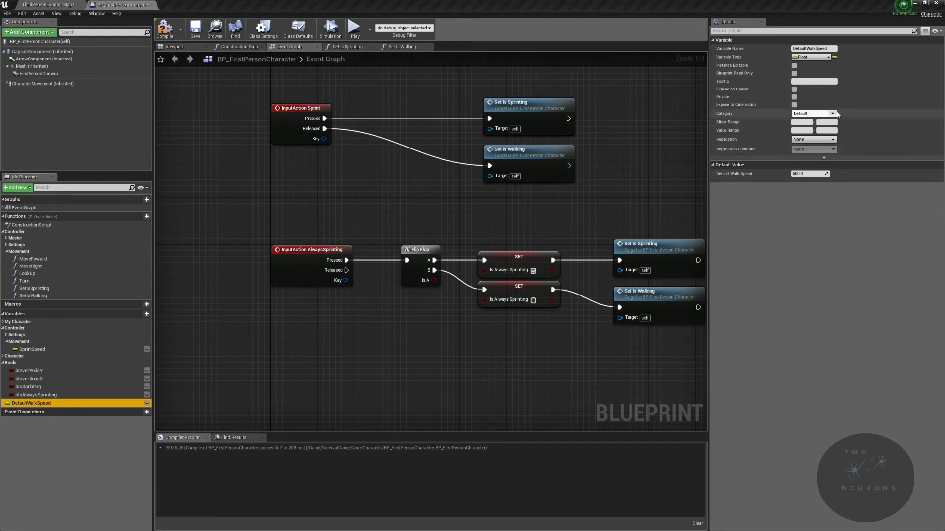
pyautogui.click(812, 113)
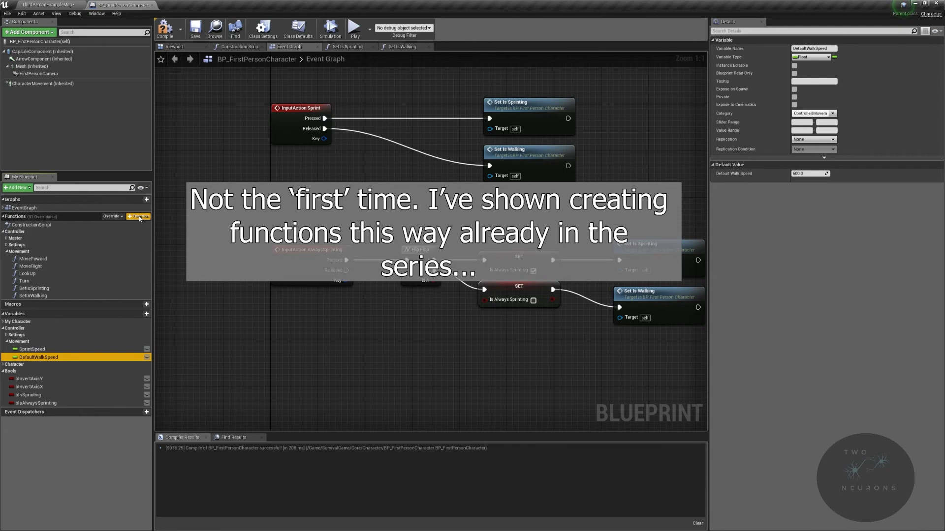
# - Create a new function named SetMovementSpeeds and compile the blueprint
pyautogui.click(138, 217)
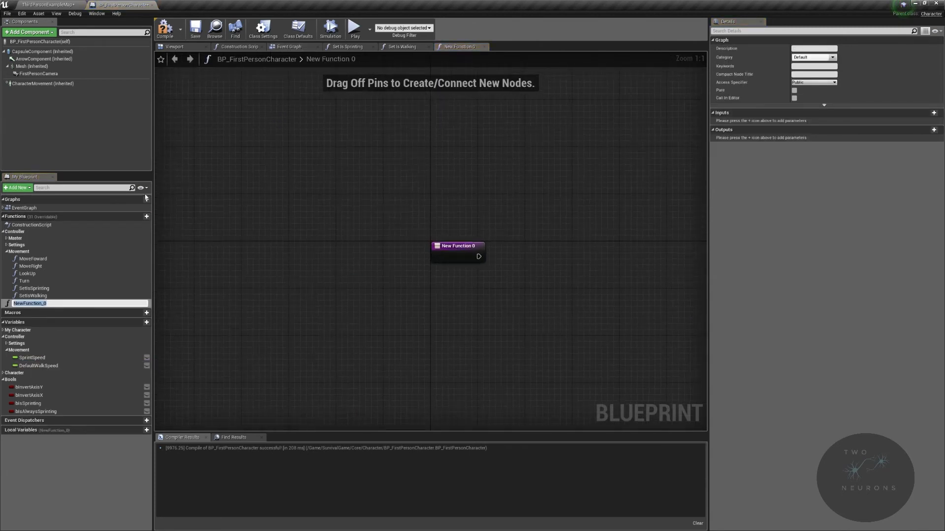
pyautogui.write('SetMovementSpeeds')
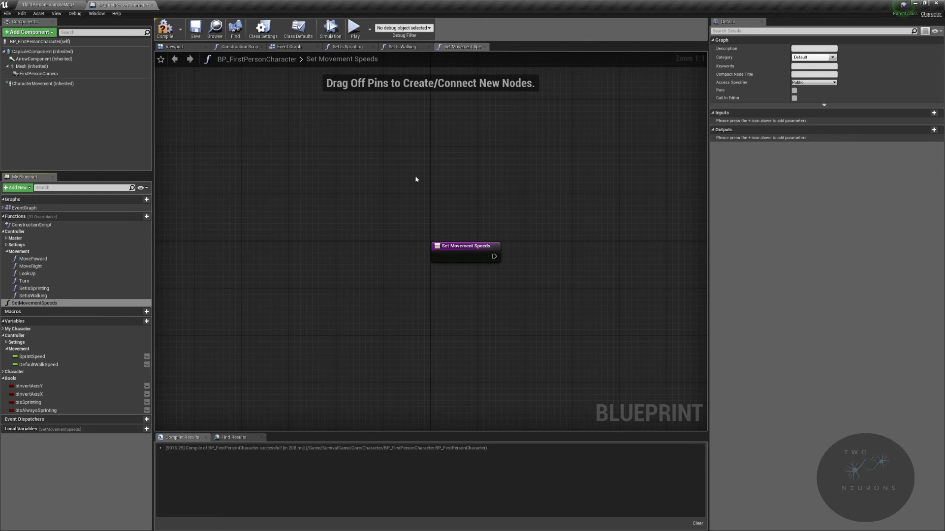
pyautogui.moveTo(643, 131)
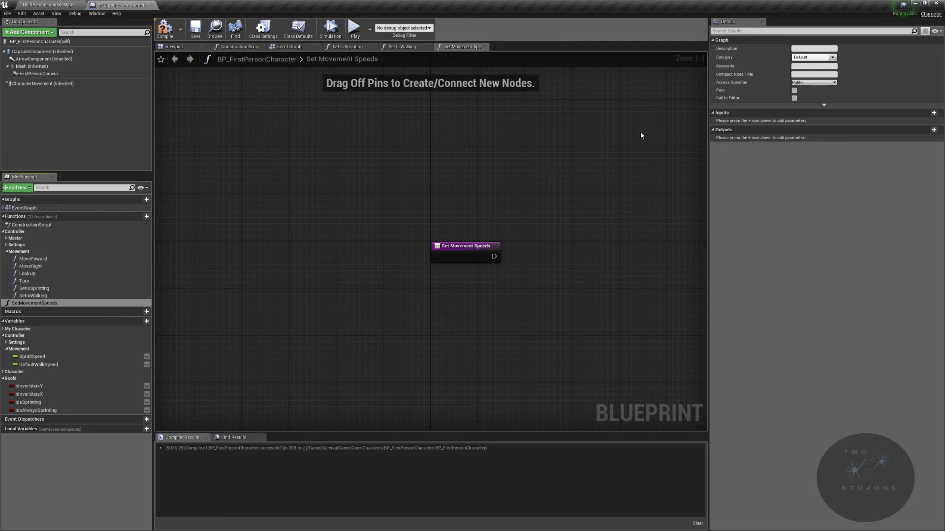
pyautogui.moveTo(165, 27)
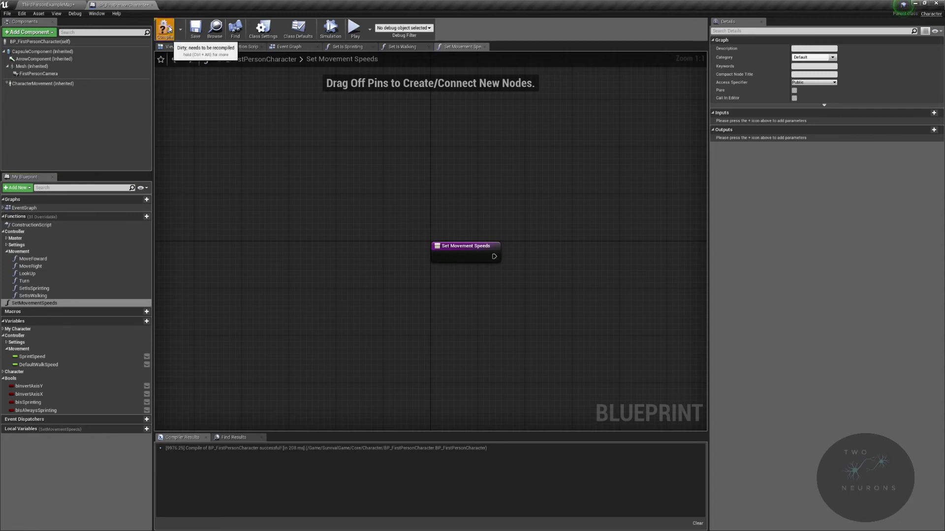
pyautogui.click(164, 27)
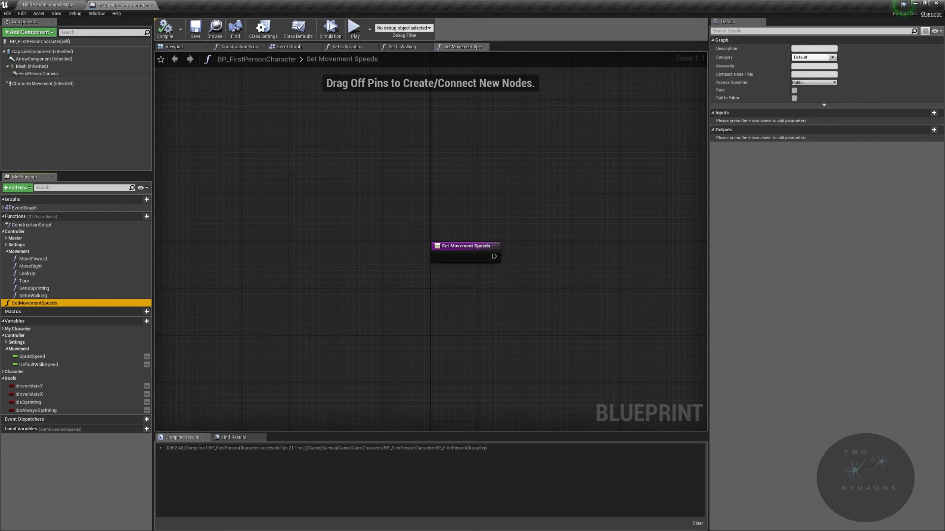
pyautogui.moveTo(65, 346)
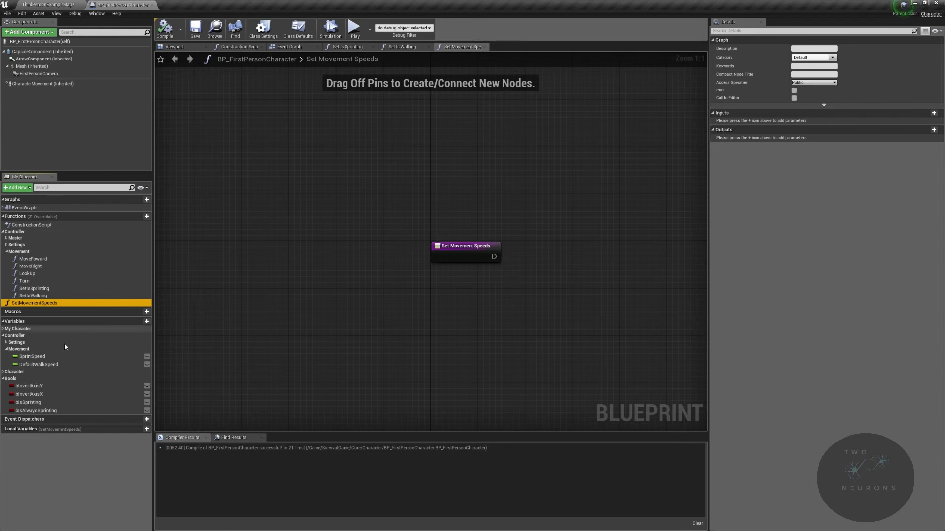
# - Start Set Movement Speeds with a SET Default Walk Speed node fed from CharacterMovement's Max Walk Speed
pyautogui.click(39, 364)
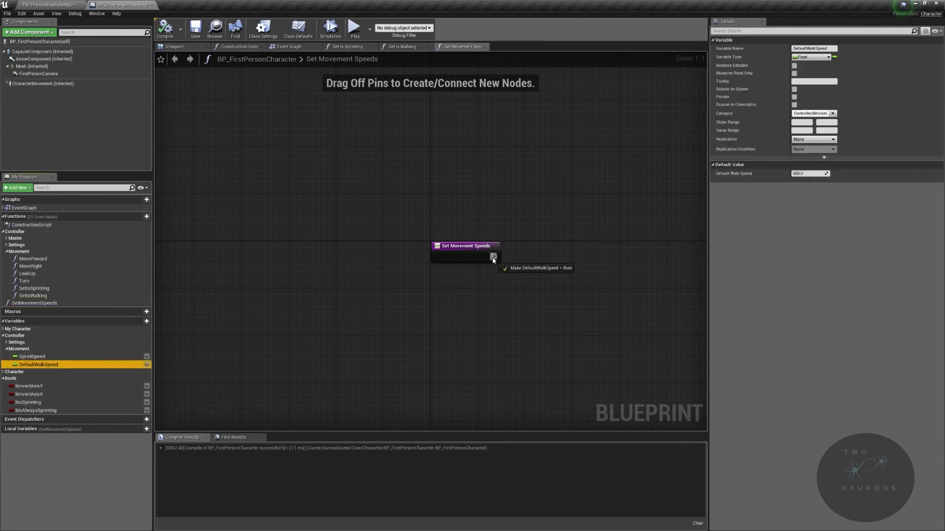
pyautogui.click(538, 267)
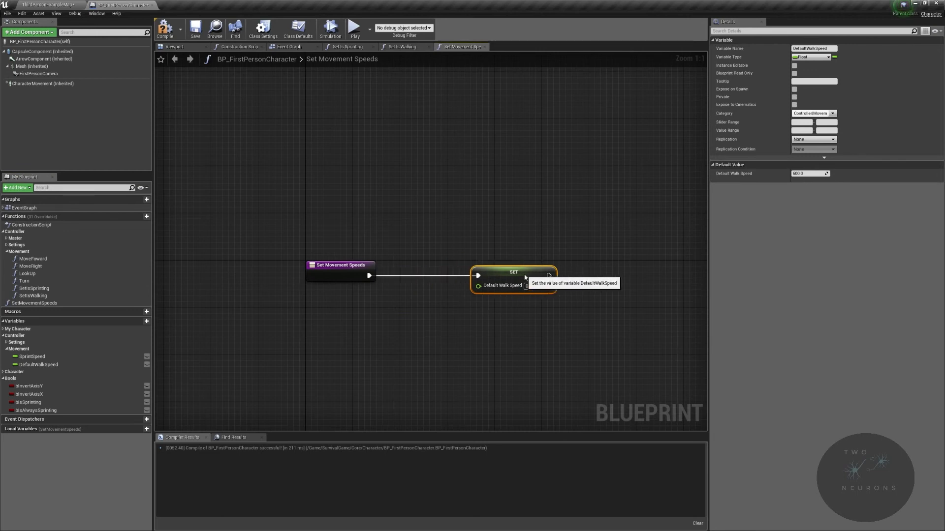
pyautogui.click(42, 83)
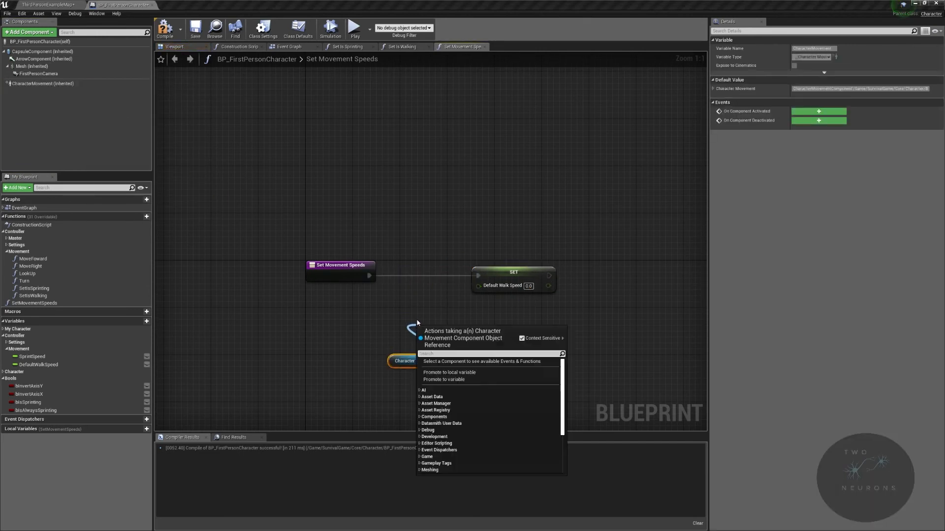
pyautogui.write('max walk speed')
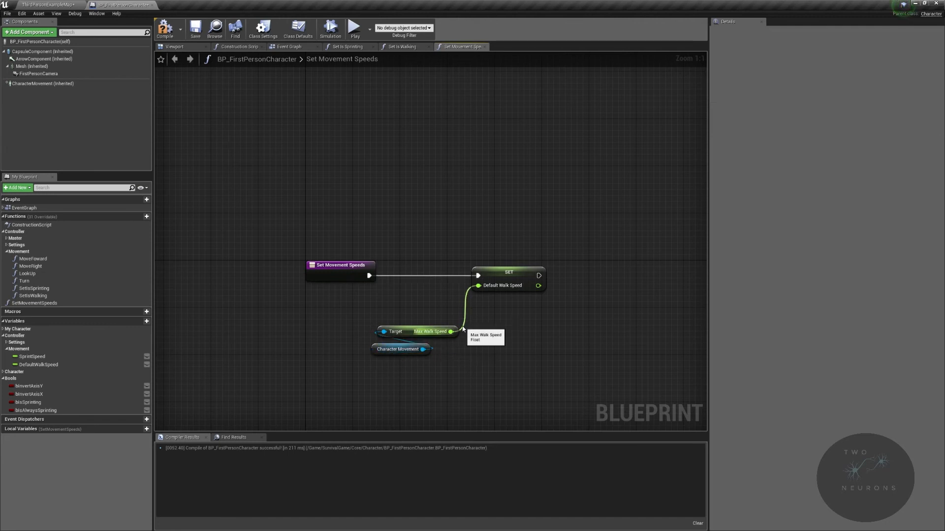
pyautogui.moveTo(468, 330)
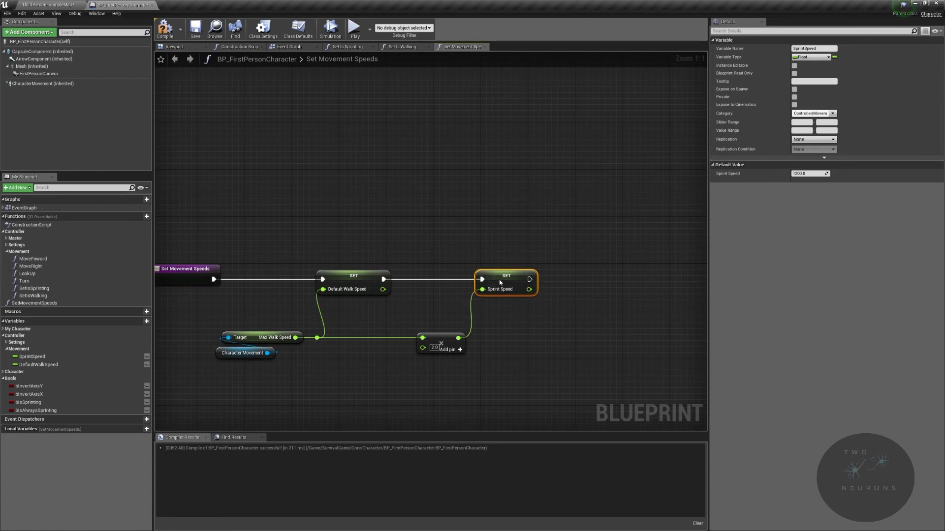
pyautogui.moveTo(436, 337)
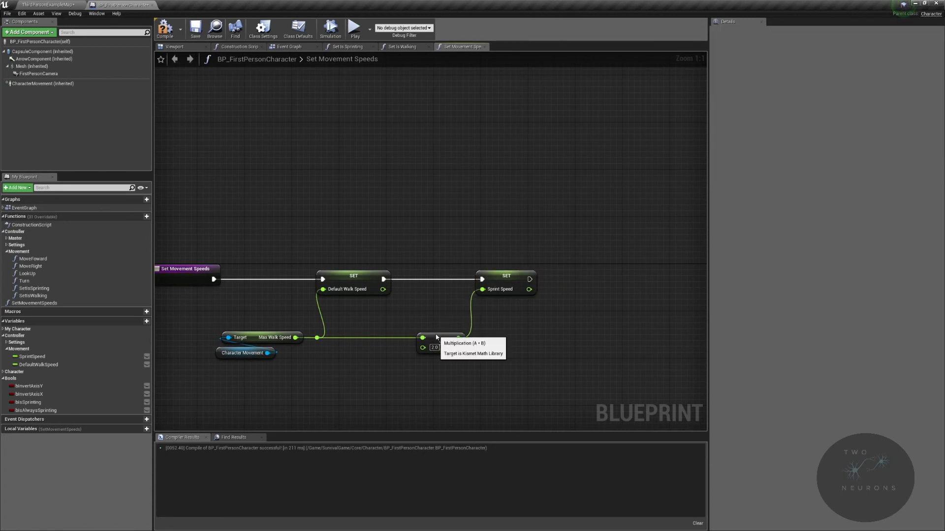
# - Multiply Max Walk Speed into Sprint Speed and promote the result to a DefaultSprintSpeed variable
pyautogui.click(422, 344)
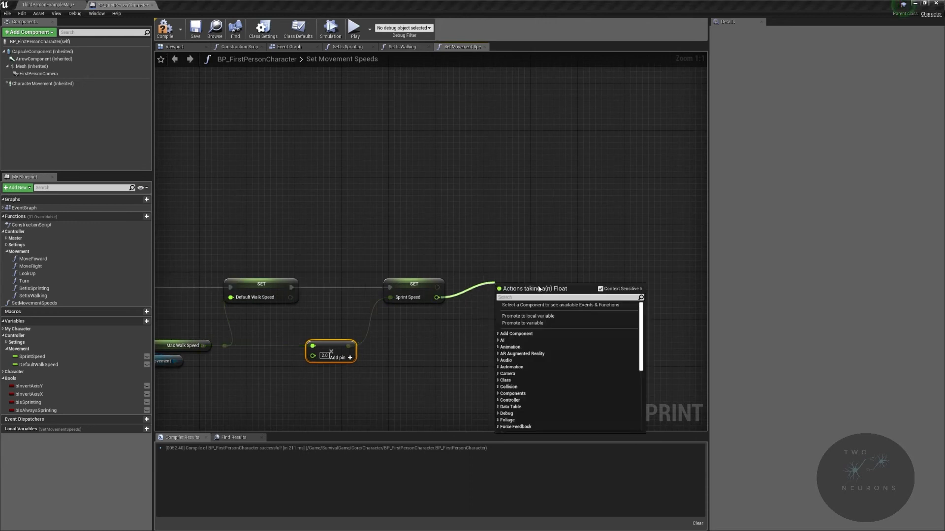
pyautogui.click(522, 323)
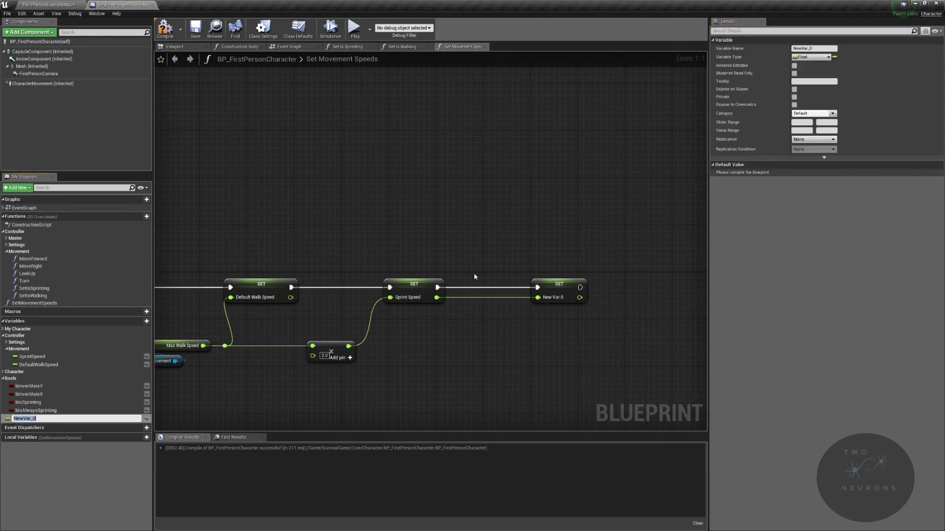
pyautogui.write('DefaultSp')
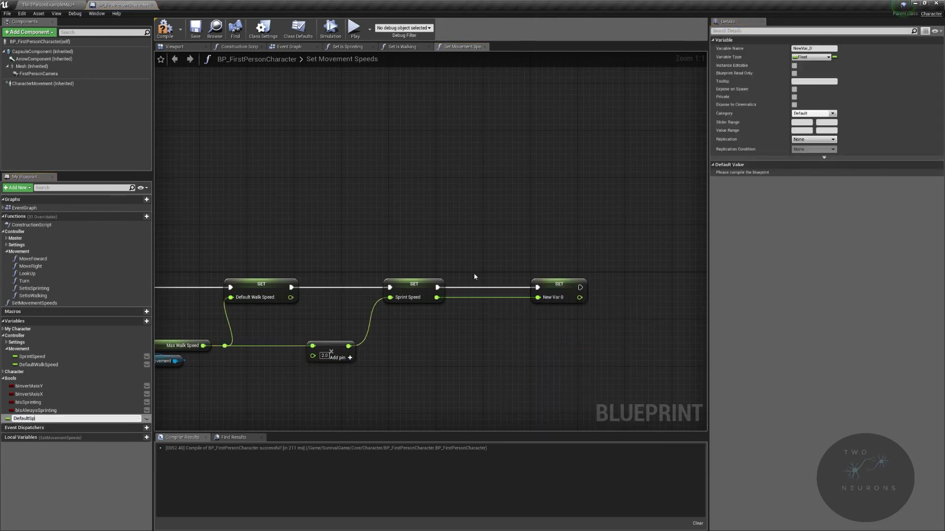
pyautogui.write('DefaultSprintSpeed')
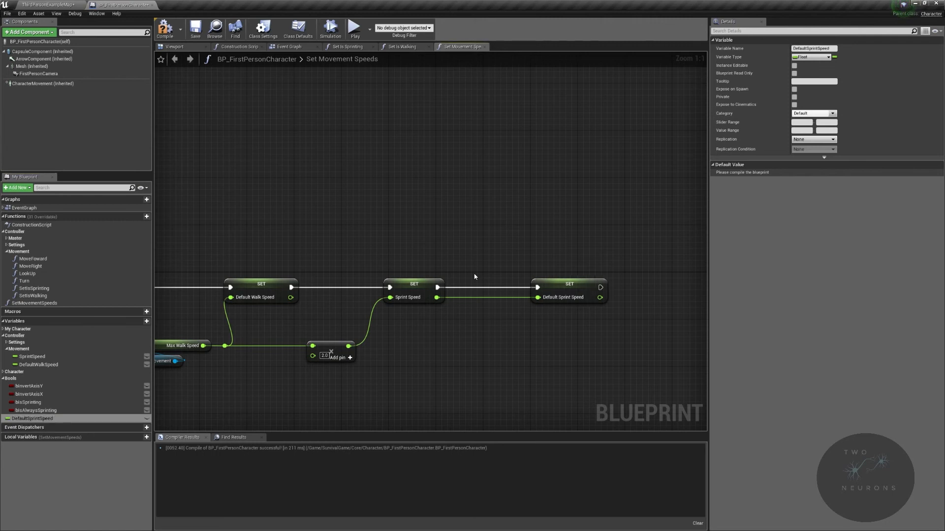
pyautogui.click(813, 113)
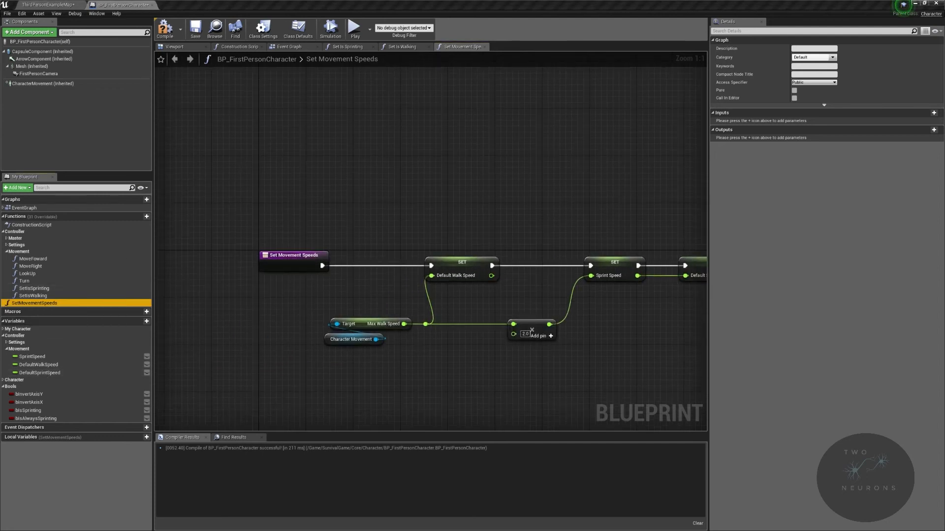
# - File Set Movement Speeds under the Controller|Master category and return to the Event Graph
pyautogui.click(833, 57)
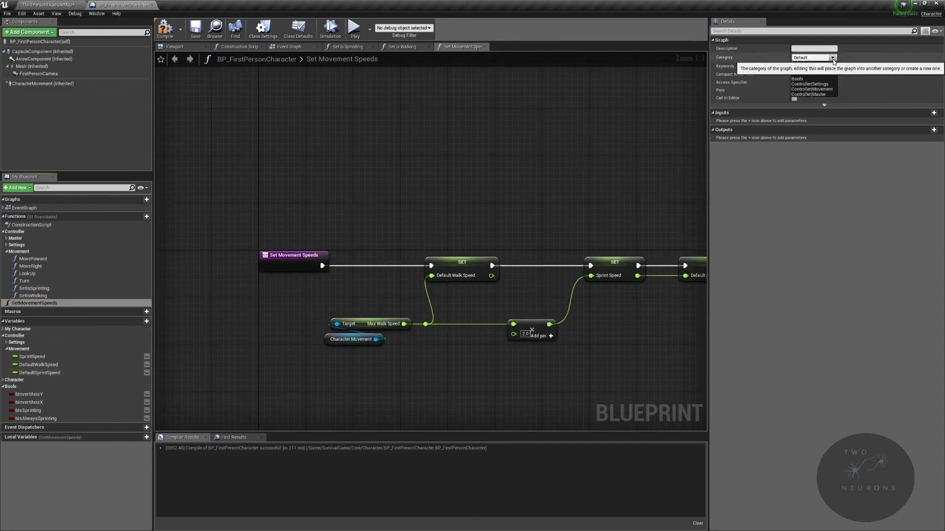
pyautogui.click(810, 95)
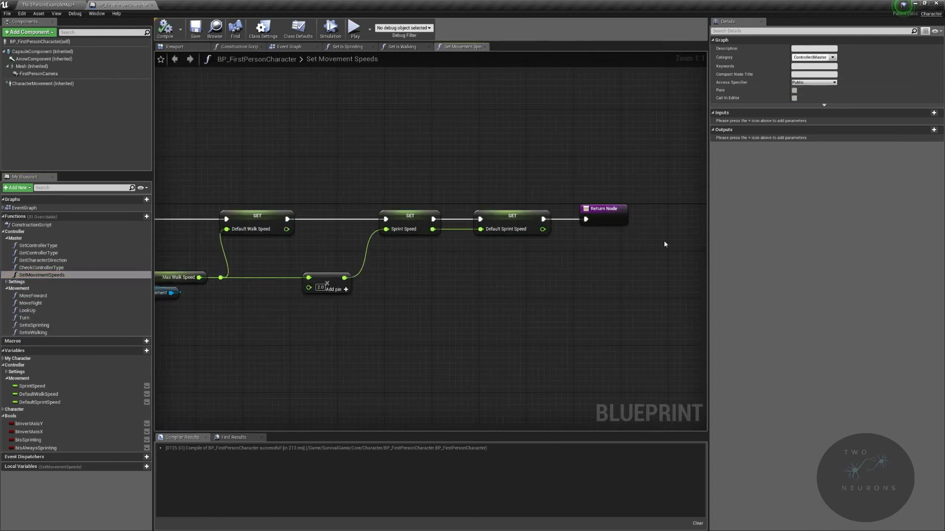
pyautogui.click(290, 46)
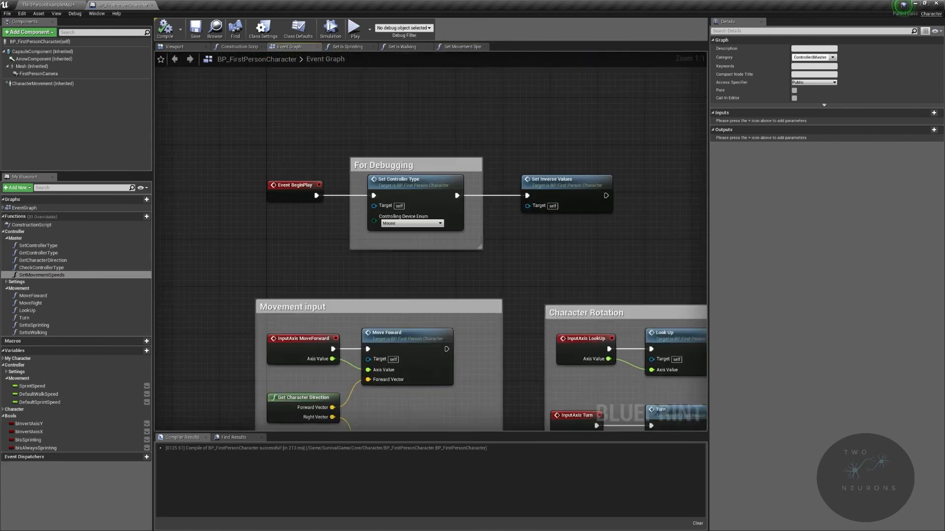
# - Insert a Sequence after Event BeginPlay, add pins, then remove the extra Then 3 output
pyautogui.scroll(-3)
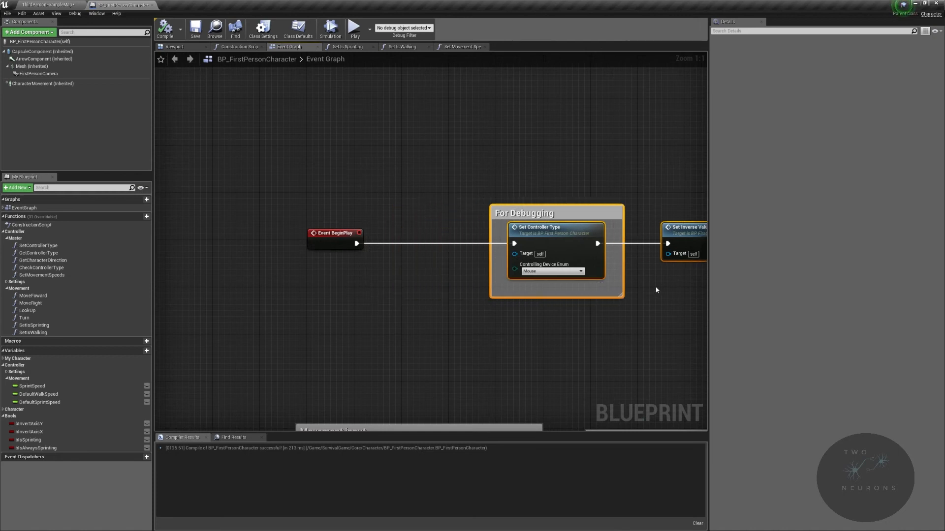
pyautogui.click(334, 233)
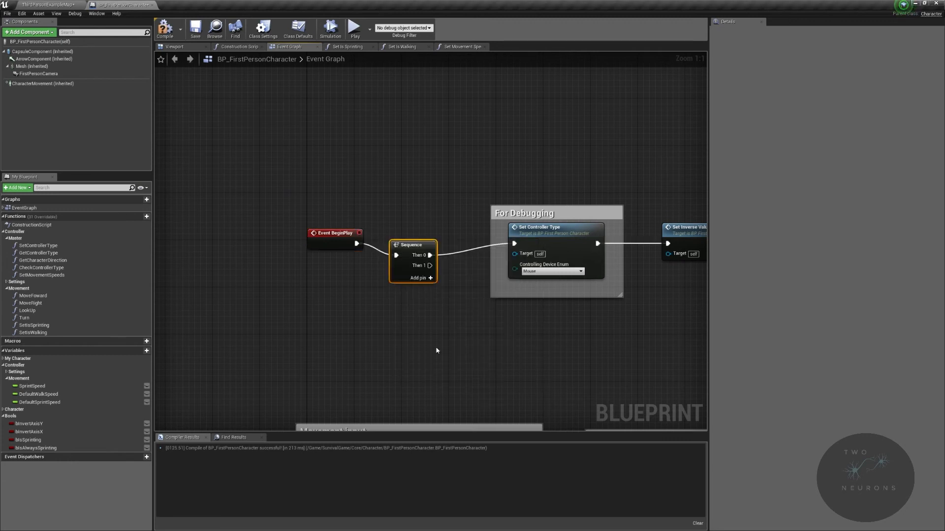
pyautogui.moveTo(412, 232)
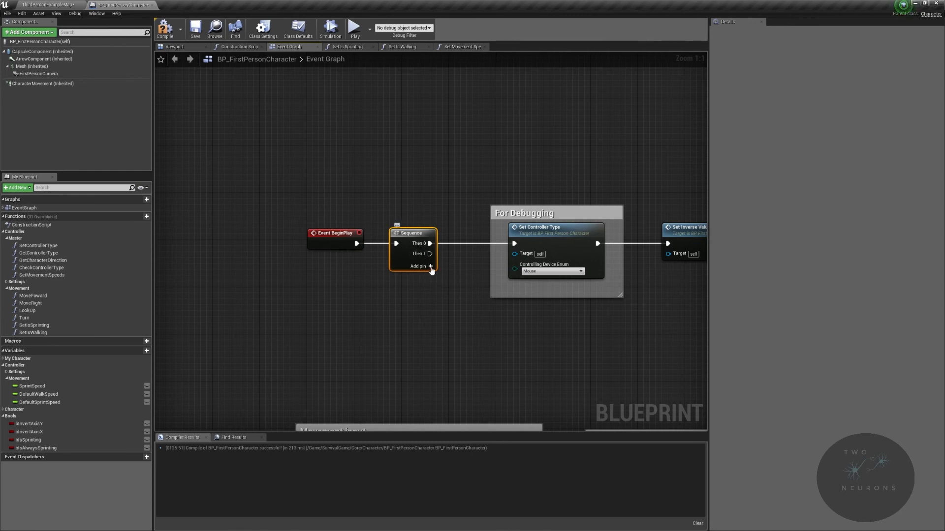
pyautogui.click(418, 266)
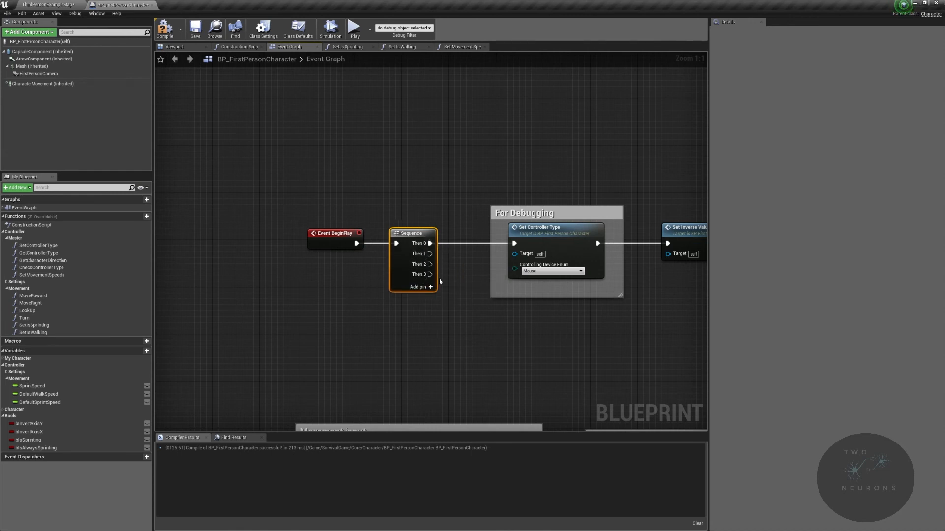
pyautogui.rightClick(431, 275)
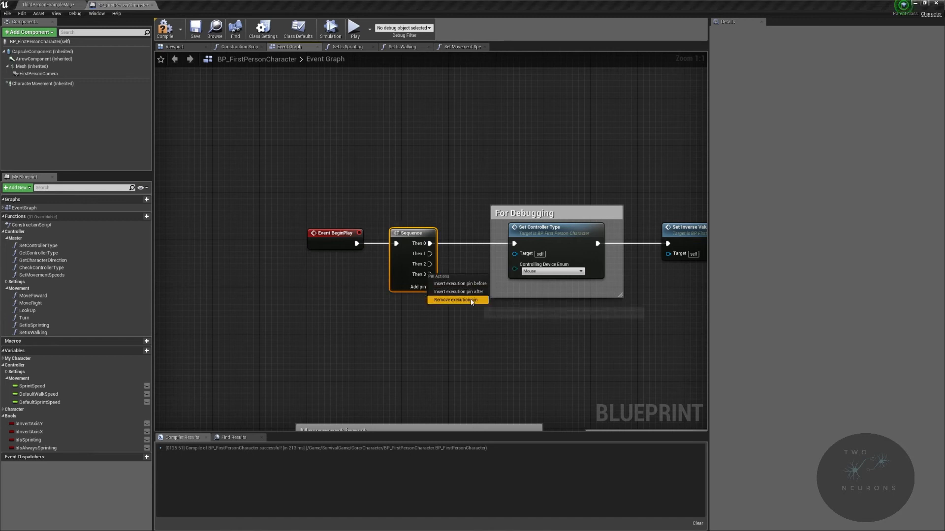
pyautogui.click(455, 300)
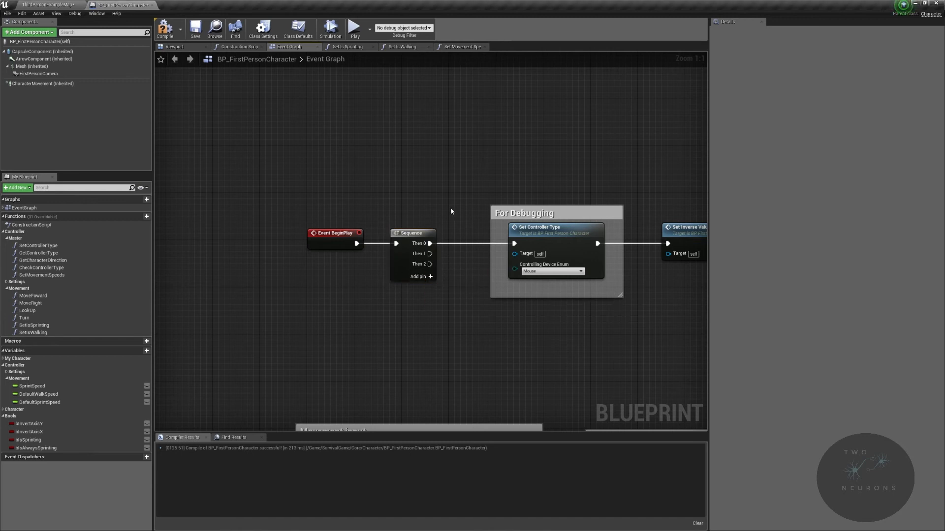
pyautogui.moveTo(430, 243)
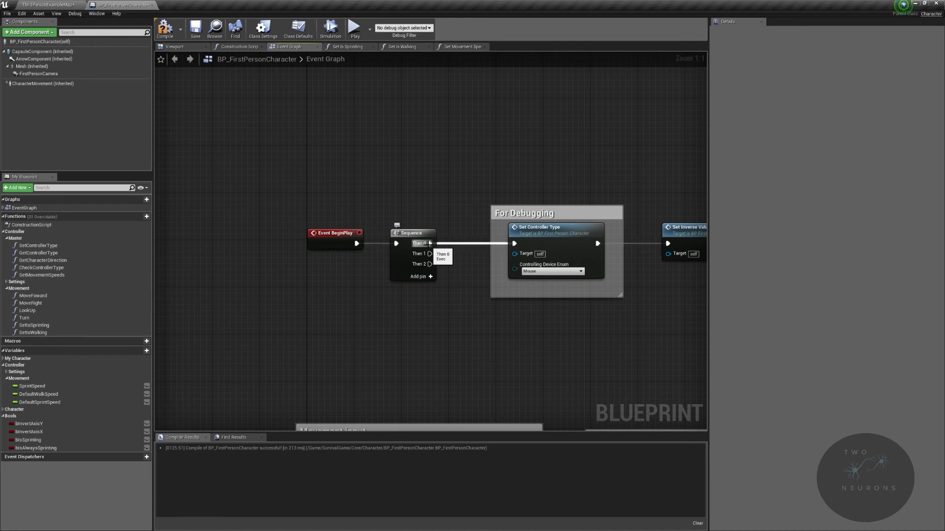
pyautogui.moveTo(426, 254)
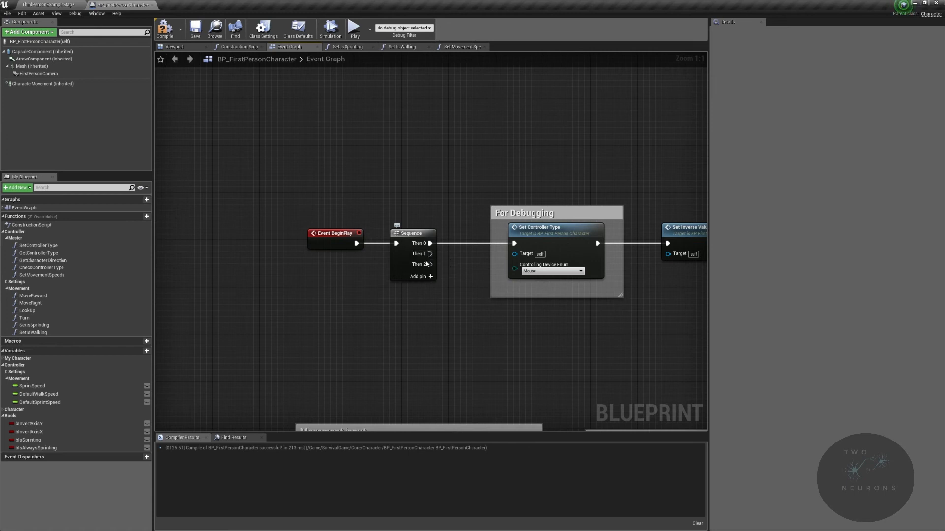
pyautogui.moveTo(429, 263)
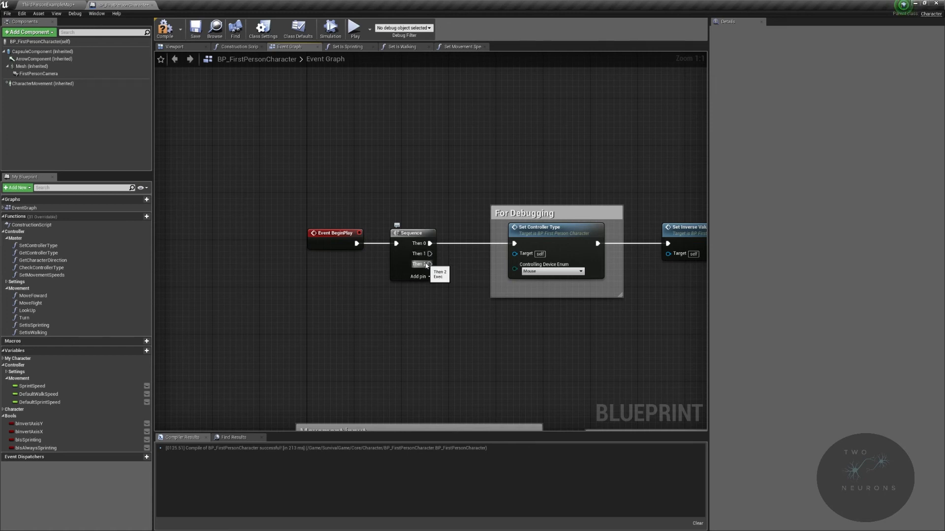
pyautogui.moveTo(399, 238)
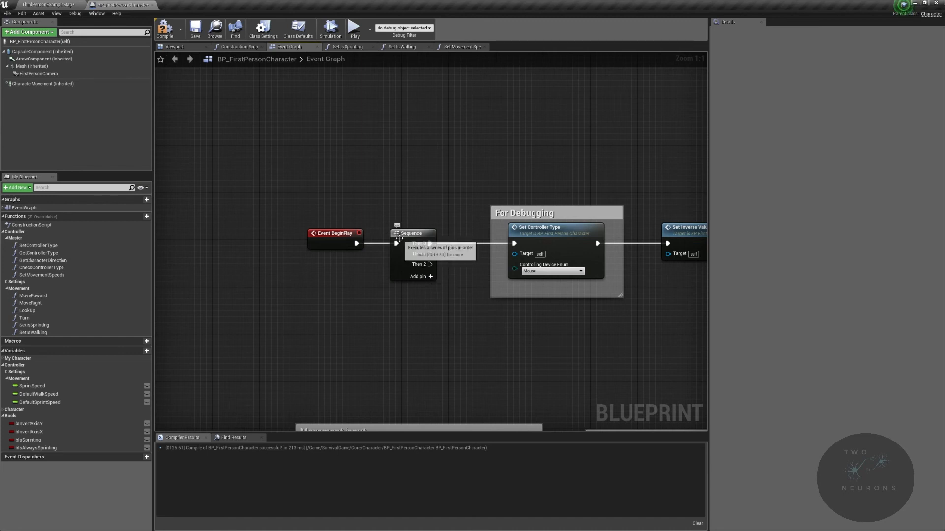
pyautogui.moveTo(422, 243)
pyautogui.write('dela')
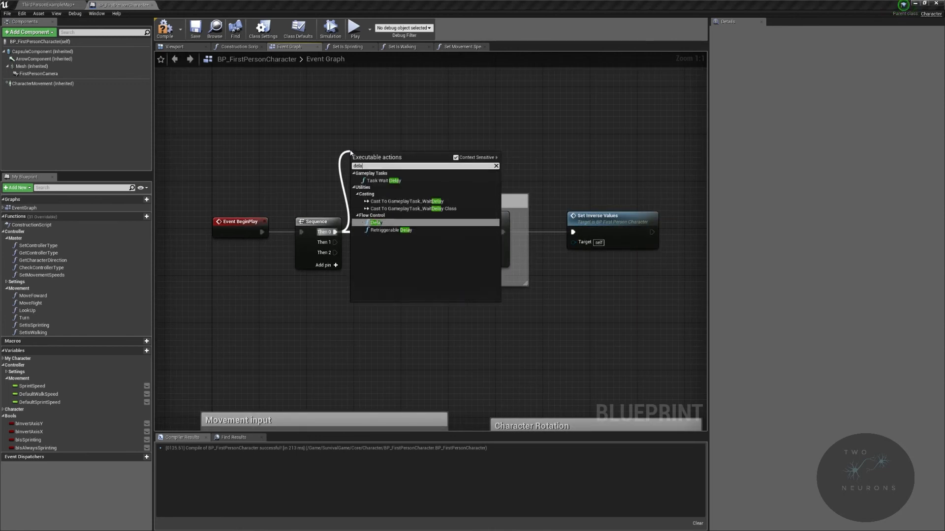
# - Route Then 0 into a Delay node and Then 1 into the Print String node
pyautogui.click(376, 223)
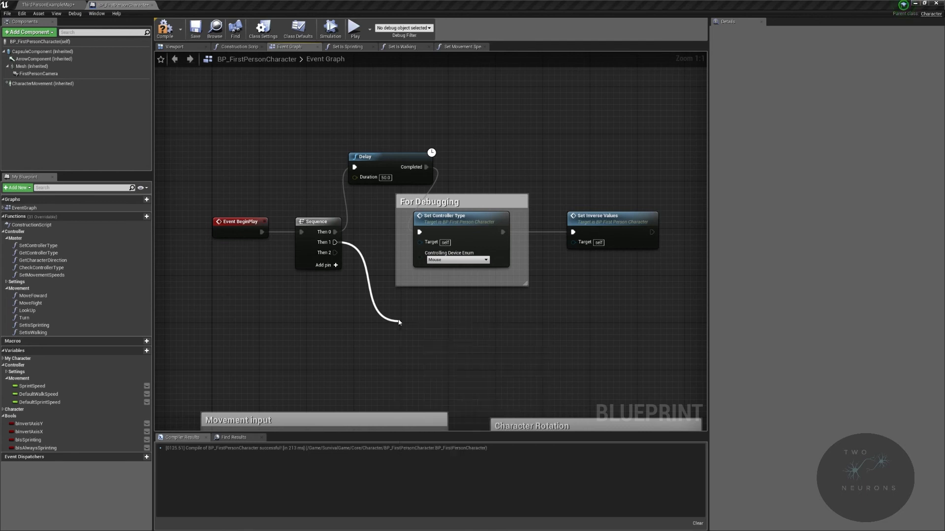
pyautogui.click(431, 331)
pyautogui.write('THEN 1!')
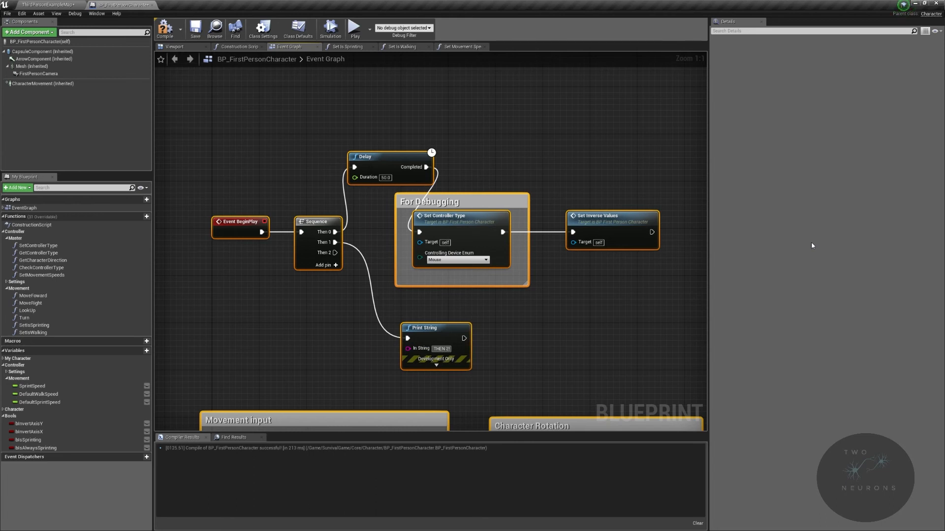
pyautogui.click(436, 365)
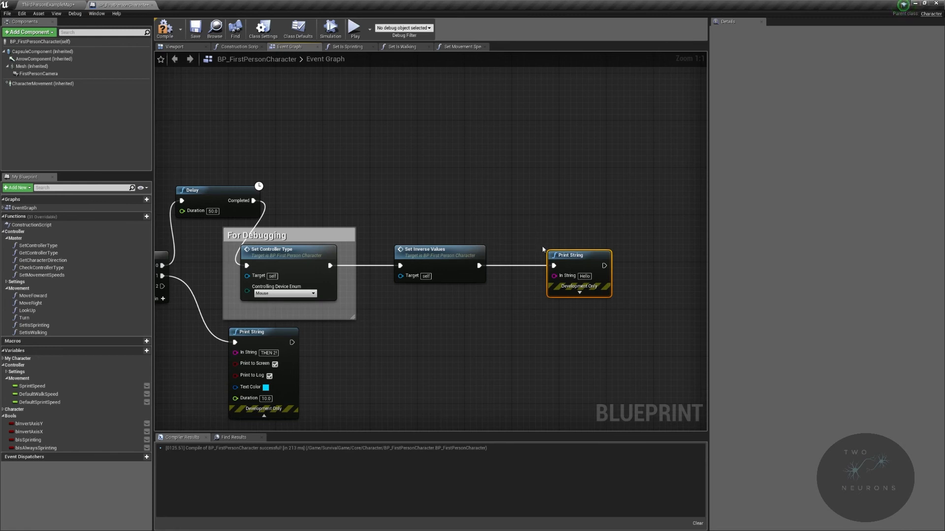
pyautogui.moveTo(572, 267)
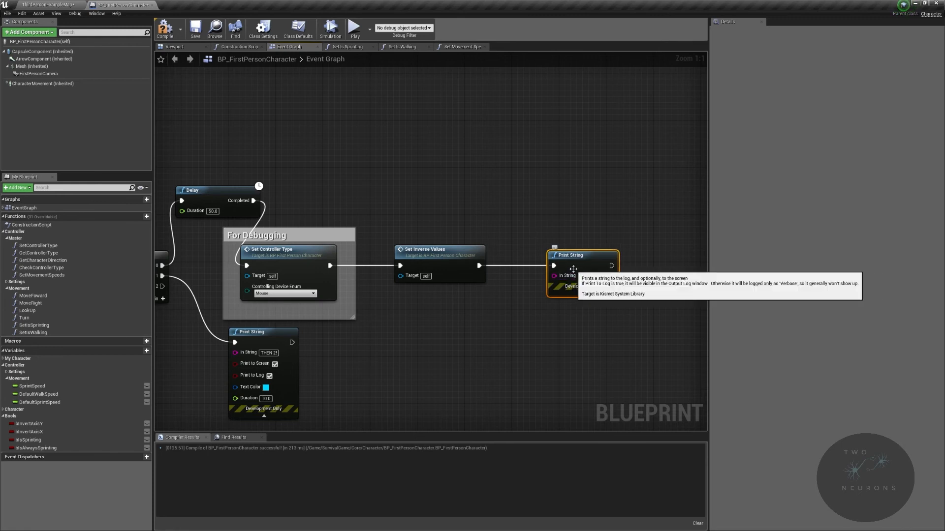
pyautogui.moveTo(611, 106)
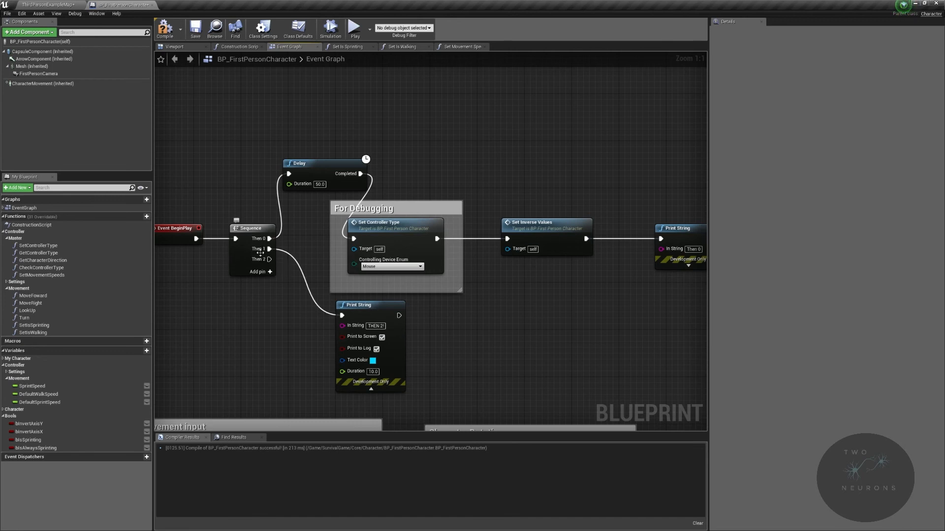
pyautogui.moveTo(271, 313)
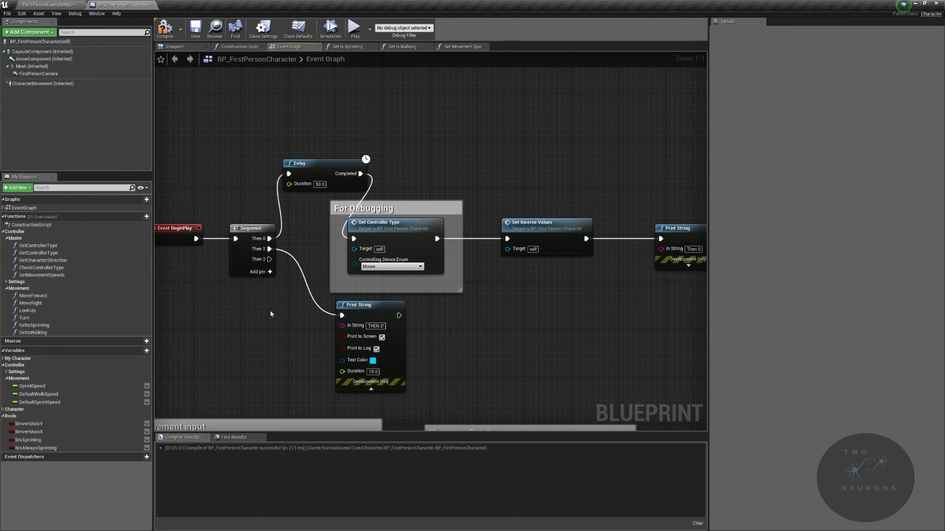
pyautogui.moveTo(373, 343)
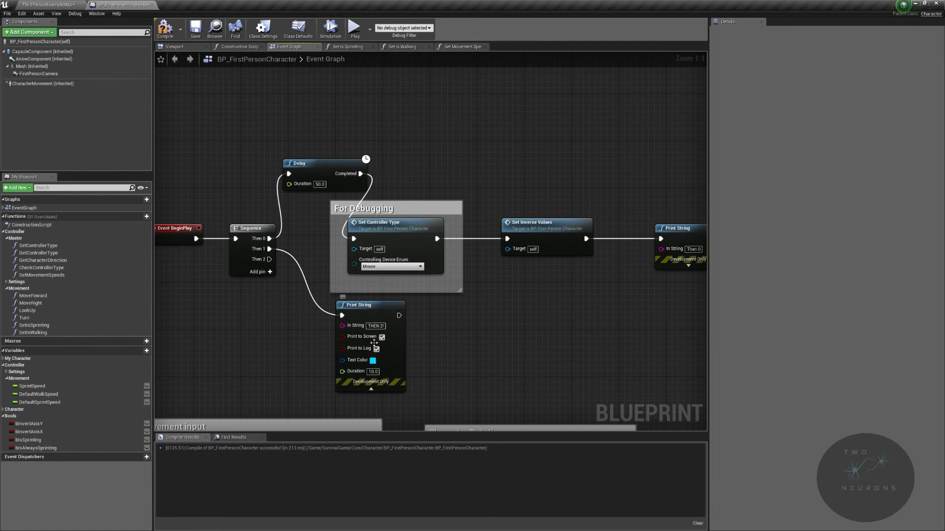
pyautogui.moveTo(358, 347)
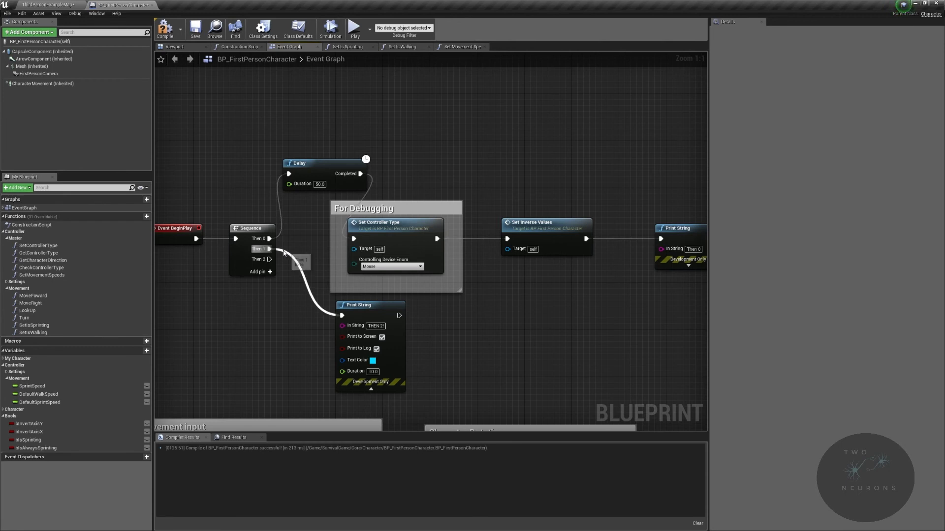
pyautogui.moveTo(268, 238)
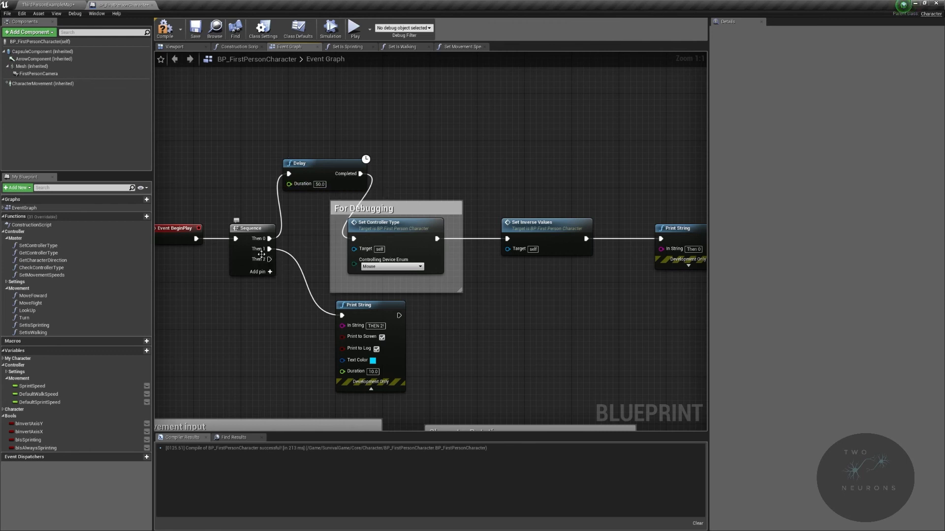
pyautogui.moveTo(356, 312)
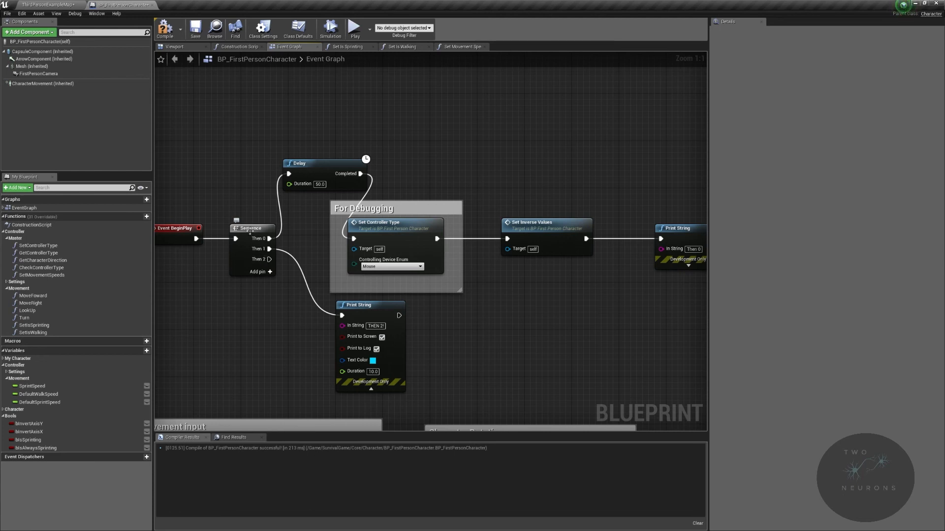
pyautogui.click(194, 29)
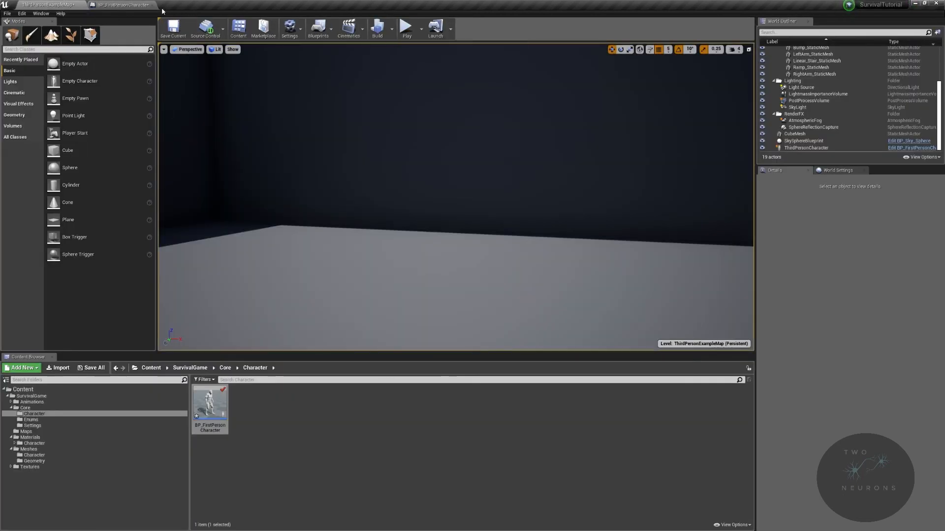
pyautogui.click(406, 27)
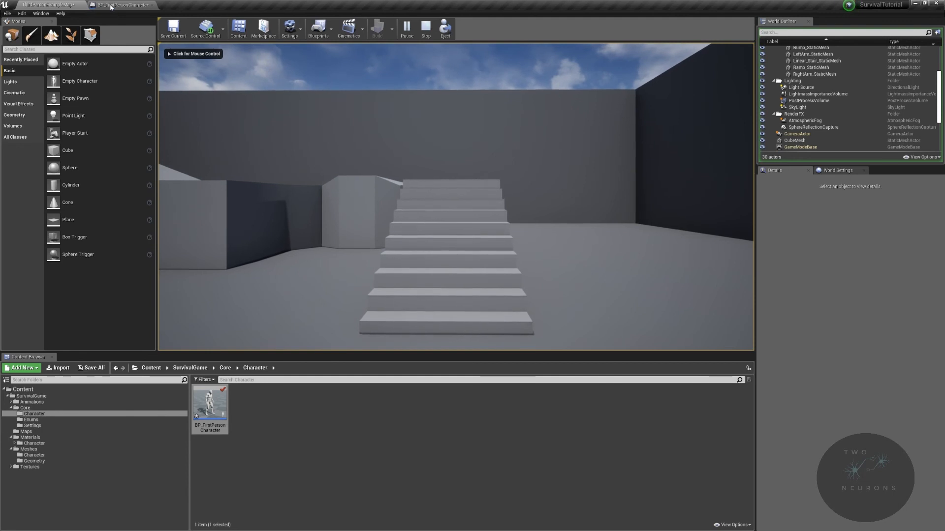
pyautogui.click(120, 5)
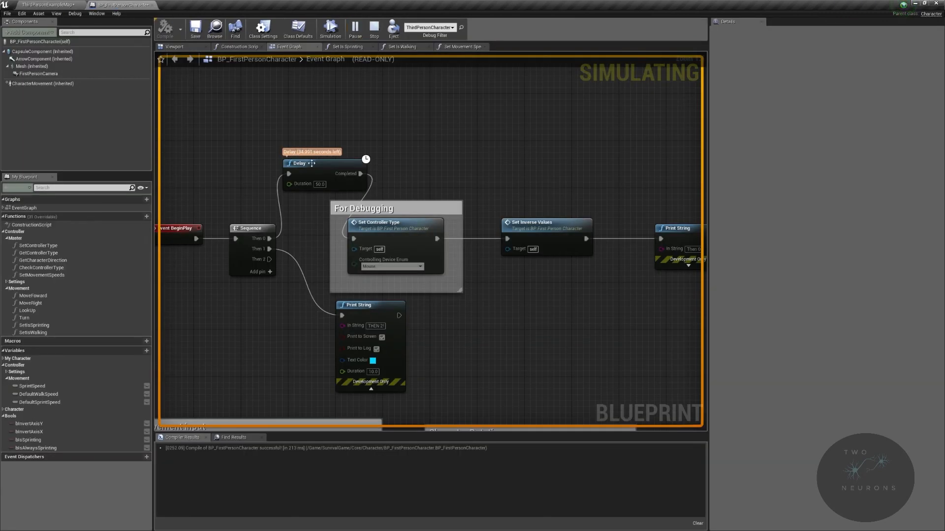
pyautogui.moveTo(374, 28)
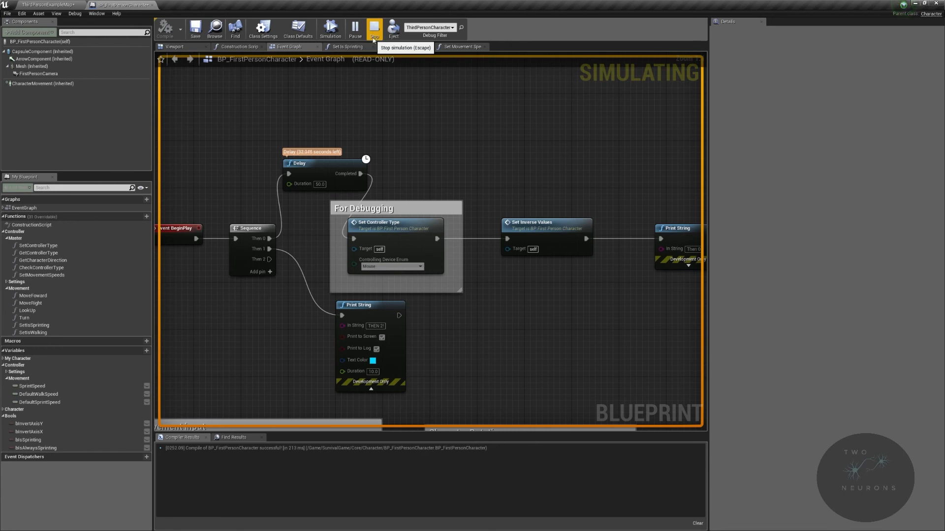
pyautogui.click(374, 29)
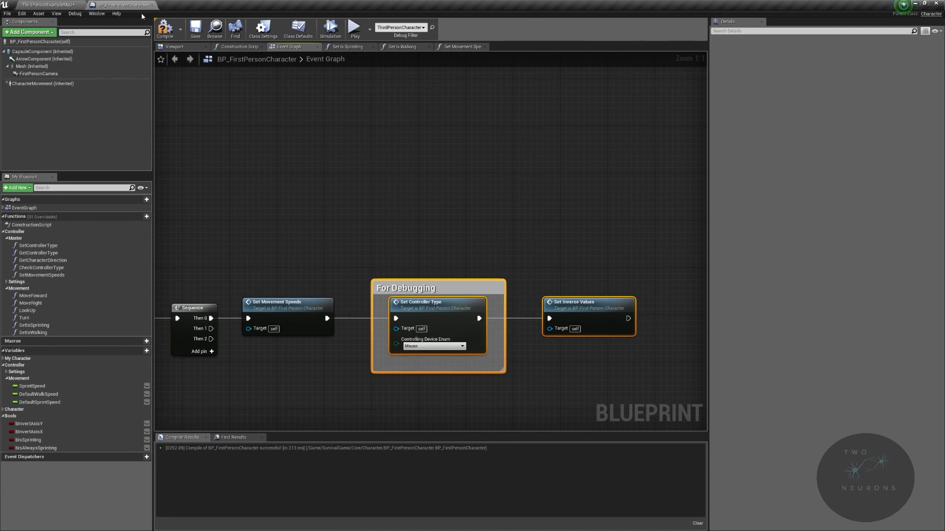
# - Run a standalone preview, close it, and select CharacterMovement to edit Max Walk Speed
pyautogui.click(330, 28)
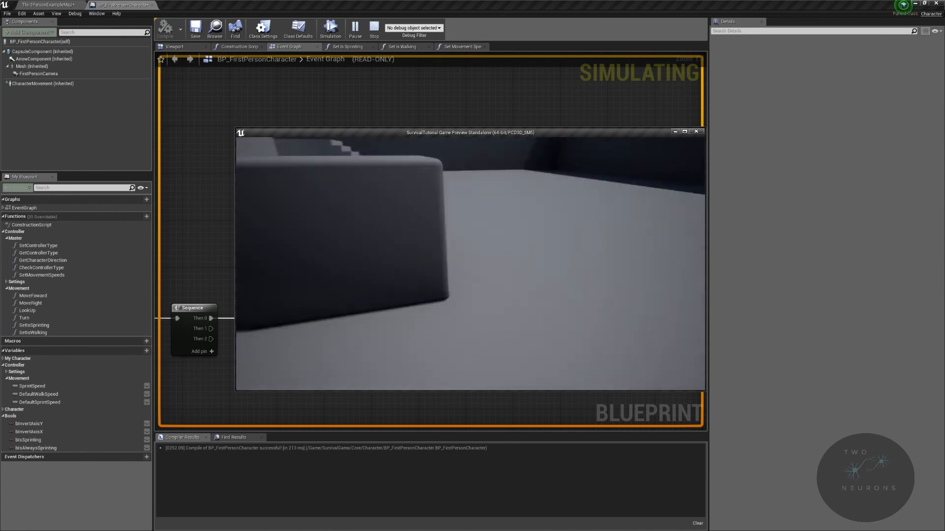
pyautogui.click(374, 28)
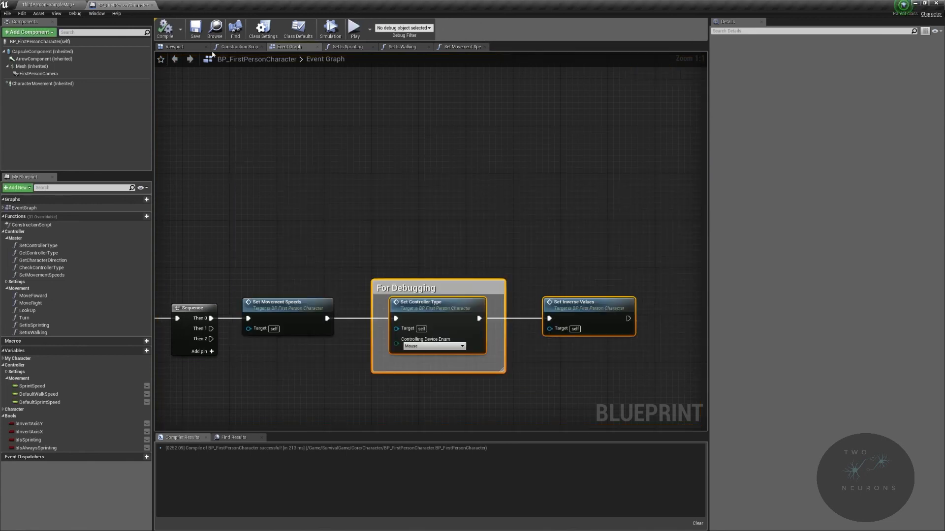
pyautogui.click(24, 66)
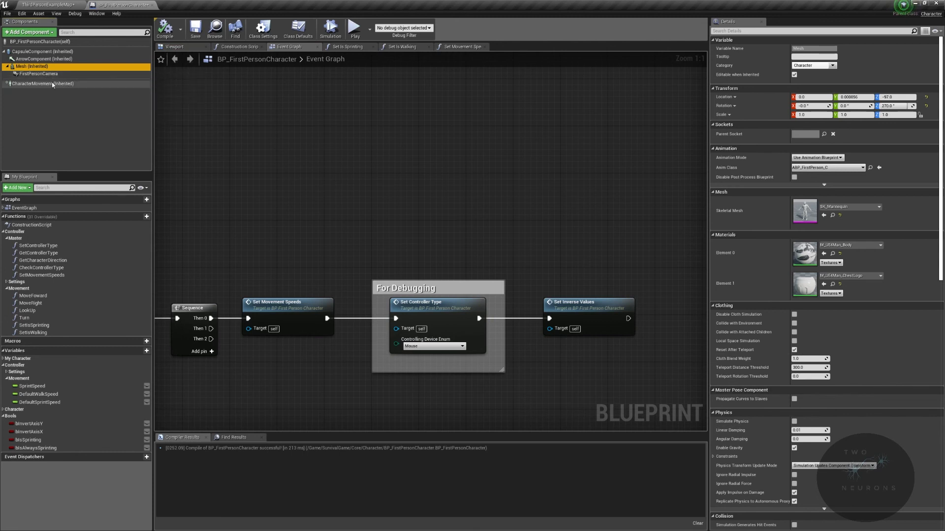
pyautogui.click(43, 82)
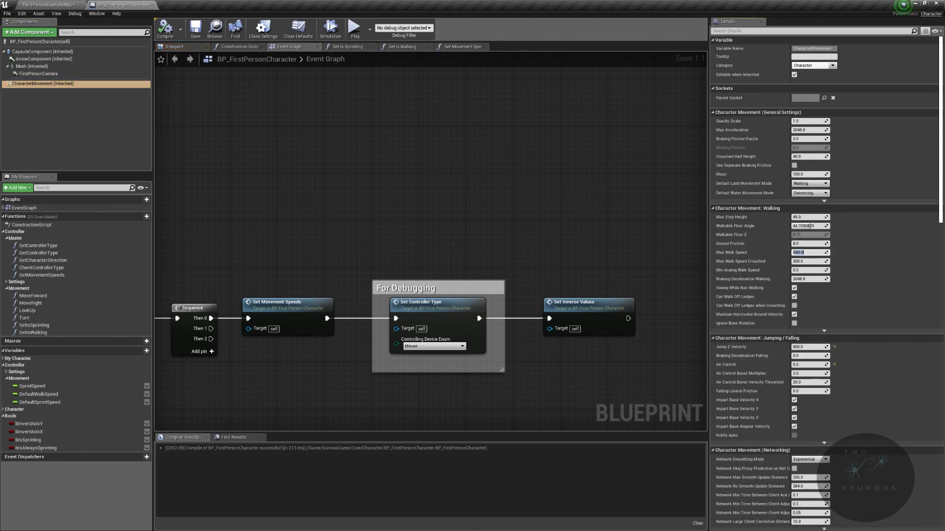
pyautogui.moveTo(355, 28)
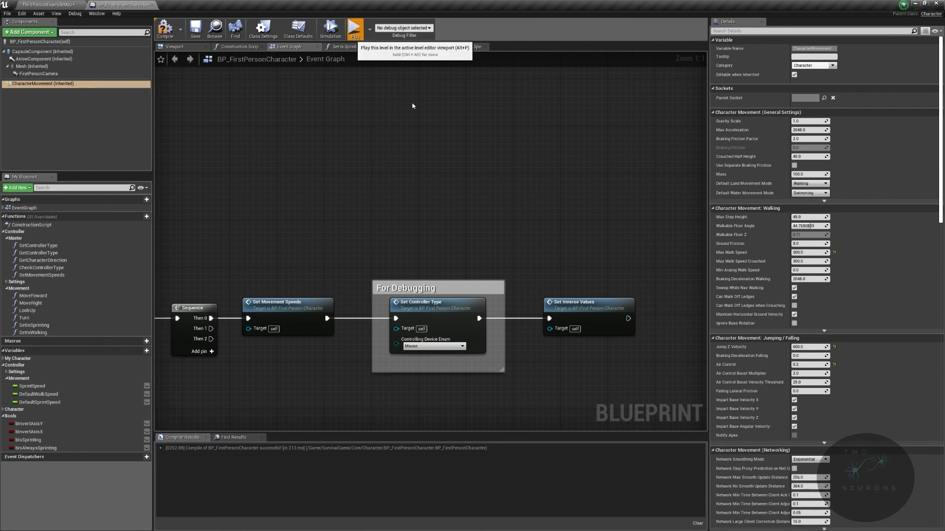
# - Test the slower Max Walk Speed in a preview, close it and reselect CharacterMovement
pyautogui.click(355, 29)
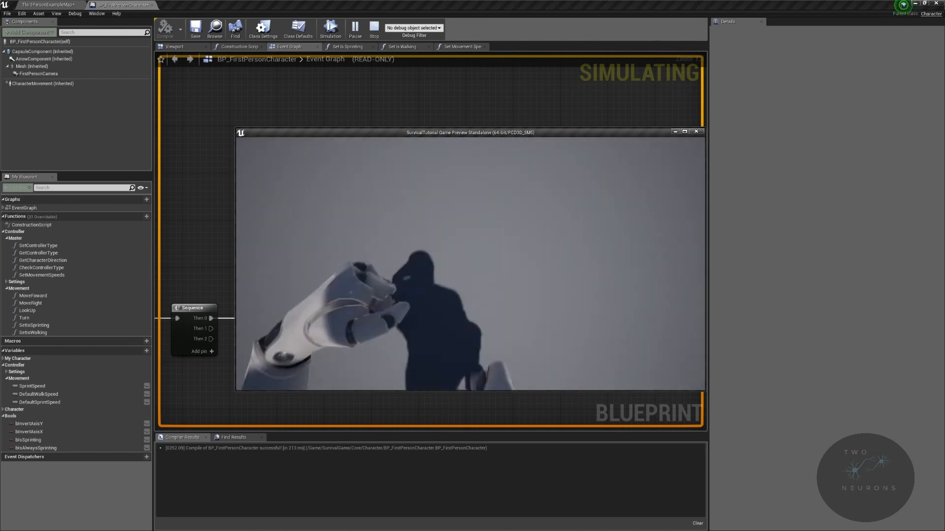
pyautogui.click(696, 131)
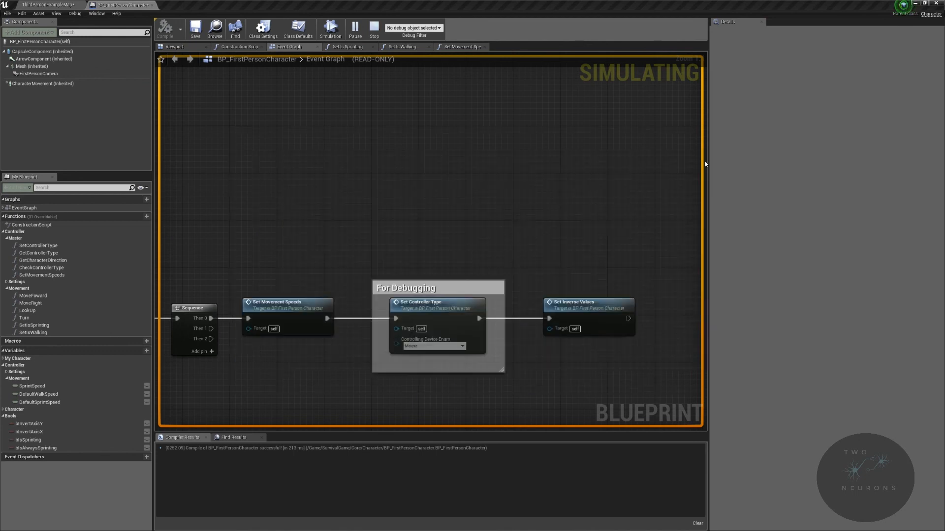
pyautogui.click(42, 83)
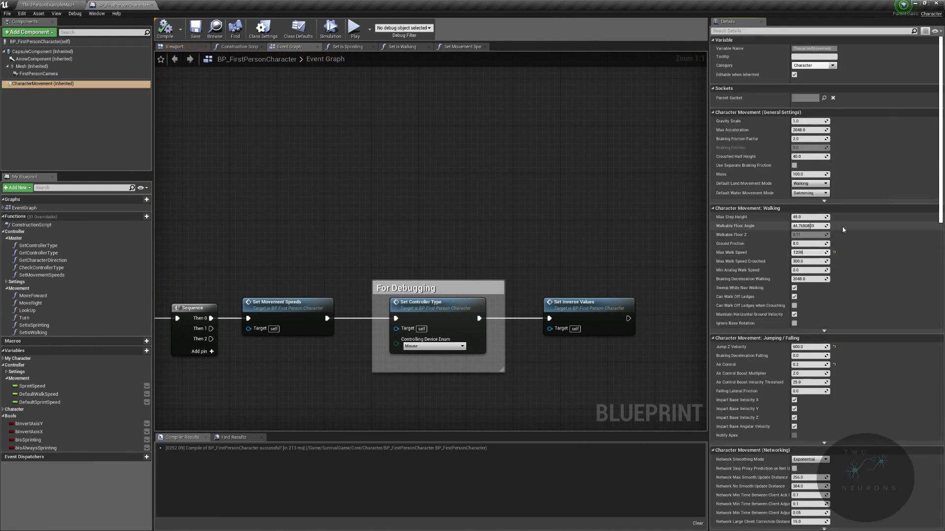
# - Test the faster Max Walk Speed of 1200 in another preview, then reselect CharacterMovement
pyautogui.click(355, 29)
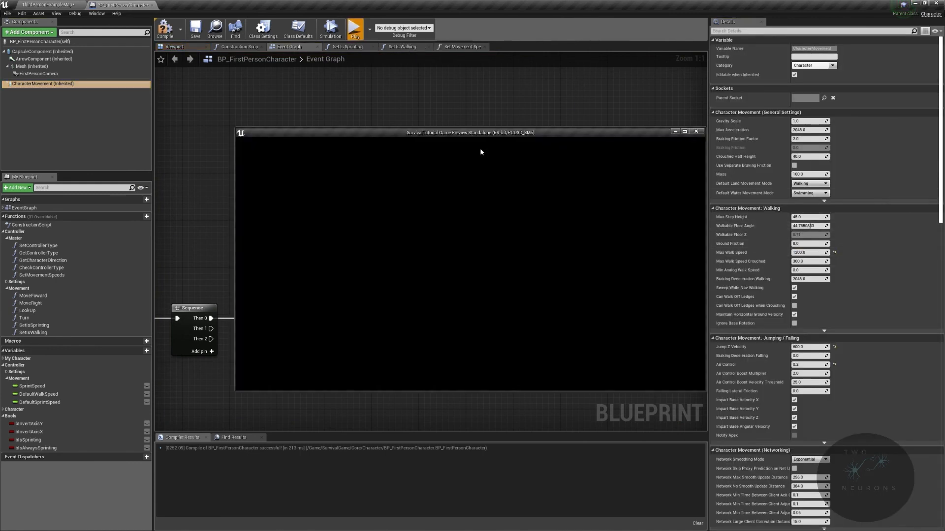
pyautogui.click(356, 28)
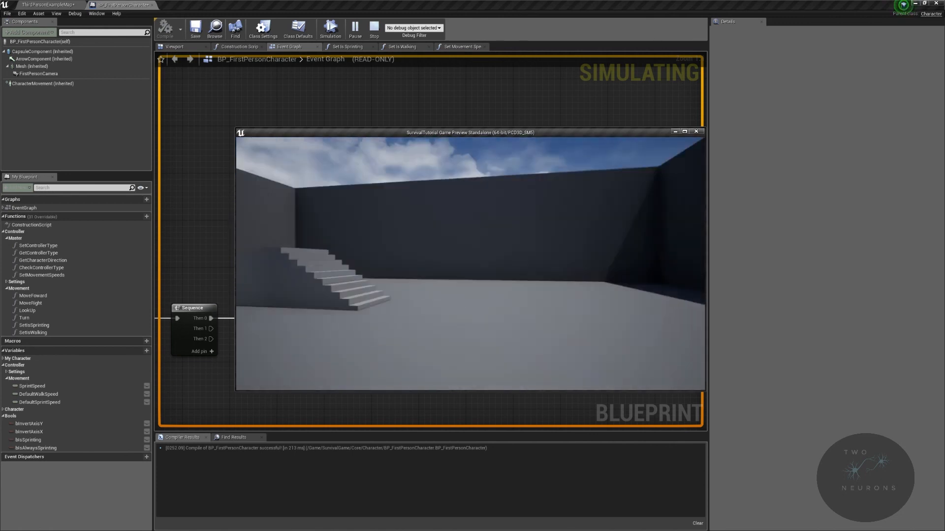
pyautogui.click(374, 28)
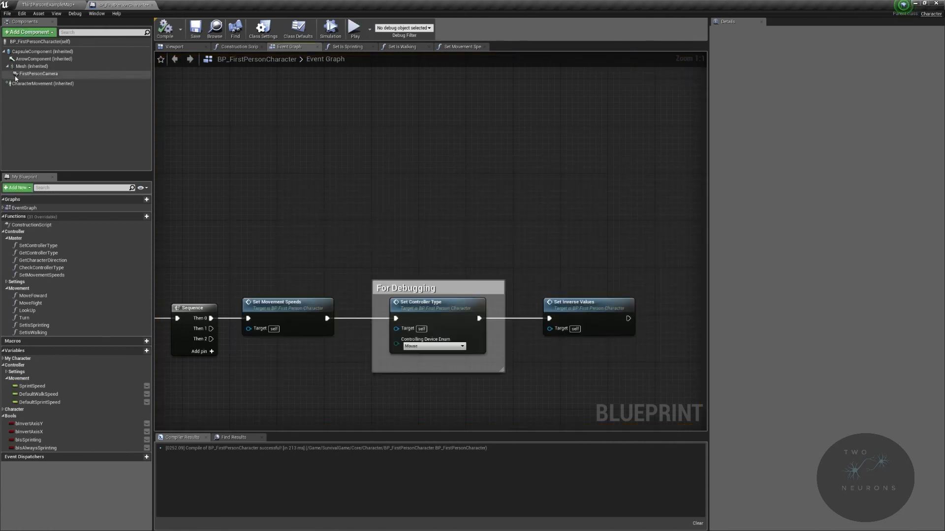
pyautogui.click(42, 83)
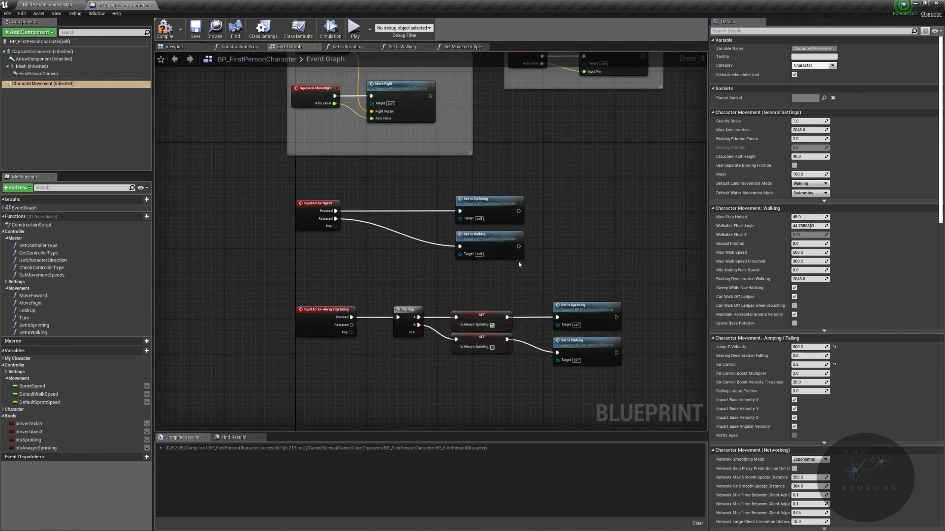
pyautogui.moveTo(478, 307)
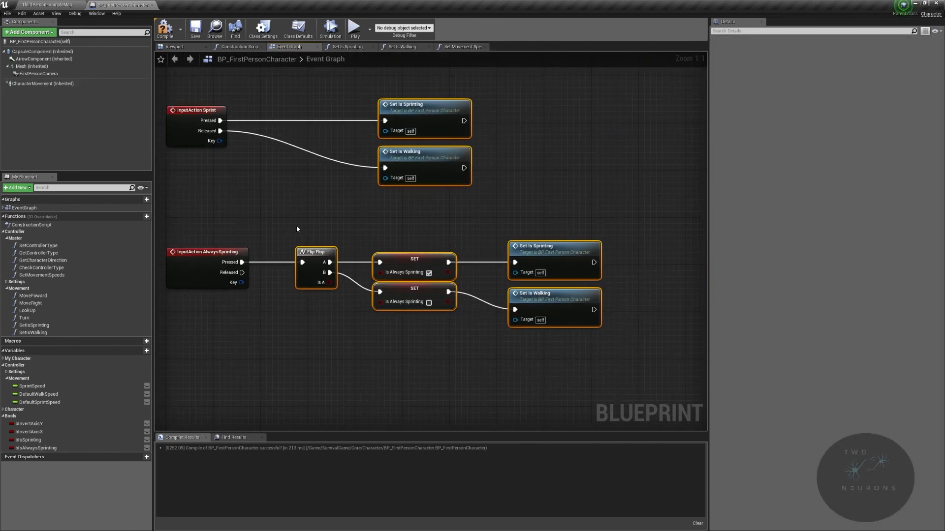
pyautogui.moveTo(349, 289)
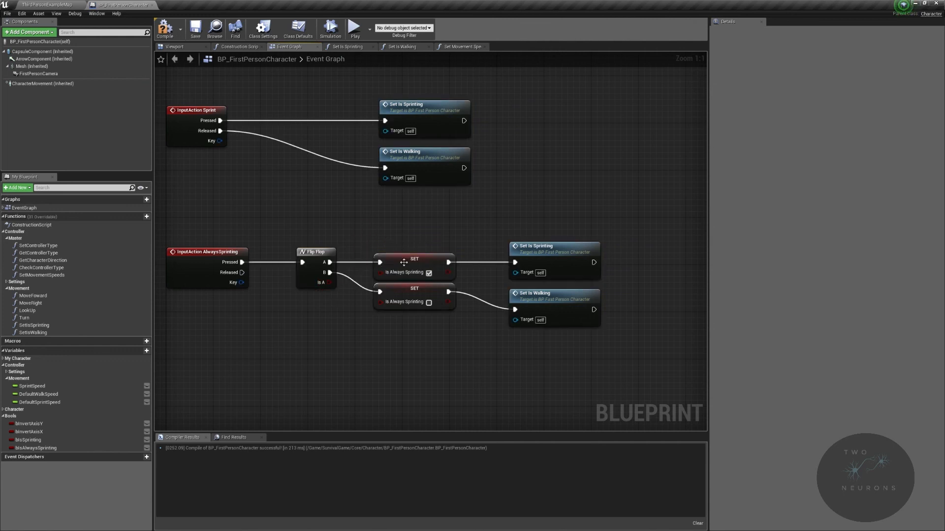
pyautogui.moveTo(395, 121)
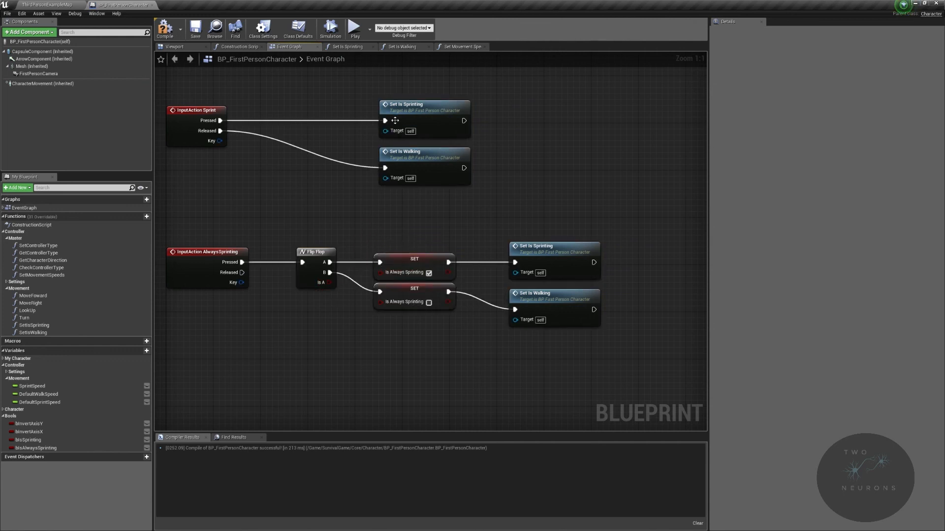
pyautogui.moveTo(425, 110)
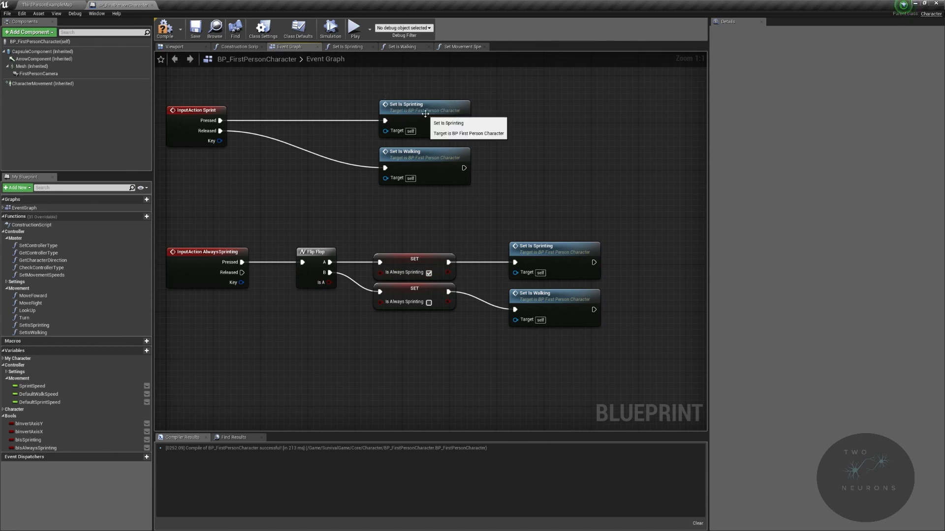
# - View the Set Is Sprinting function setting Is Sprinting true and Max Walk Speed from Sprint Speed
pyautogui.click(351, 47)
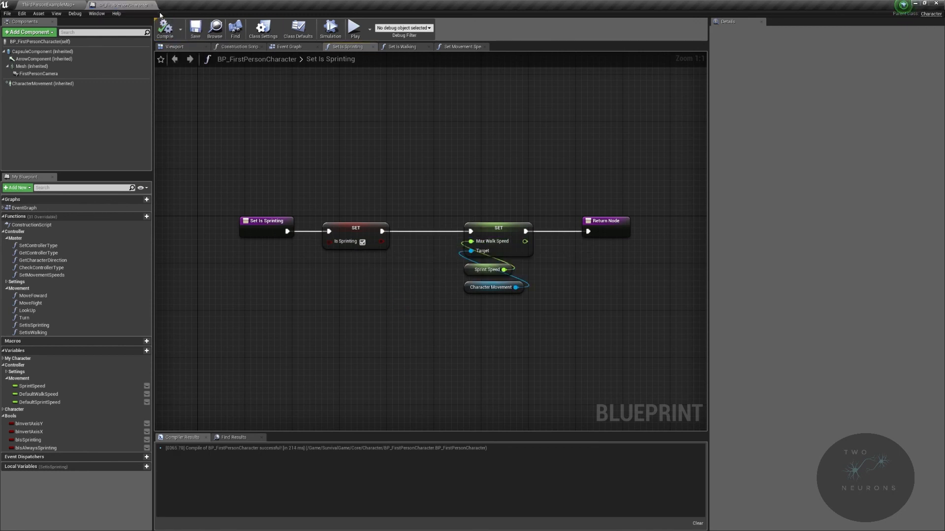
# - Switch to the level editor and start a play session in its viewport
pyautogui.click(45, 5)
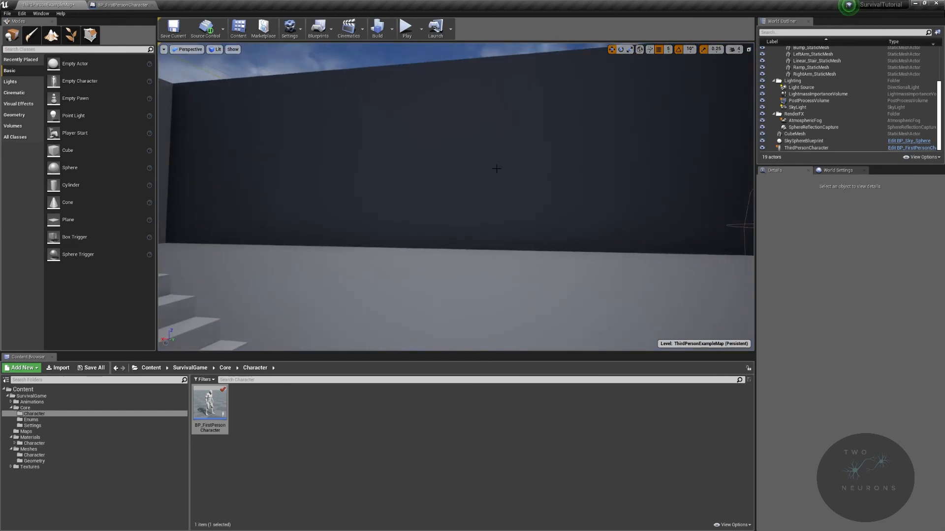
pyautogui.click(407, 28)
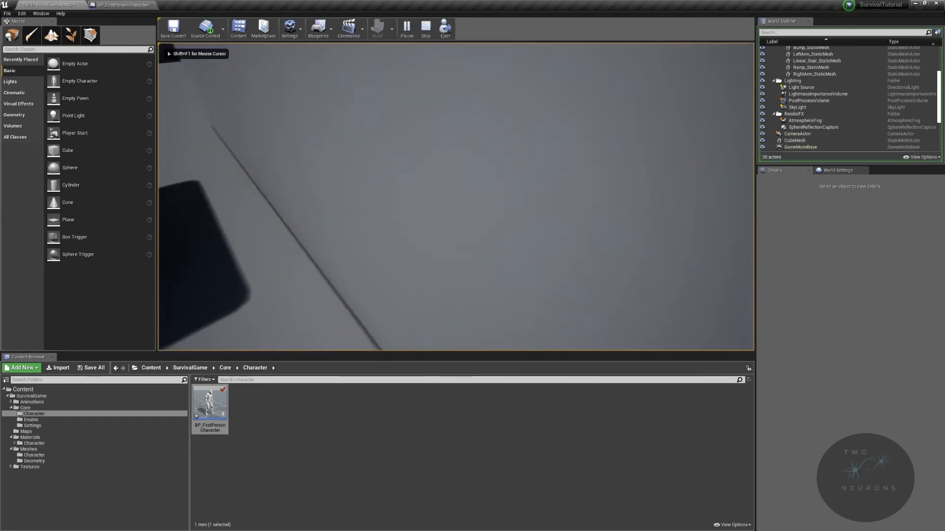